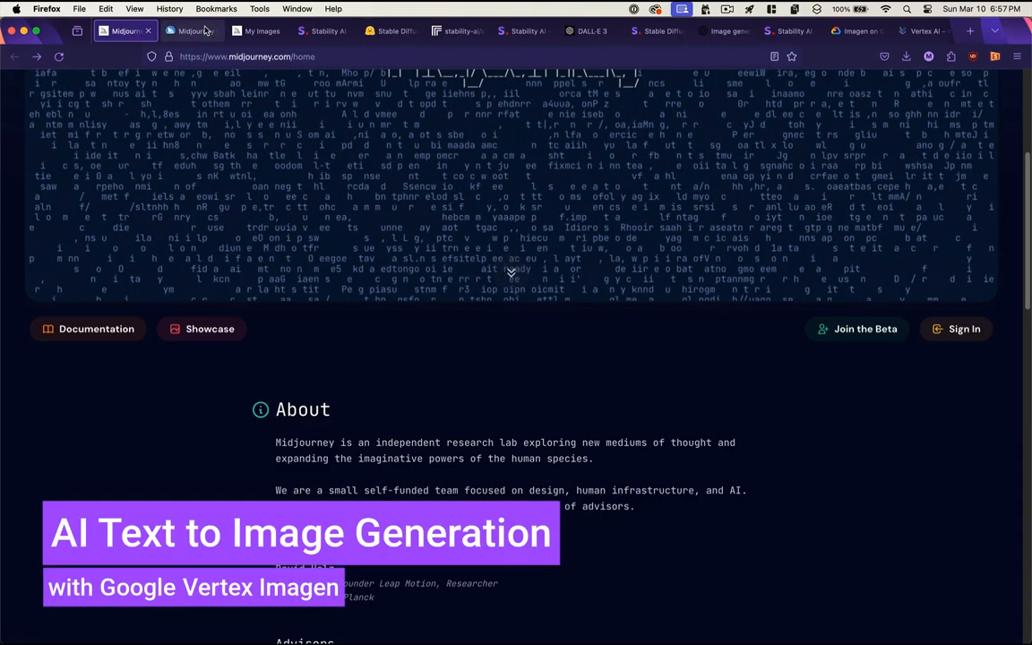
# Step: Survey the Midjourney, Discord, Stability AI and OpenAI pages, ending on the Imagen on Vertex AI overview
pyautogui.click(258, 31)
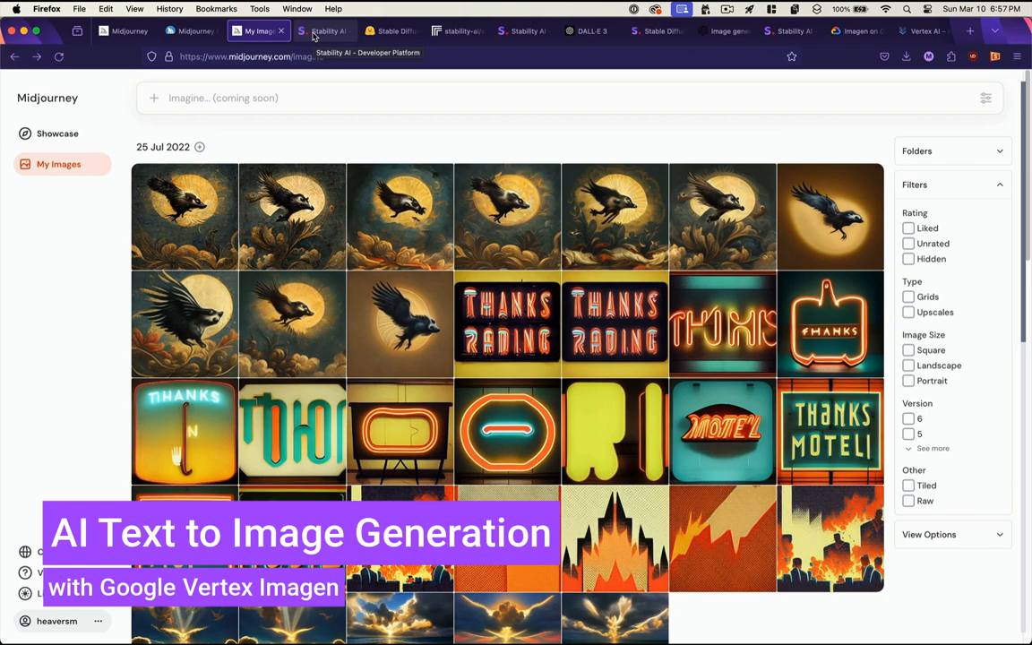
pyautogui.click(592, 31)
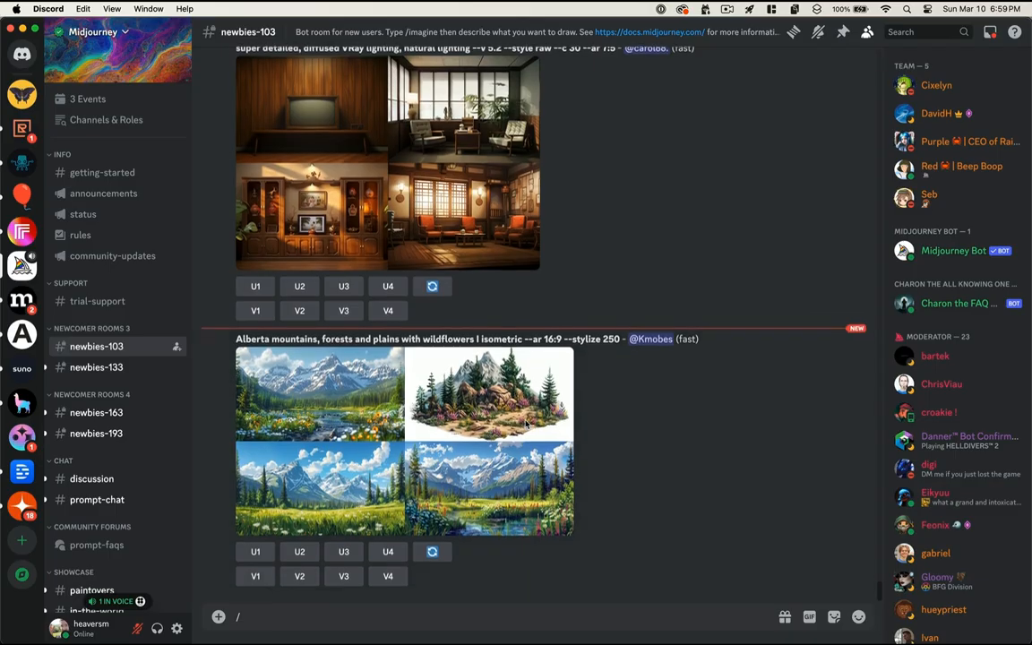
pyautogui.scroll(-3)
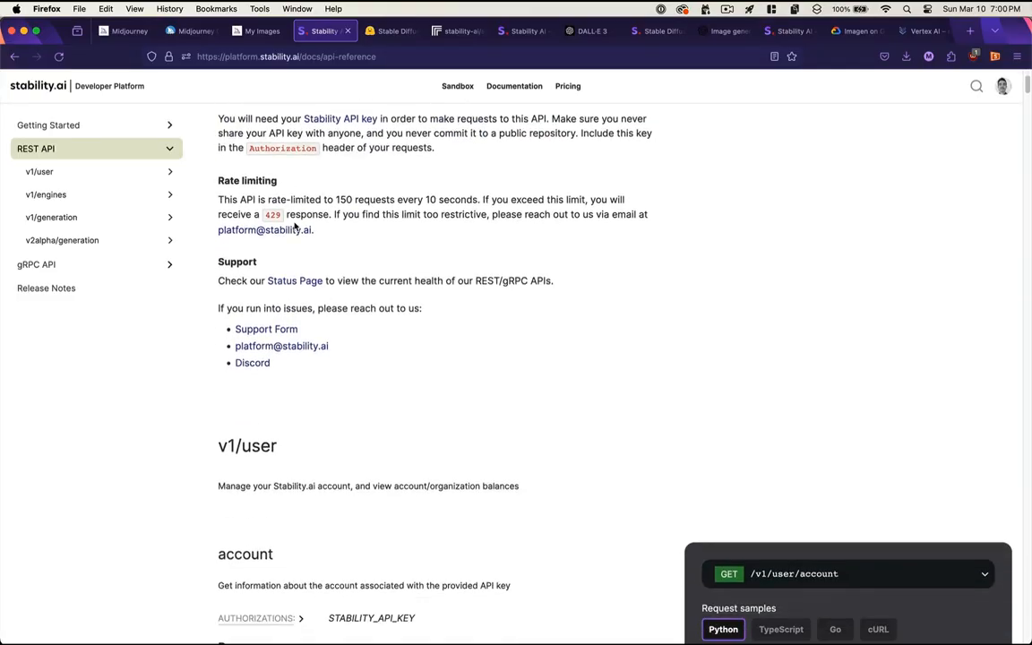
pyautogui.click(724, 31)
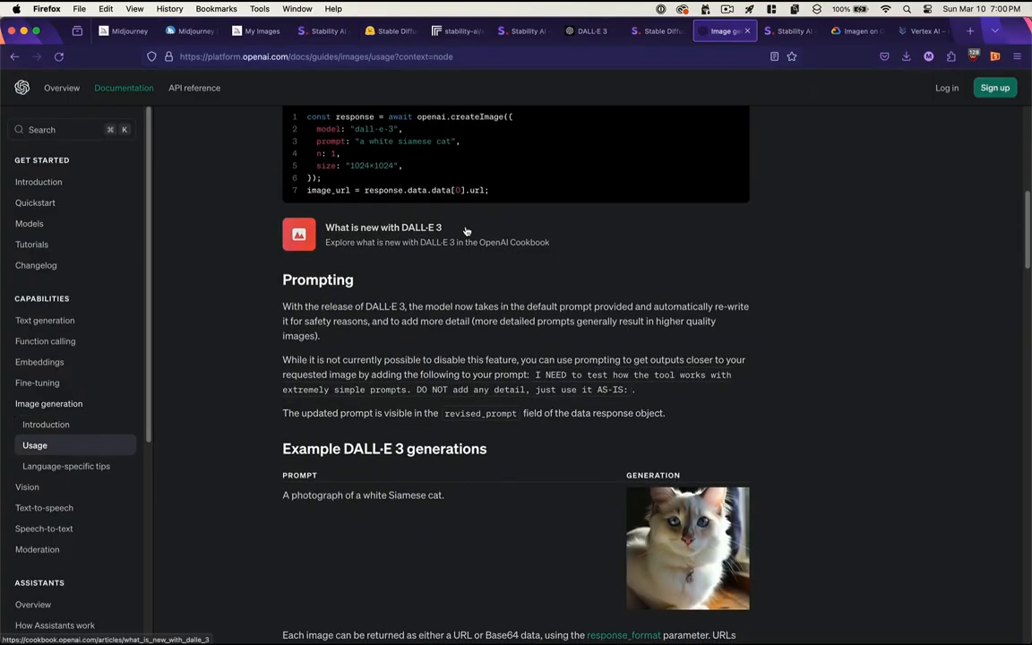
pyautogui.click(856, 30)
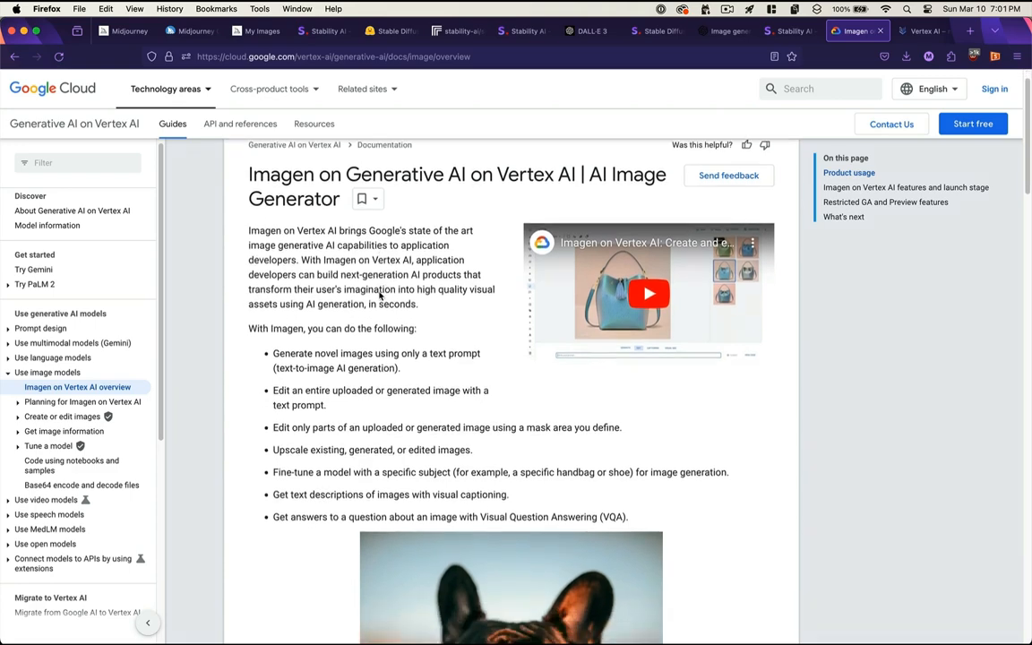
# Step: Open the Vertex AI image studio and scroll through the Imagen 2 announcement post
pyautogui.click(919, 30)
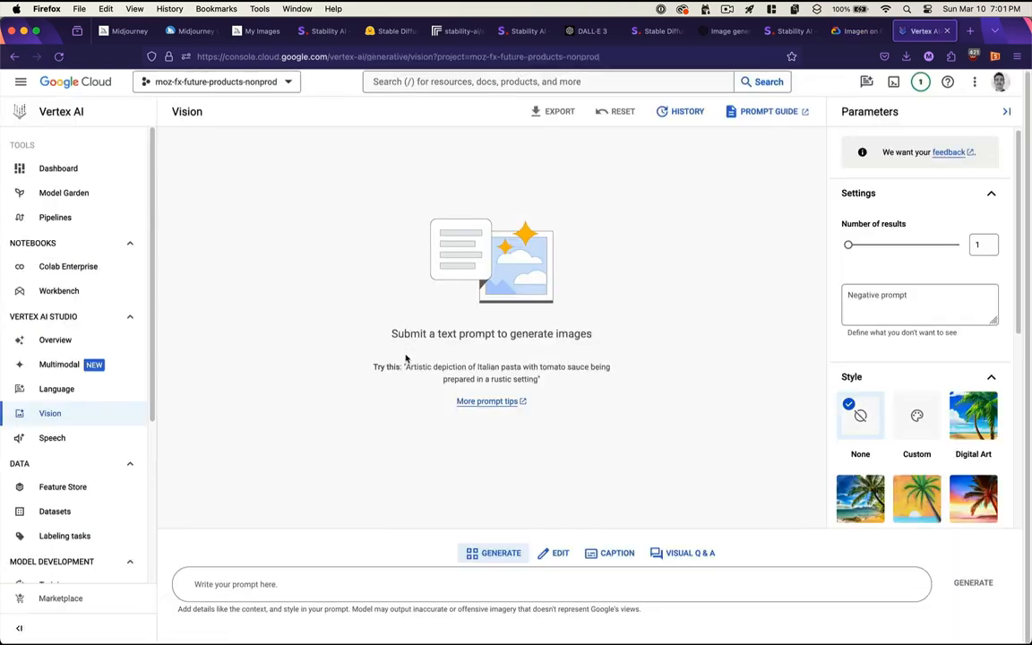
pyautogui.click(927, 31)
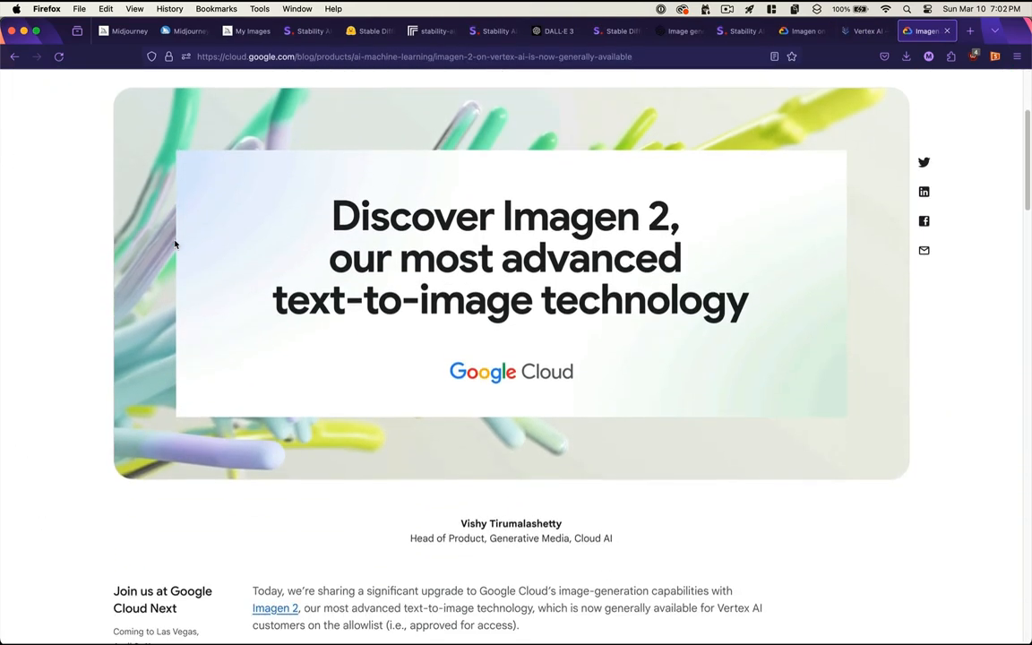
pyautogui.scroll(-3)
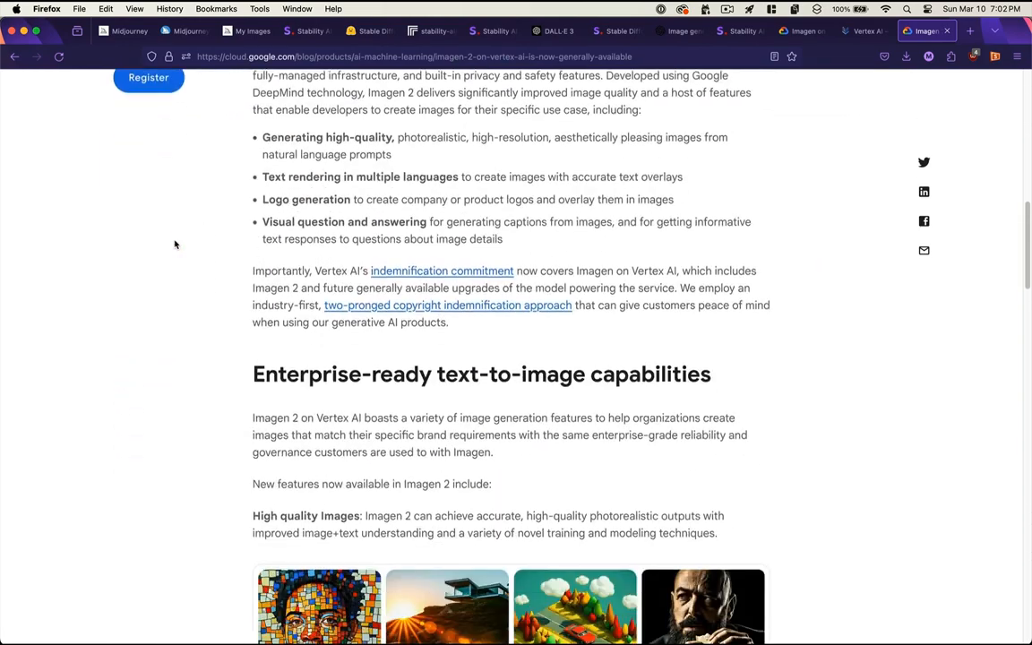
pyautogui.scroll(-3)
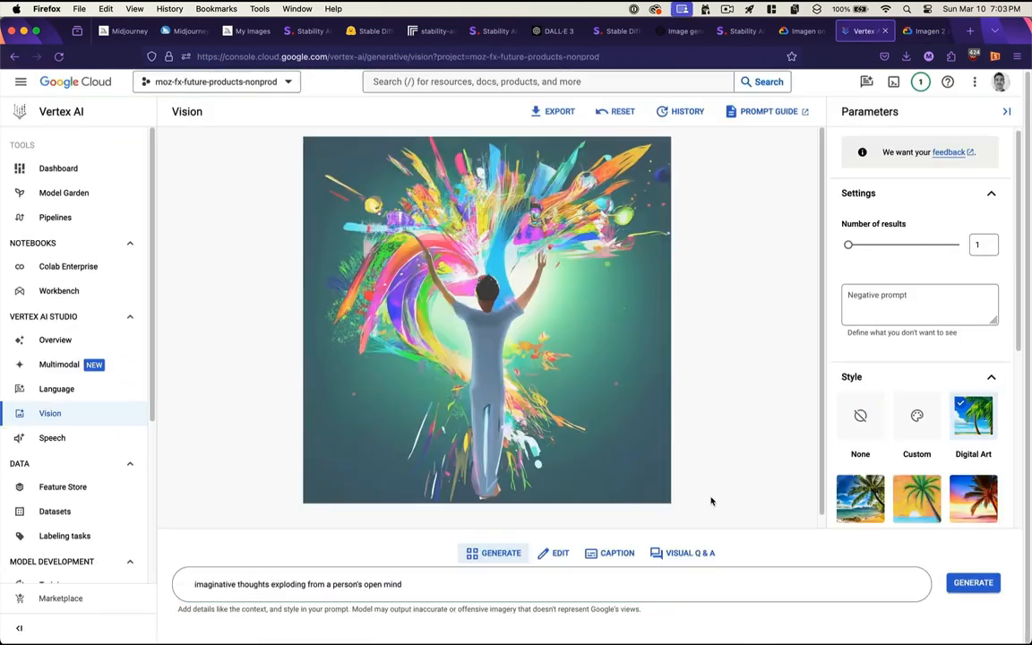
# Step: Generate images from the prompt 'a person trying to read' and go to the Imagen Model Garden page
pyautogui.write('a person trying to read confusing code documentation')
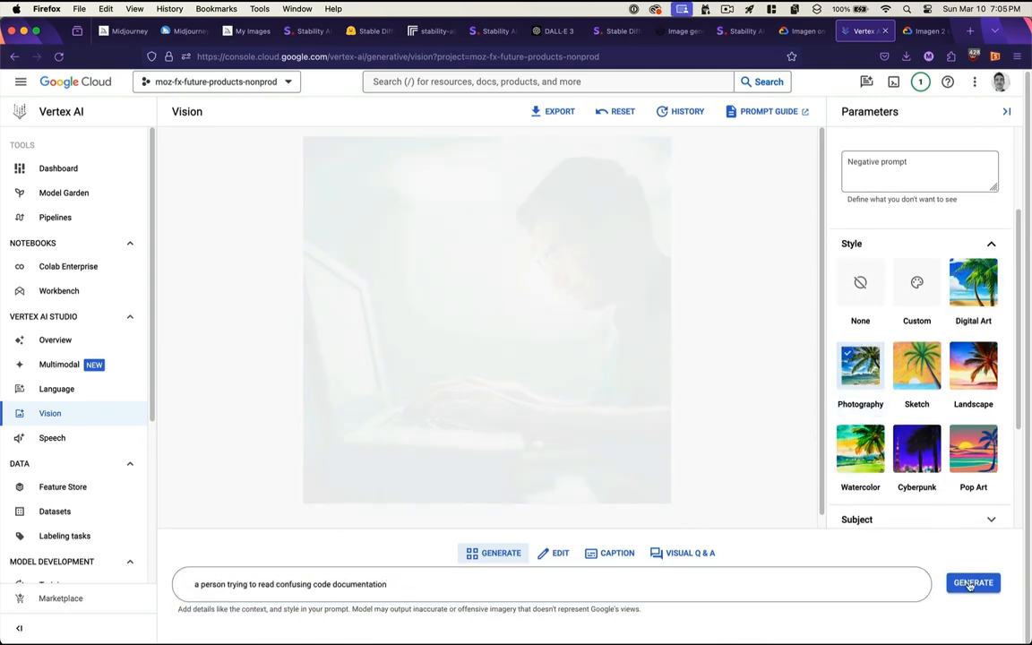
pyautogui.click(973, 583)
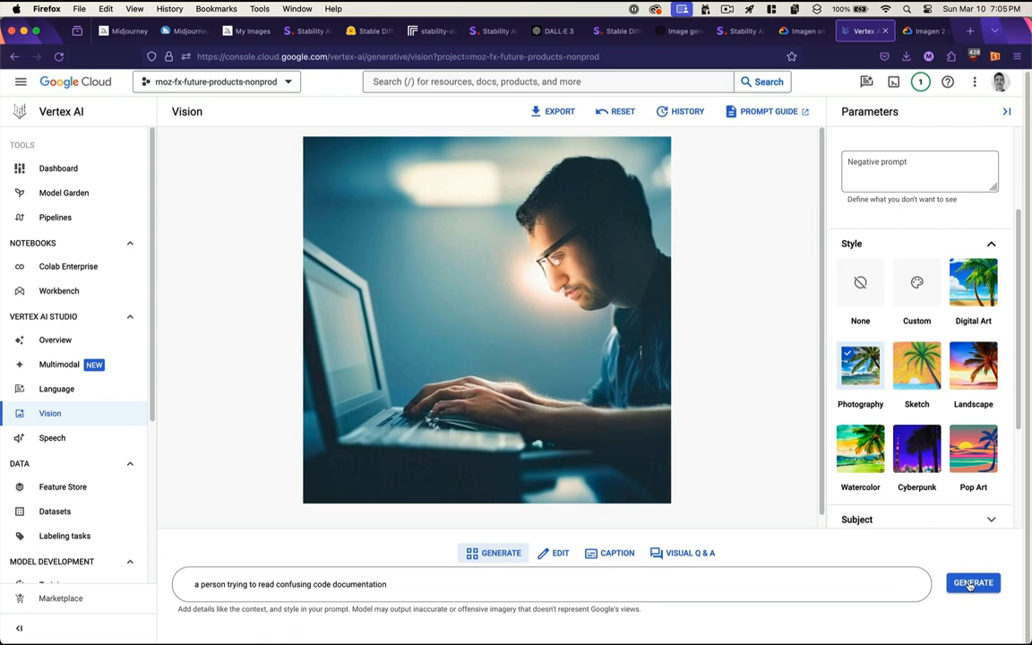
pyautogui.click(927, 31)
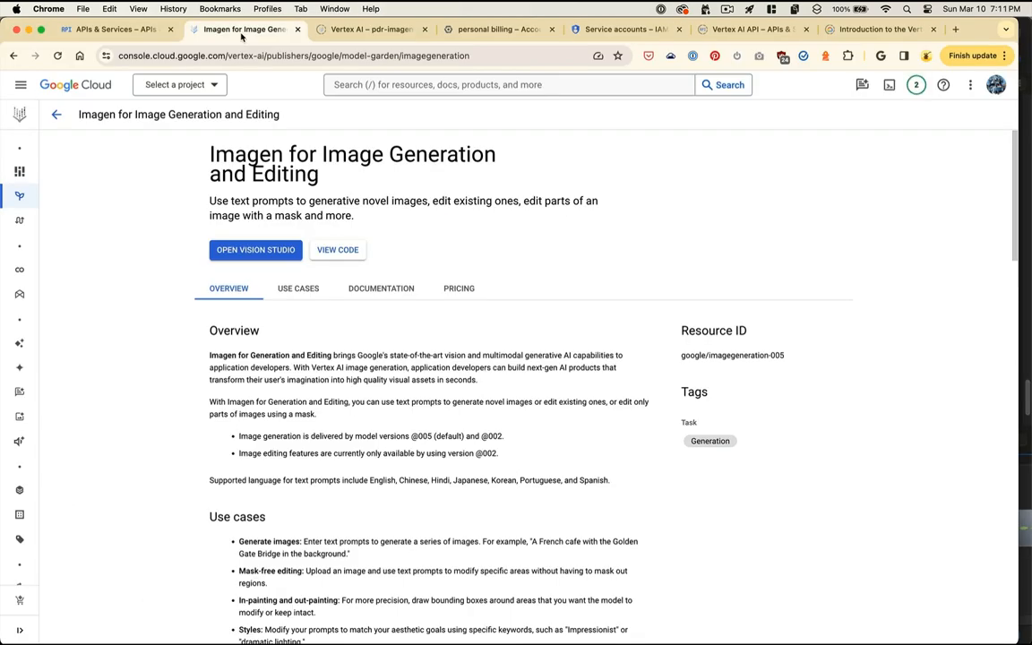
# Step: Review the Imagen model page and the generator app, entering 'my beayt' as text
pyautogui.click(117, 29)
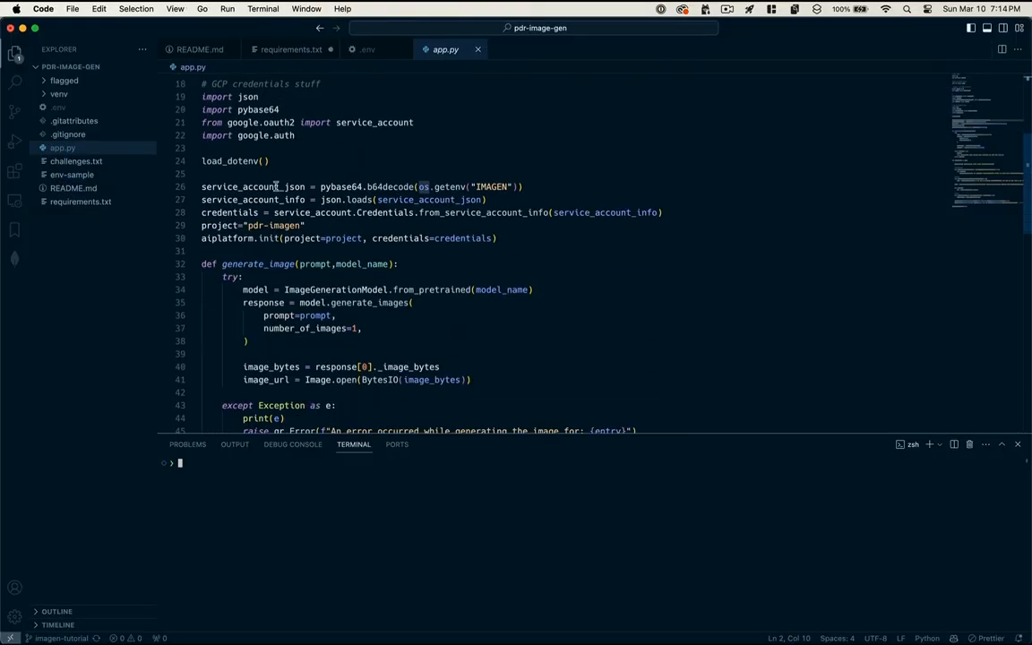
pyautogui.scroll(-3)
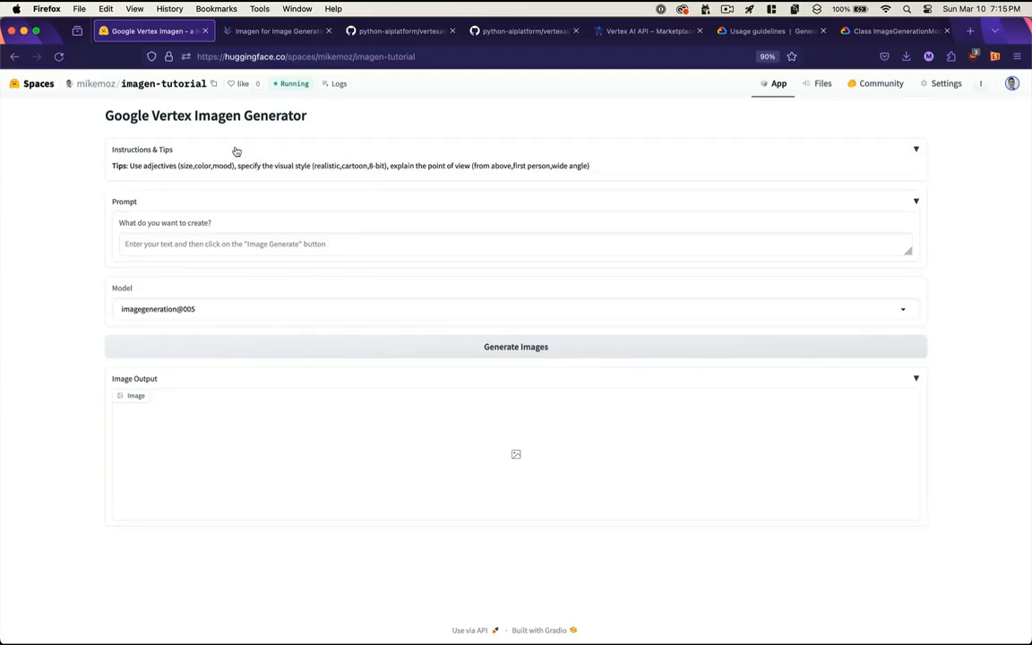
pyautogui.write('my beayt')
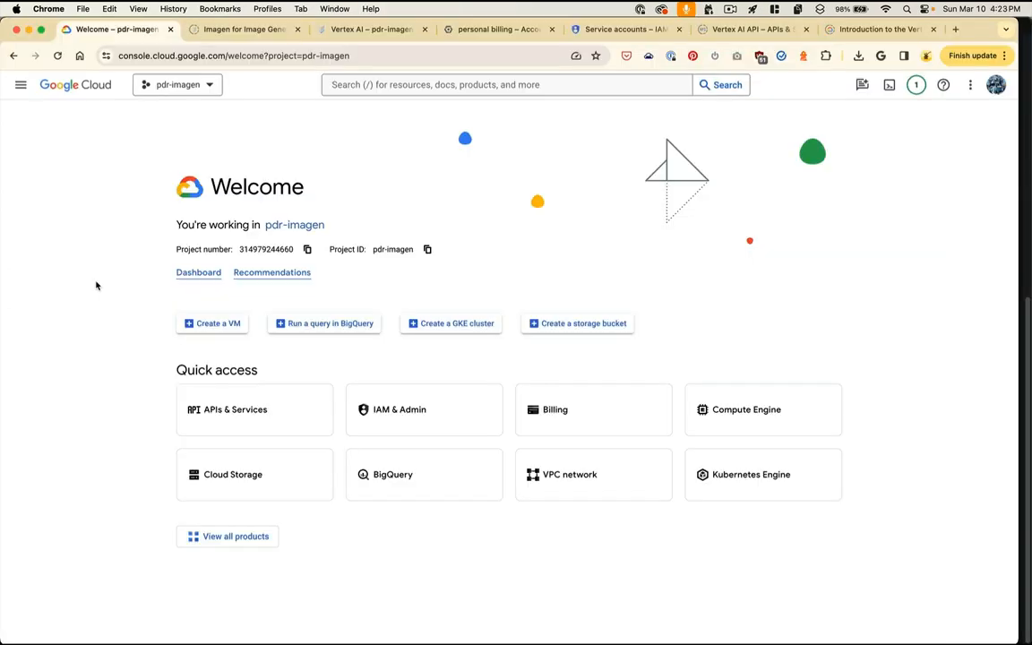
pyautogui.moveTo(106, 145)
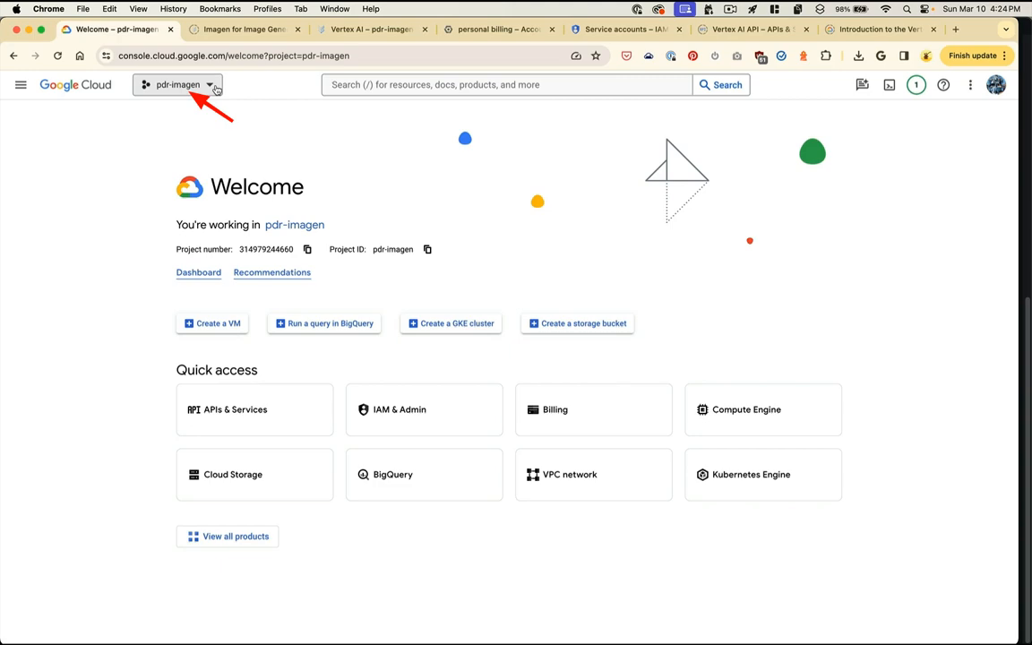
# Step: Create a new Google Cloud project named imagen-tutorial from the project picker
pyautogui.click(178, 84)
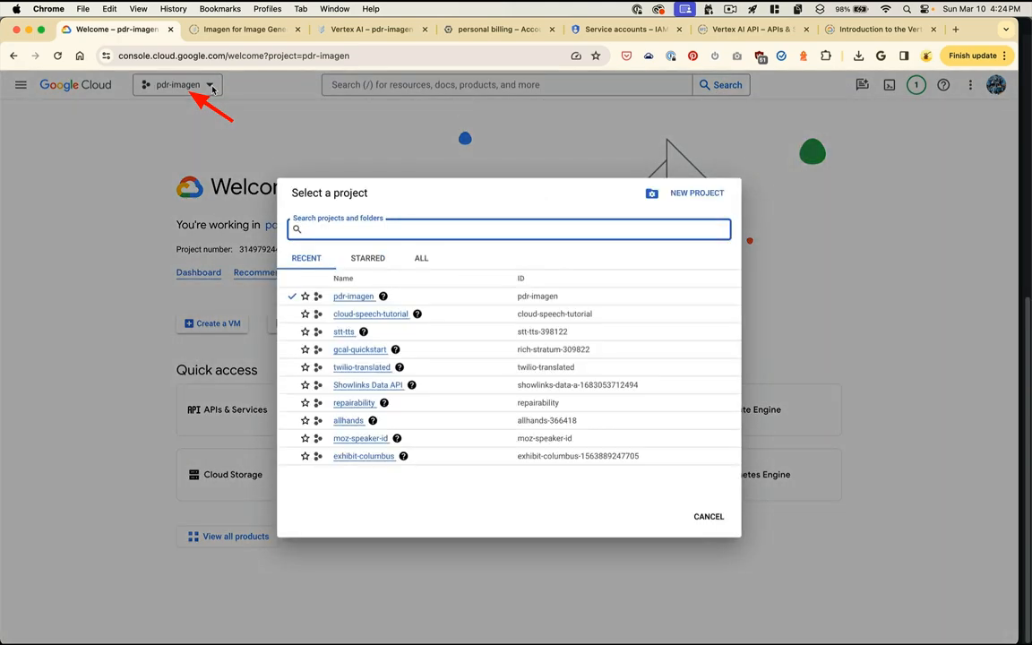
pyautogui.click(697, 193)
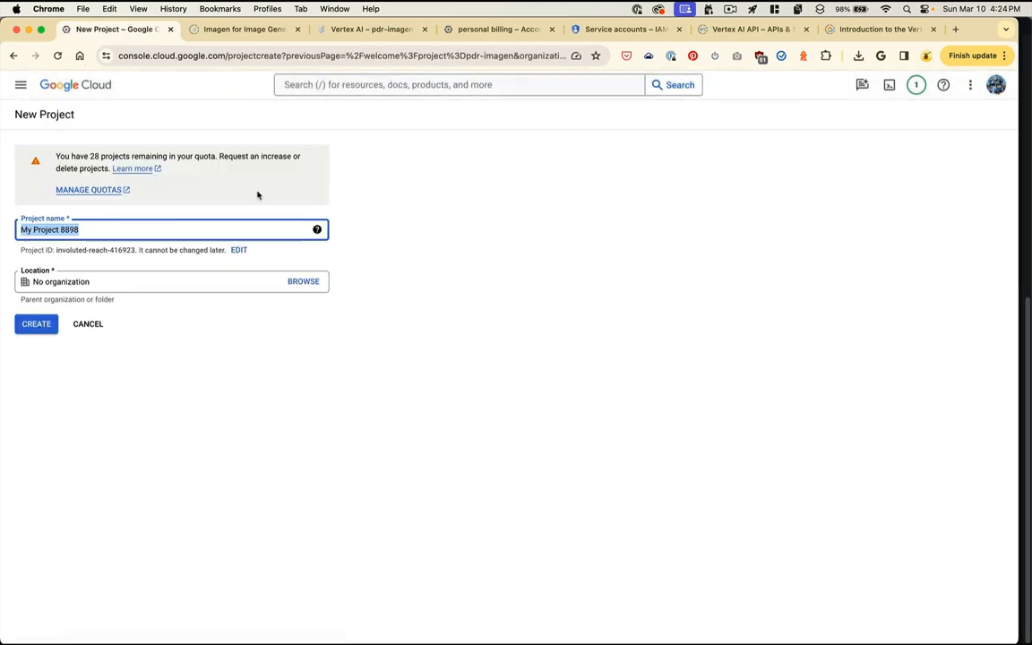
pyautogui.moveTo(172, 215)
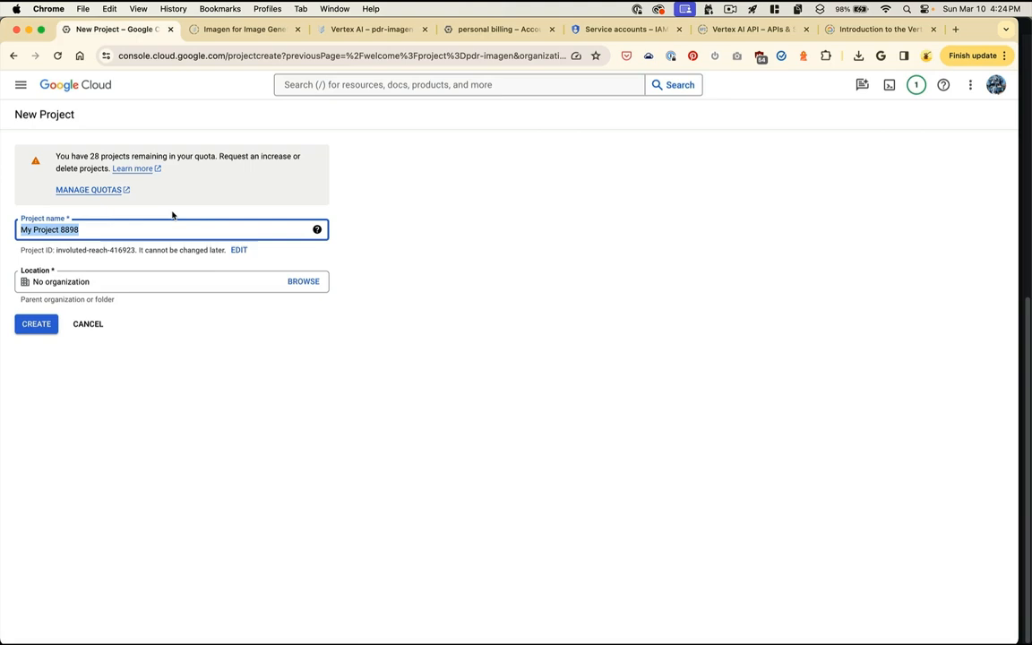
pyautogui.write('imagen-tutorial')
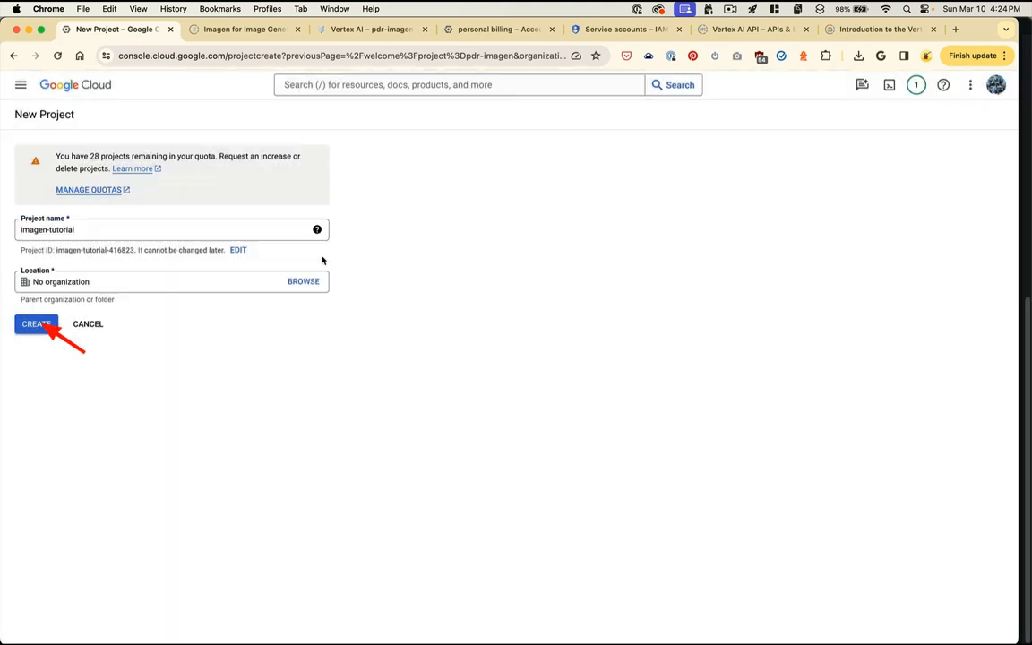
pyautogui.click(36, 323)
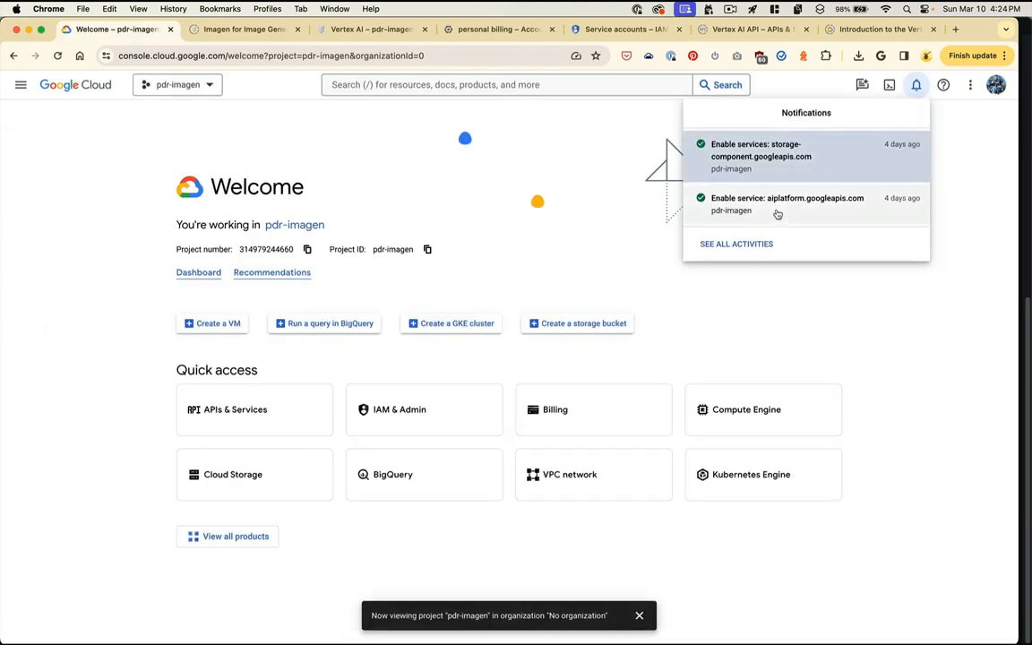
# Step: Switch the console to the imagen-tutorial project via the APIs & Services dashboard
pyautogui.click(235, 409)
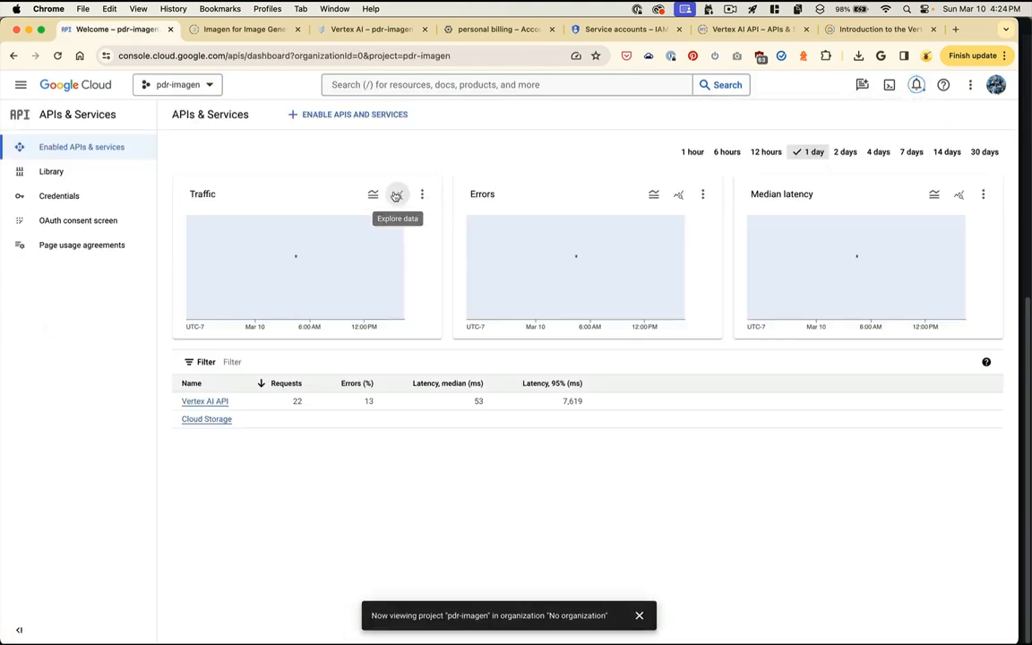
pyautogui.write('imagen')
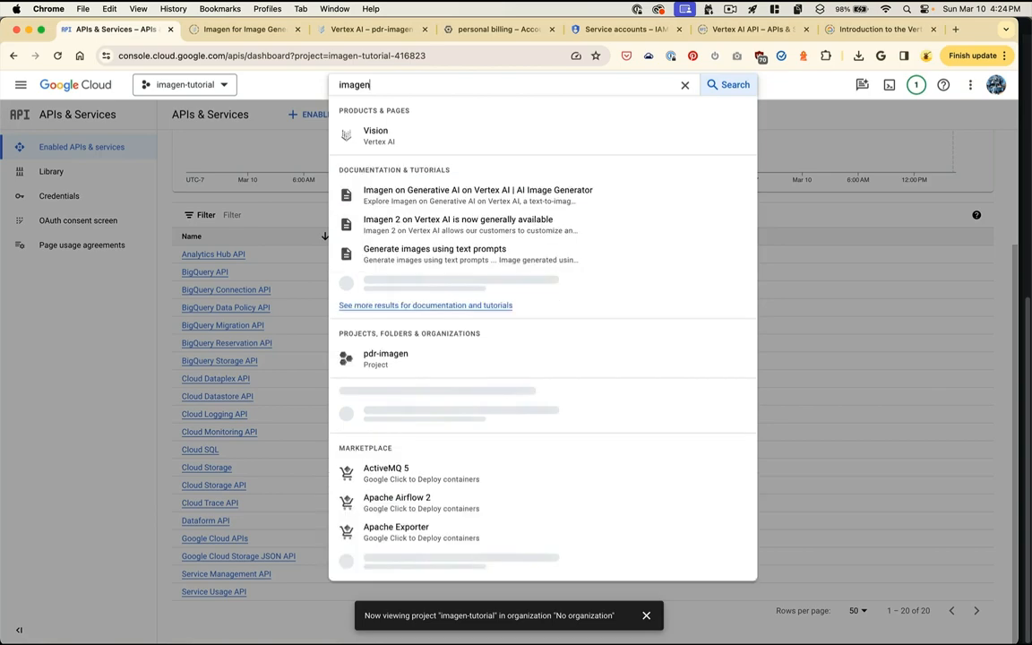
pyautogui.click(375, 136)
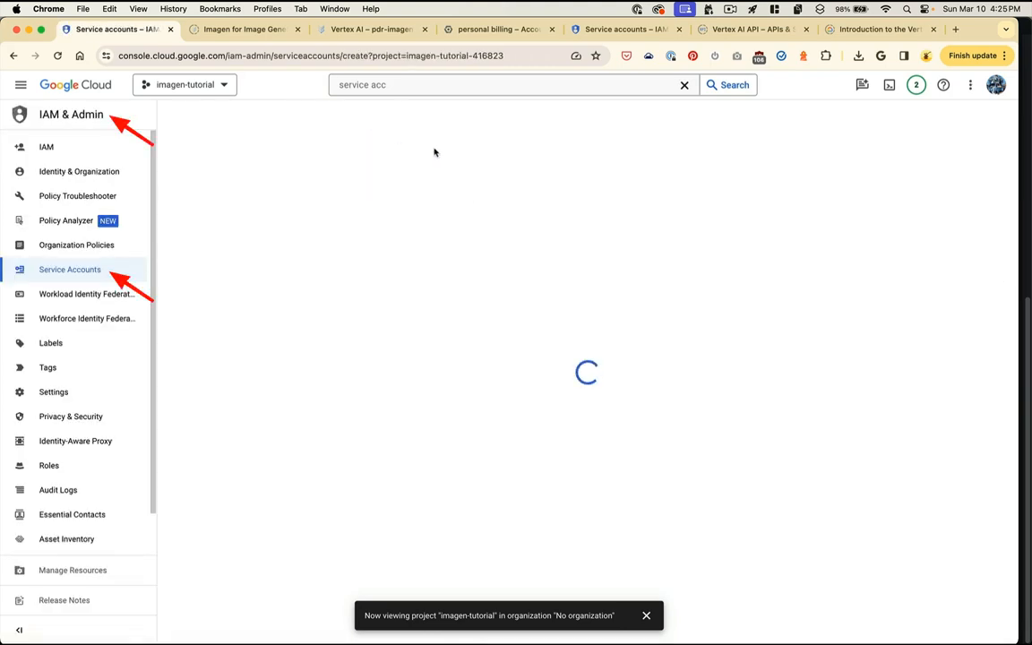
# Step: Create a service account named imagen-tutorial and assign it the Owner role
pyautogui.write('imagen-')
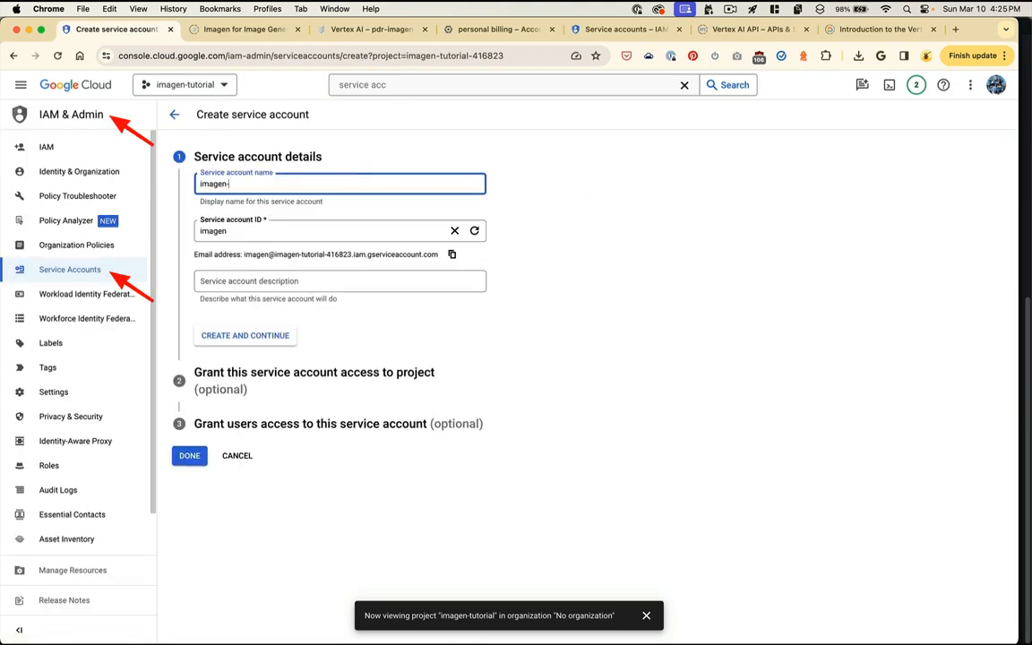
pyautogui.write('tutorial')
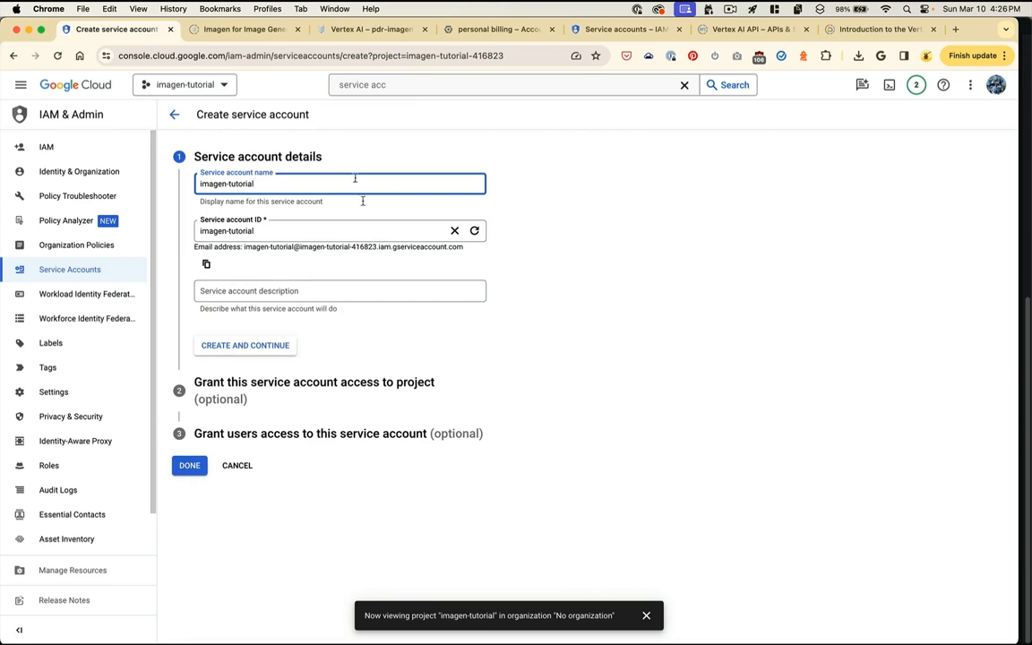
pyautogui.click(245, 345)
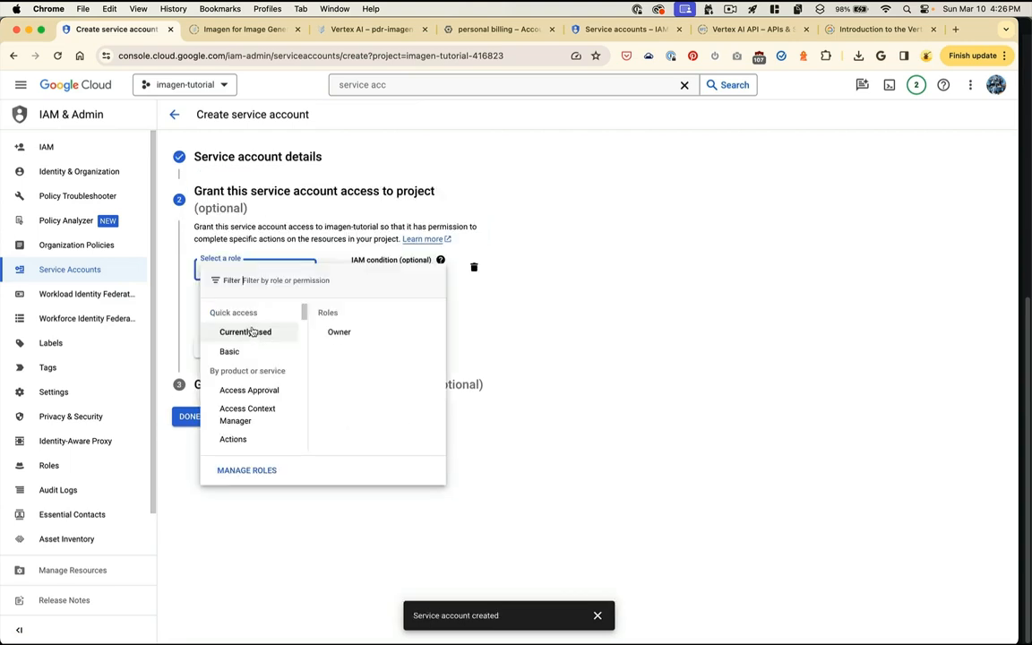
pyautogui.click(338, 331)
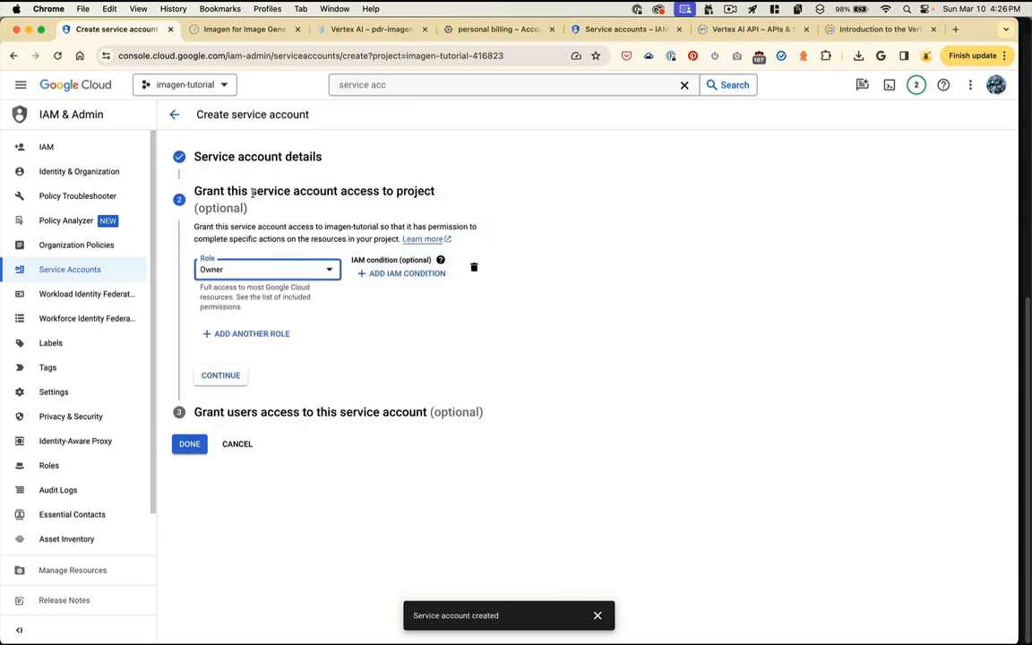
pyautogui.click(189, 443)
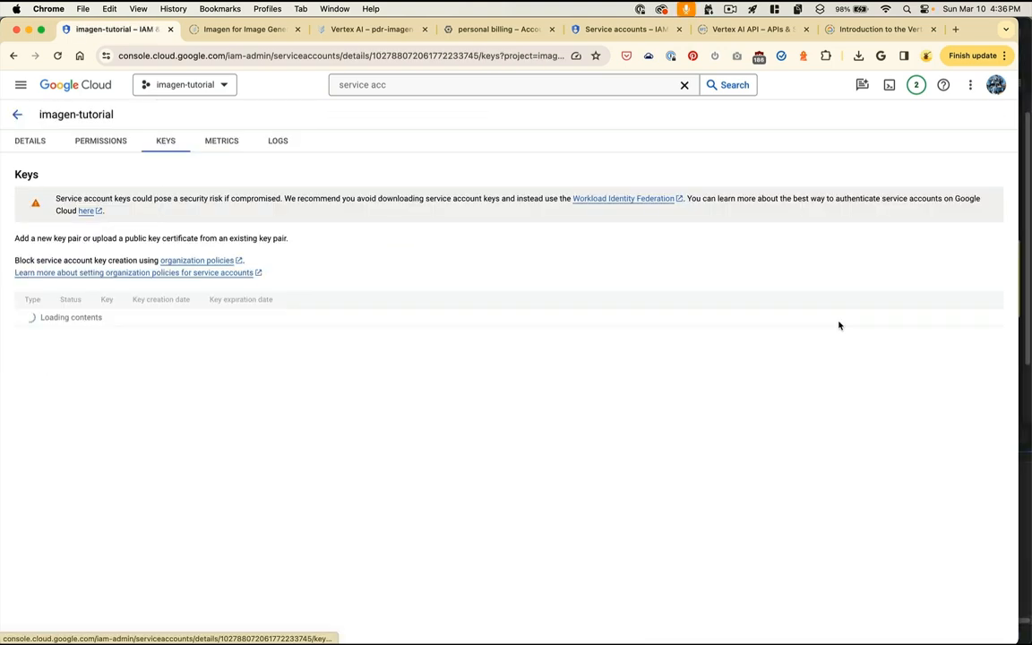
# Step: Create and download a new JSON private key for the imagen-tutorial service account
pyautogui.click(37, 297)
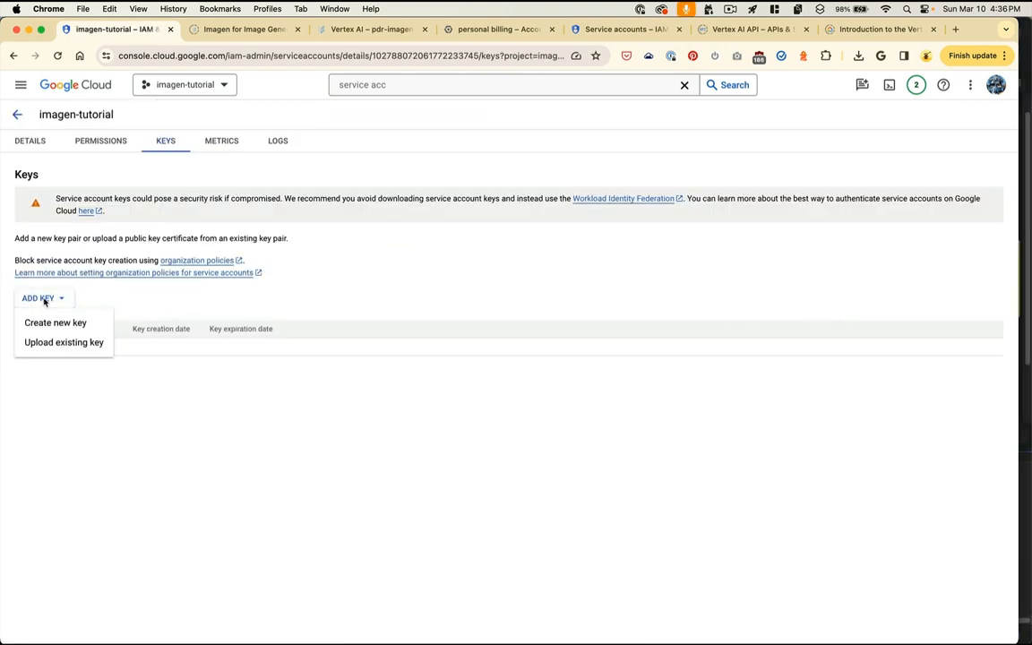
pyautogui.click(55, 323)
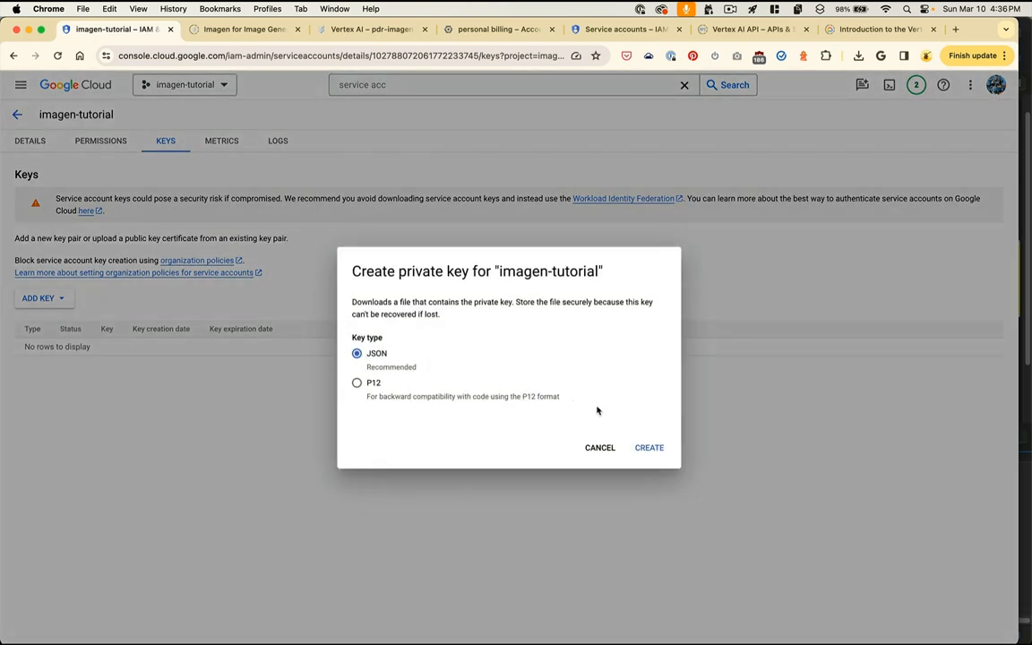
pyautogui.click(648, 447)
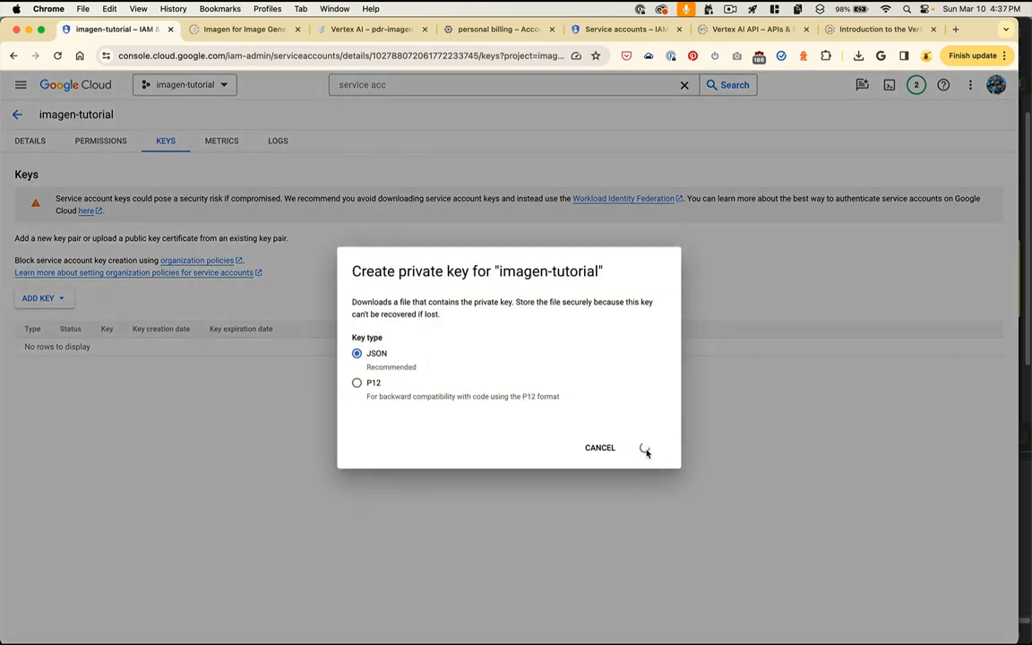
pyautogui.click(644, 448)
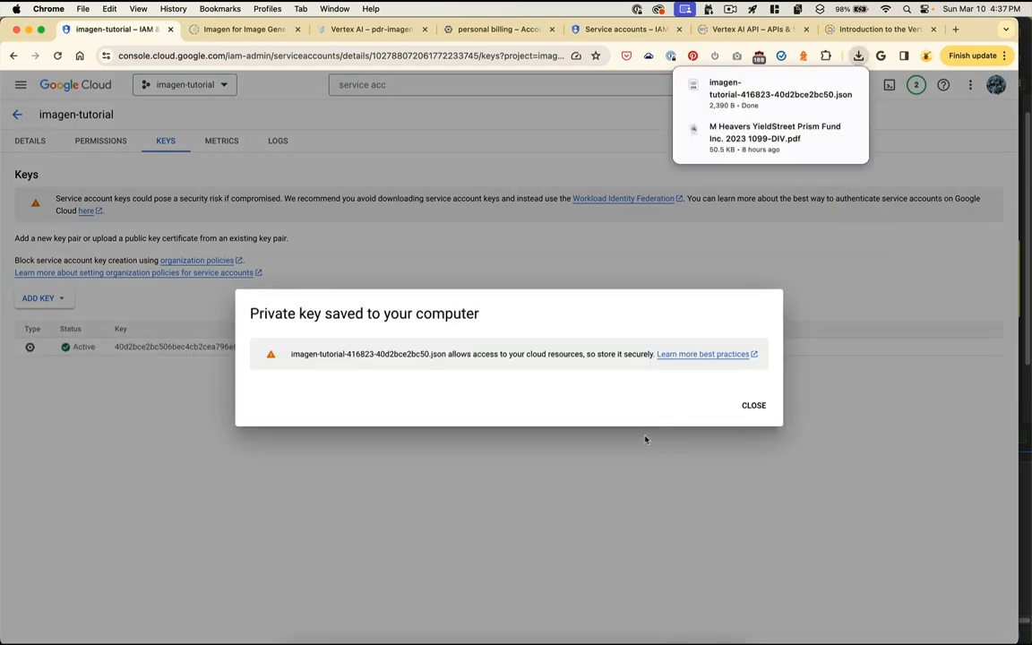
pyautogui.moveTo(791, 420)
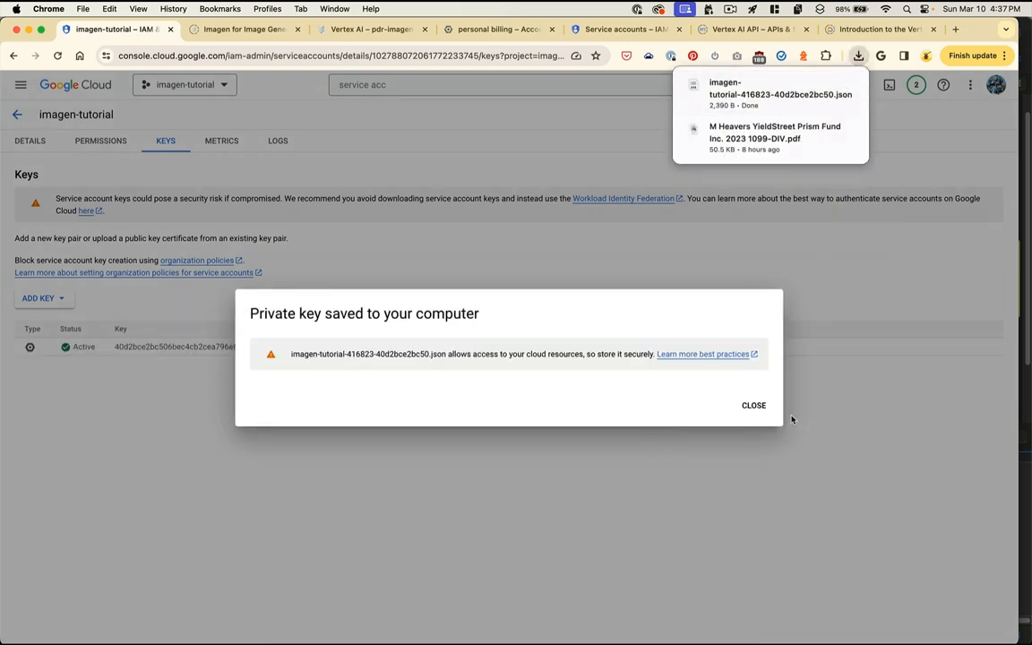
pyautogui.click(753, 405)
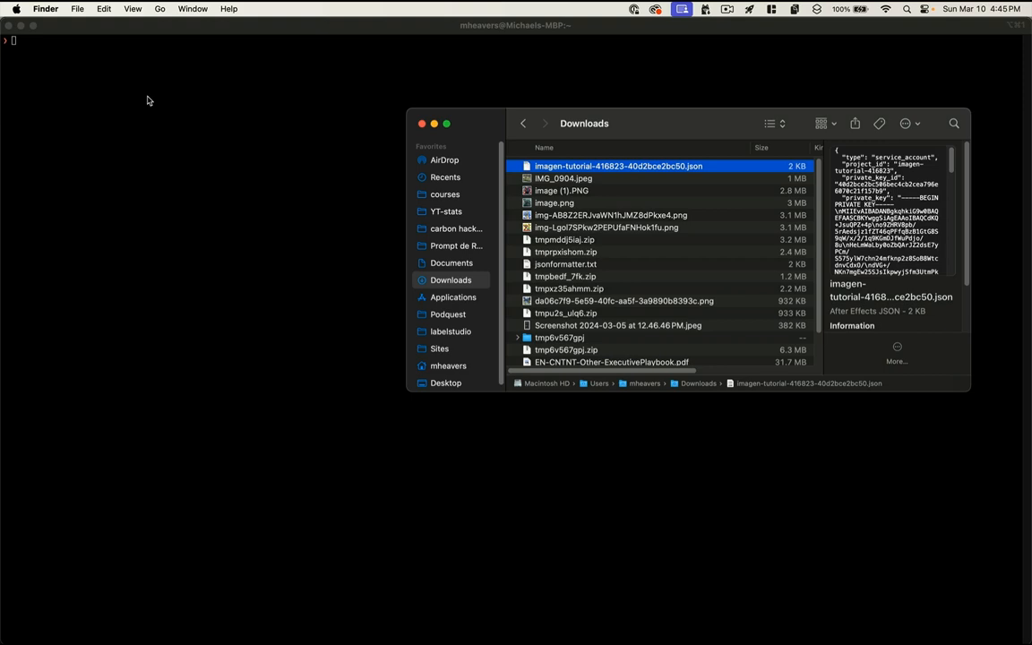
pyautogui.moveTo(116, 105)
pyautogui.write('cd ~/Downloads')
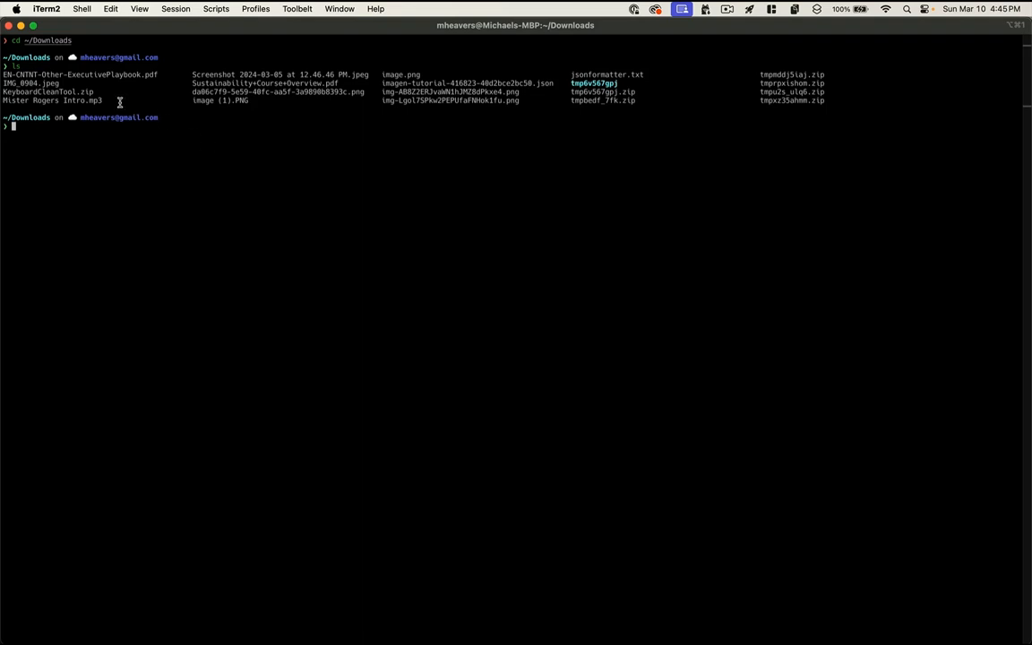
# Step: Base64-encode imagen-tutorial-416823-40d2bce2bc50.json into imagen-encoded.json using openssl
pyautogui.write('openssl base64 -in imagen-tutorial-416823-40d2bce2bc50.json -out imagen-encoded.json')
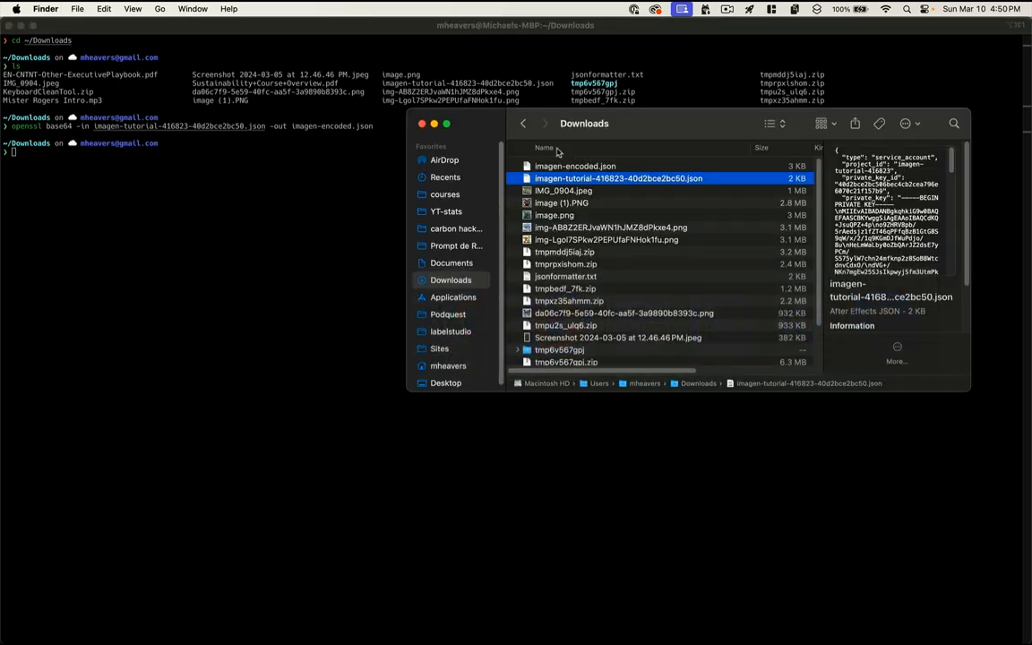
pyautogui.click(575, 166)
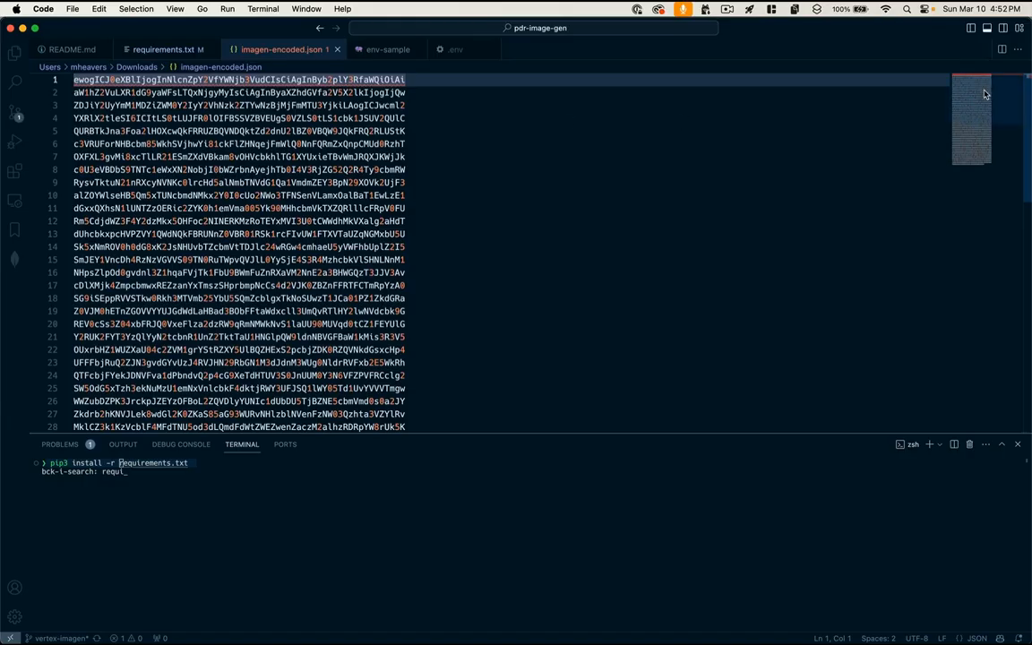
# Step: Paste the encoded key as IMAGEN="…" in env-sample and save it as .env
pyautogui.scroll(-3)
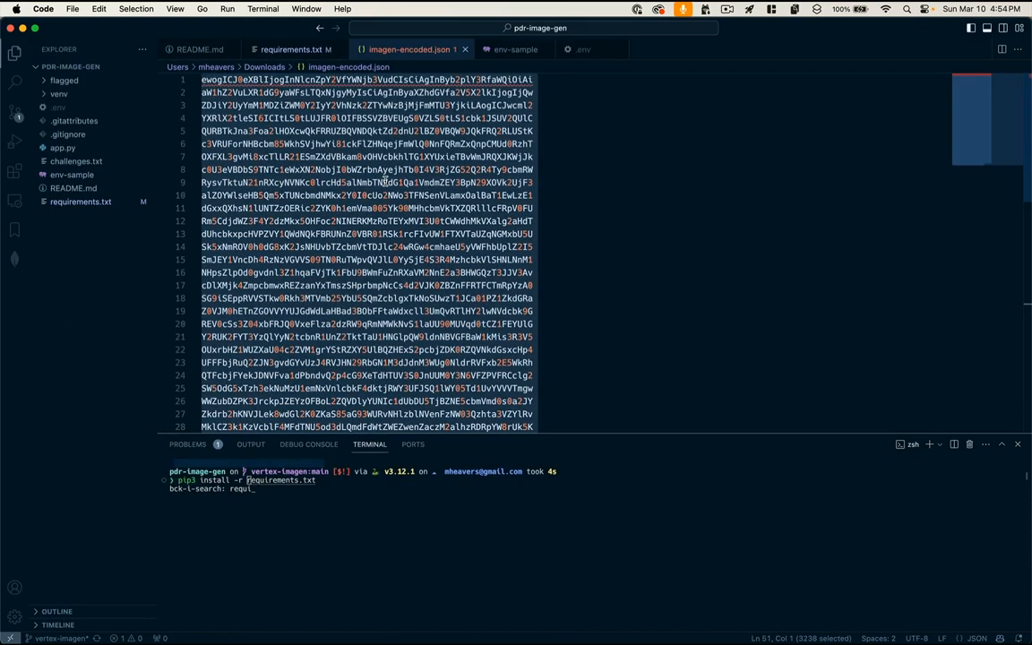
pyautogui.click(515, 49)
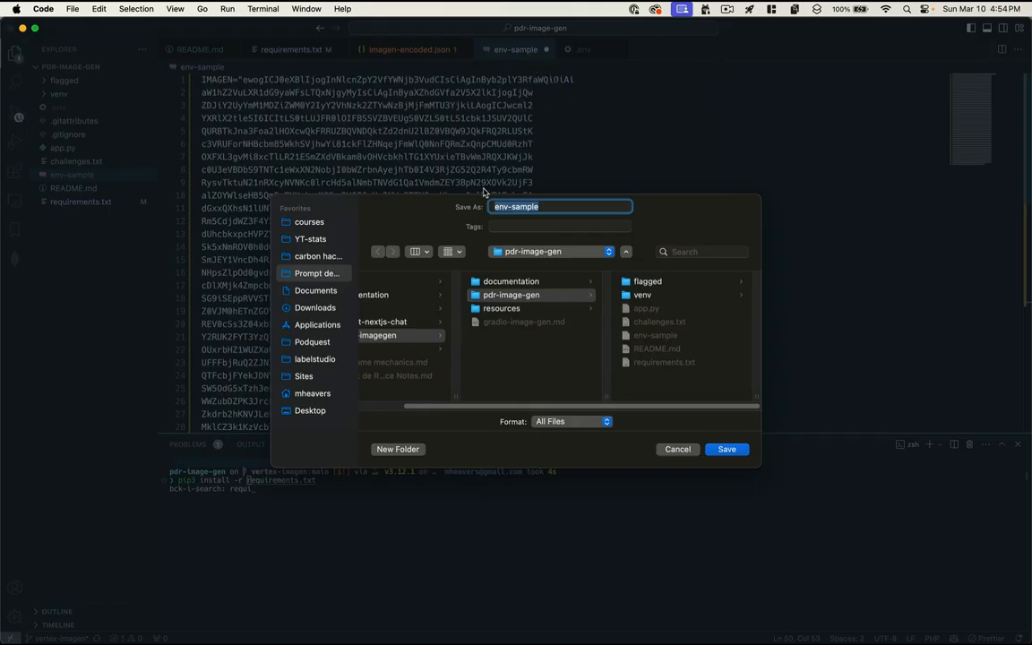
pyautogui.write('.env')
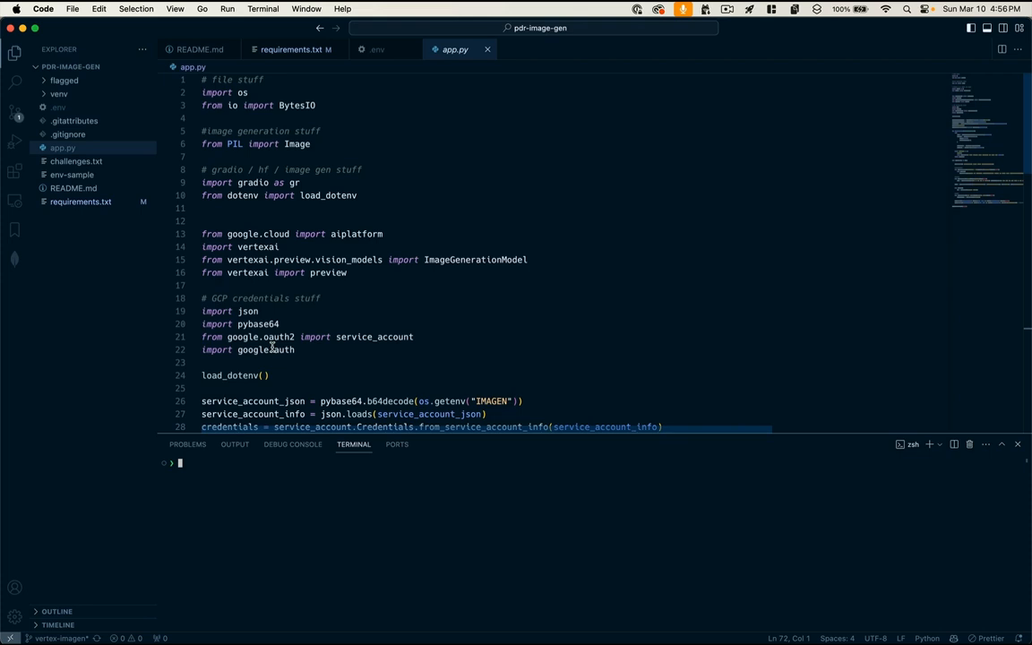
pyautogui.moveTo(374, 302)
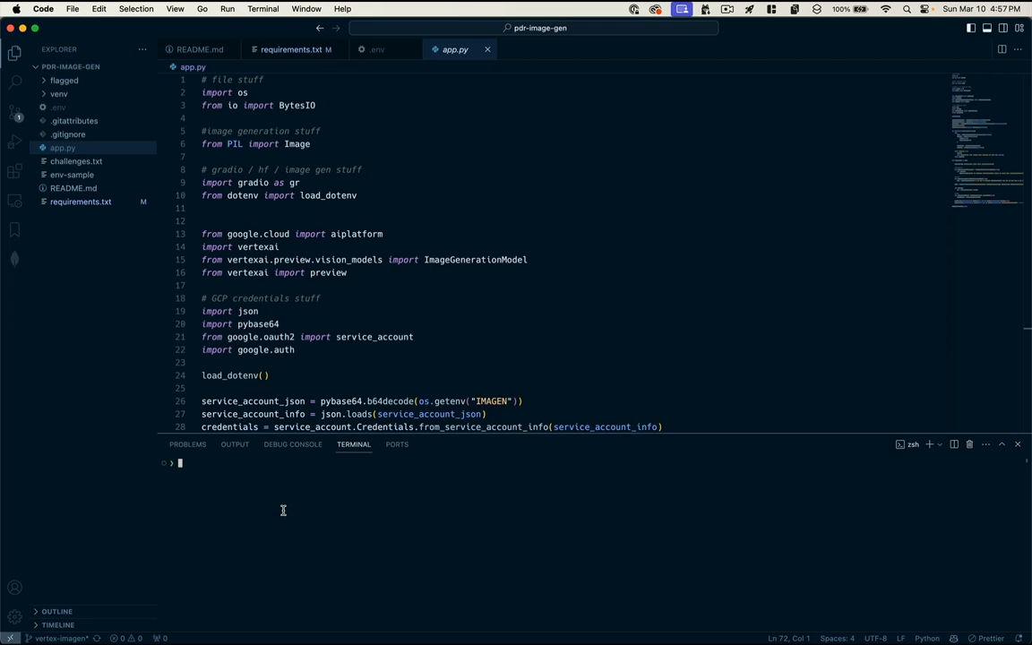
# Step: Run gcloud regions list, gcloud init and gcloud auth application-default login in the terminal
pyautogui.write('gcloud regions list')
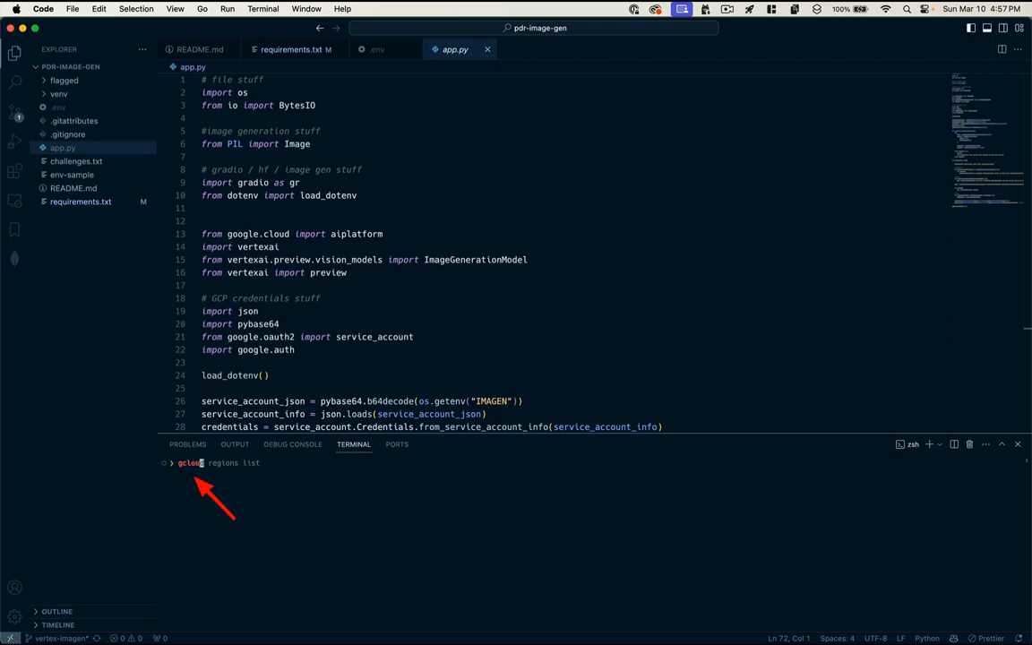
pyautogui.write('gcloud init')
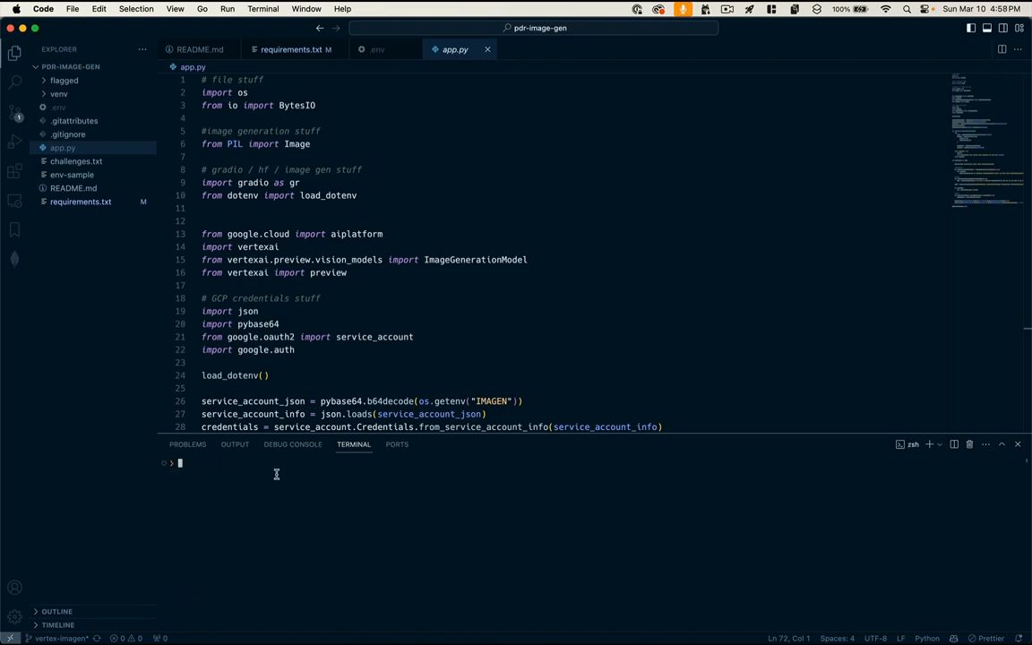
pyautogui.write('gcloud auth application-default login')
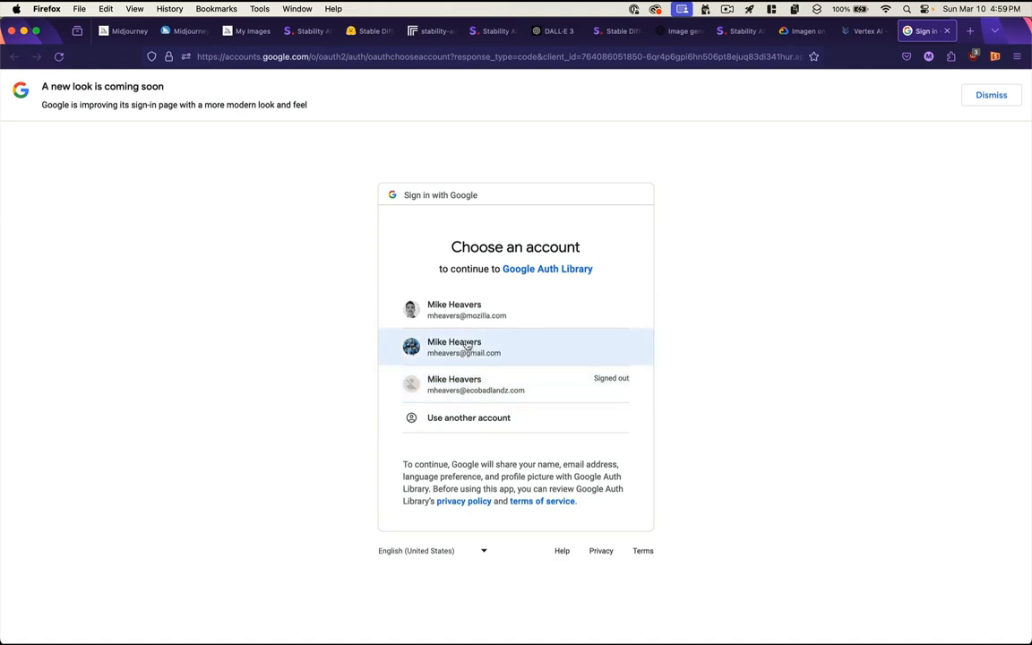
# Step: Choose the Google account to grant Google Auth Library access
pyautogui.click(463, 347)
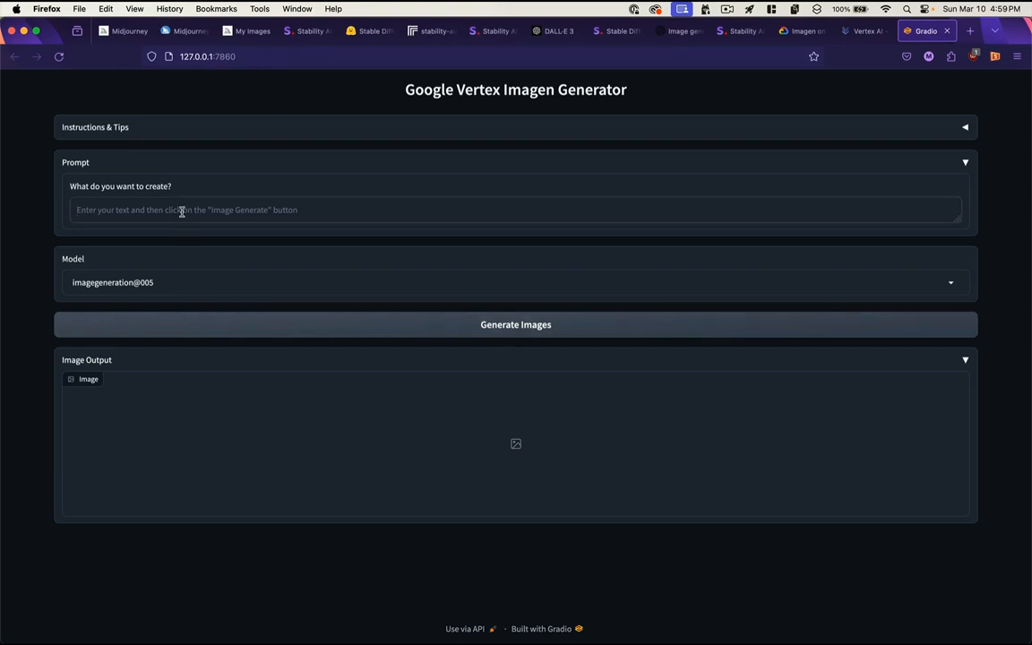
# Step: Generate an image from the prompt 'a happy cloud' and scroll down to the result
pyautogui.write('a happy cloud')
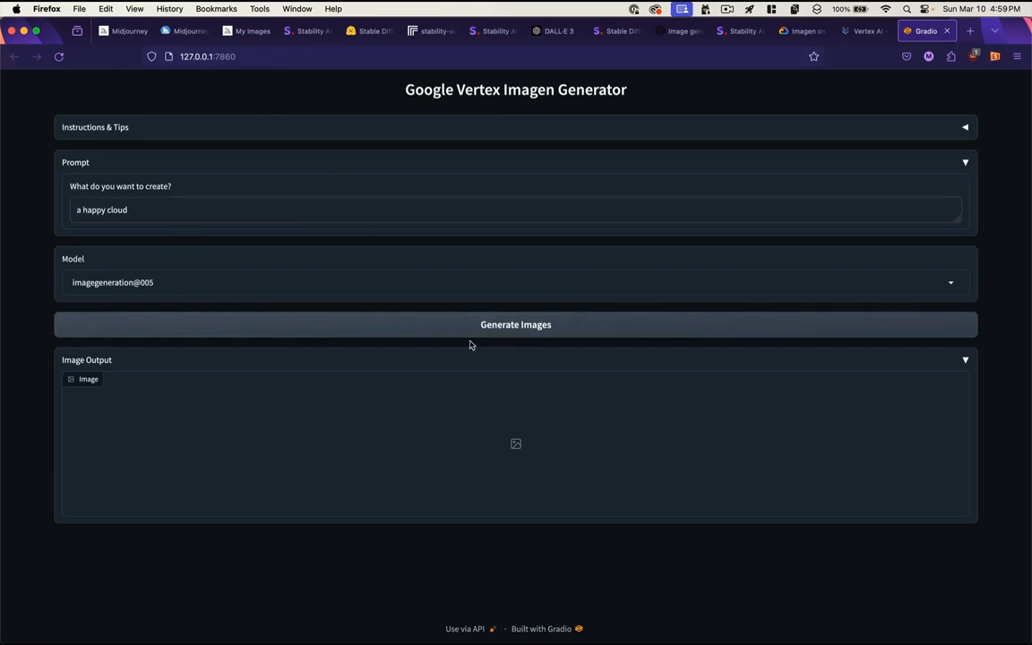
pyautogui.click(515, 324)
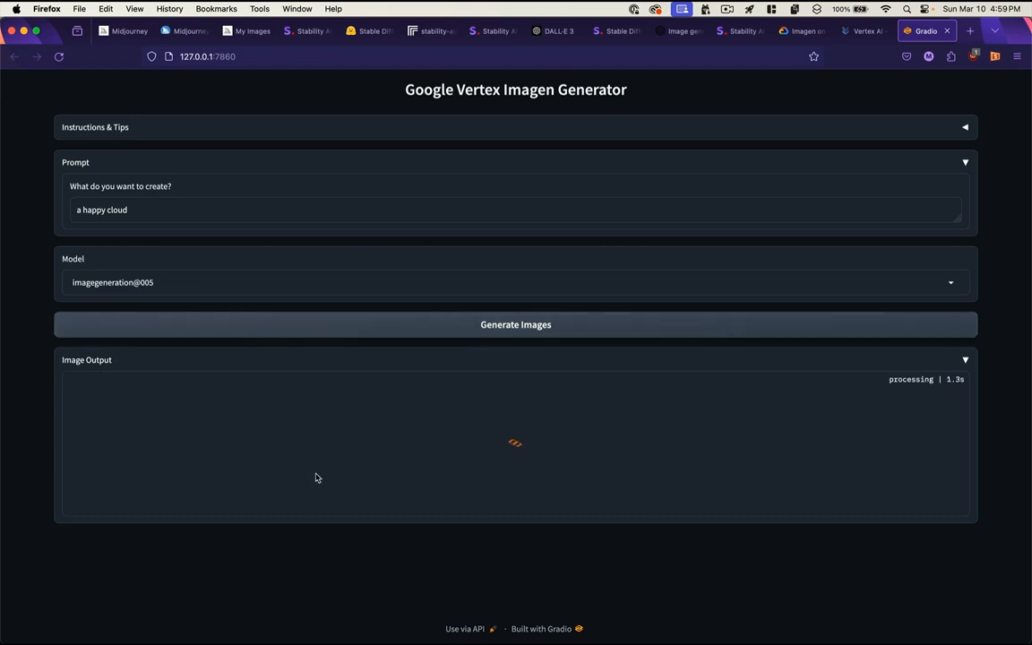
pyautogui.moveTo(206, 502)
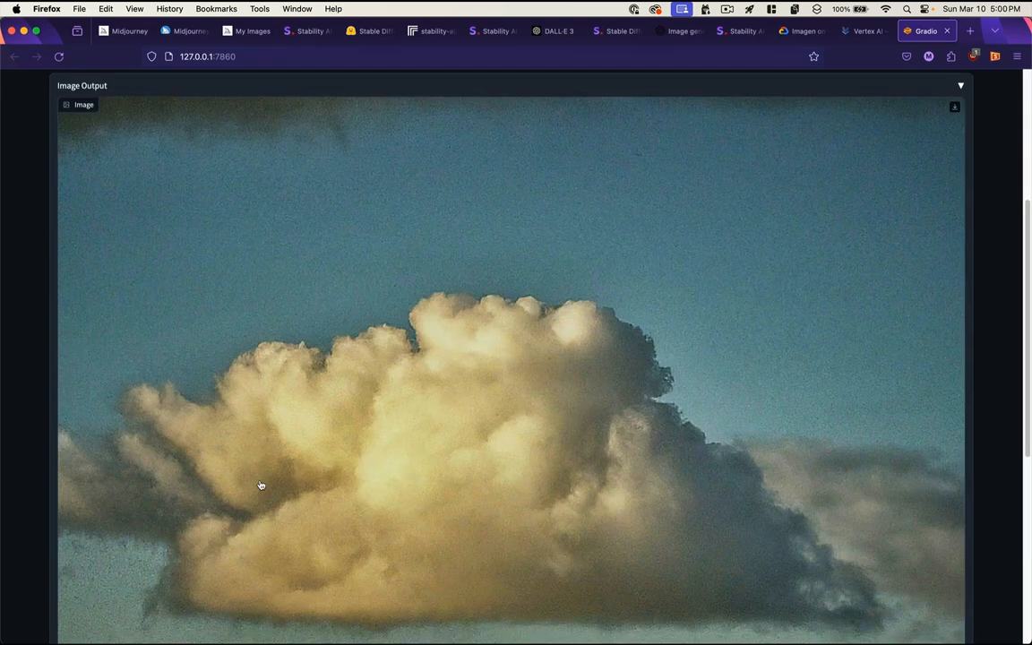
pyautogui.scroll(-3)
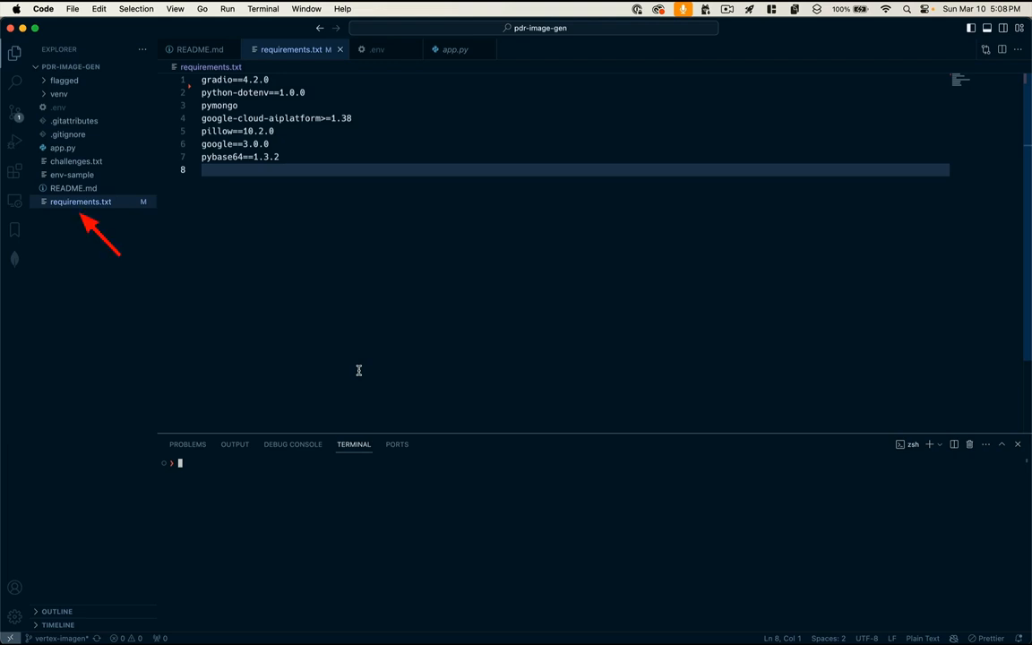
pyautogui.moveTo(351, 360)
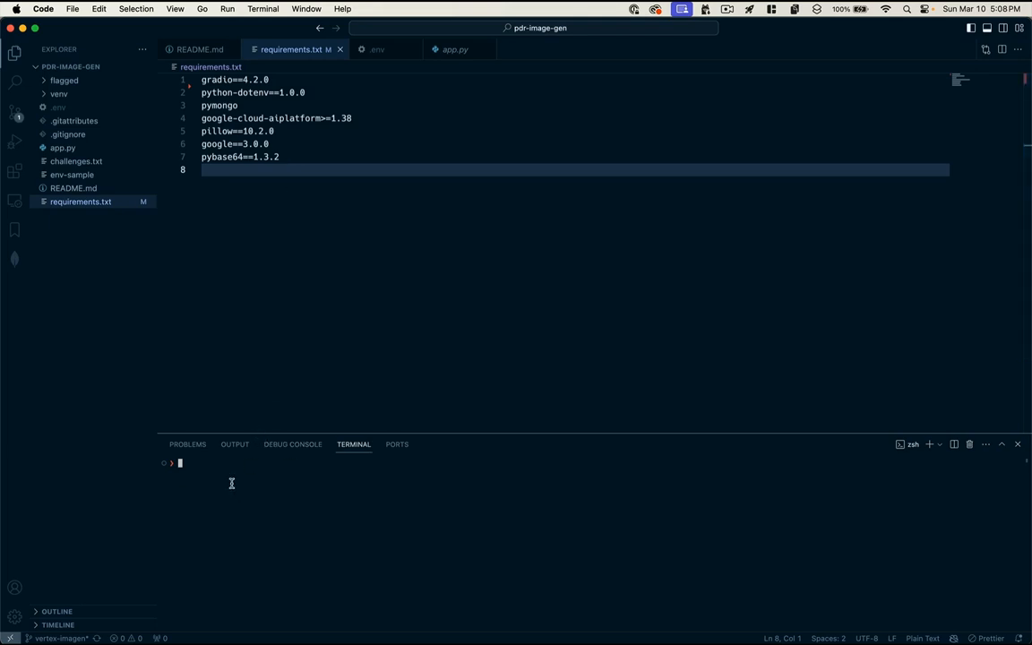
# Step: Enter the pip3 install -r requirements.txt command and delete the pymongo line from requirements.txt
pyautogui.write('pip3 install requirements.txt -r')
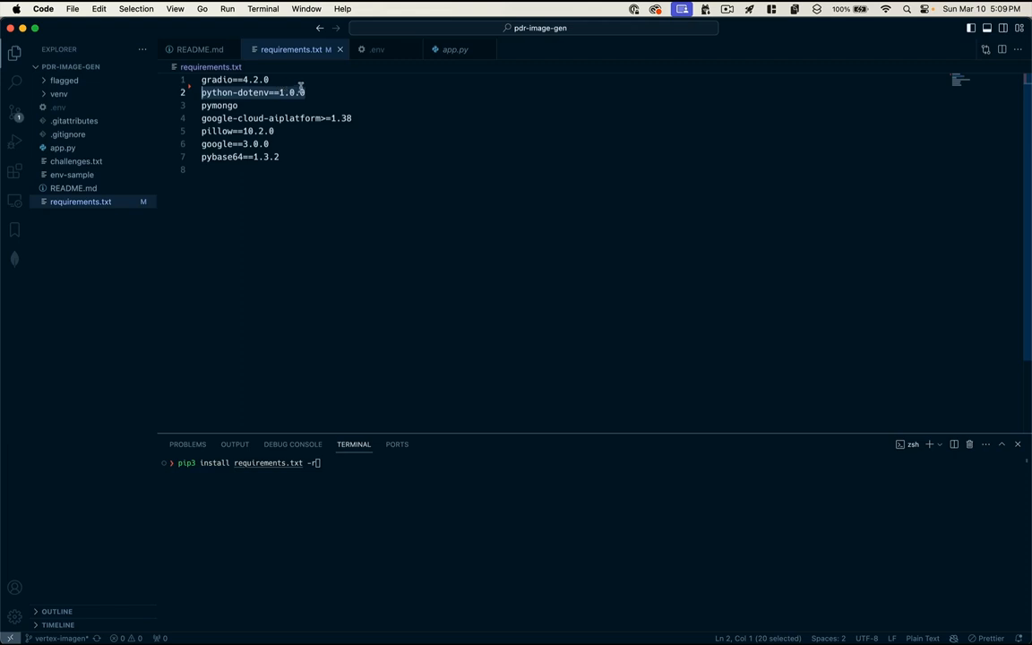
pyautogui.click(318, 92)
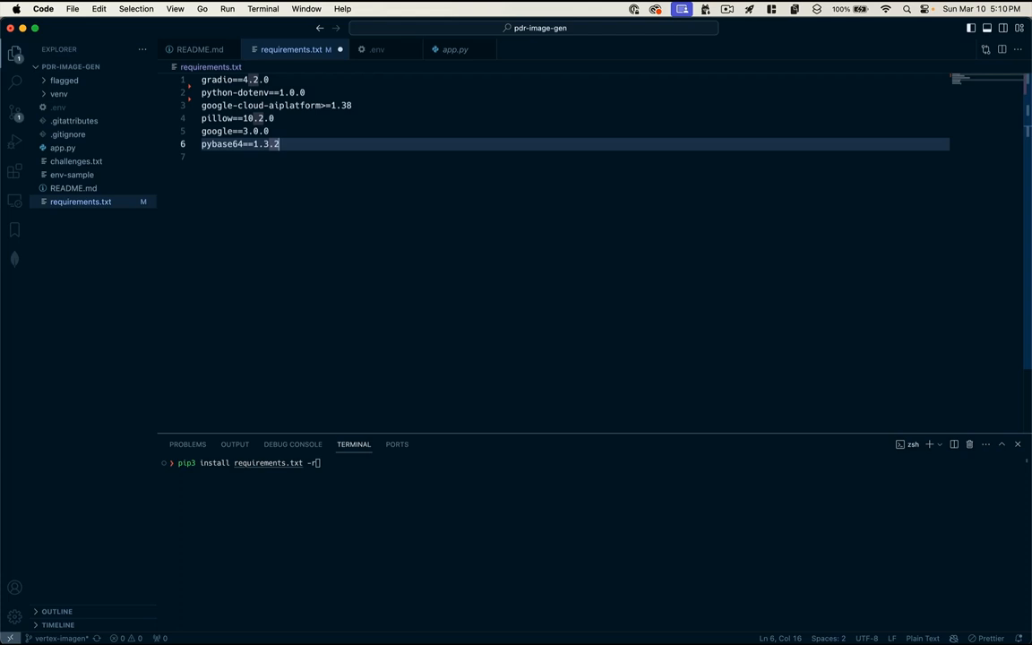
pyautogui.click(454, 49)
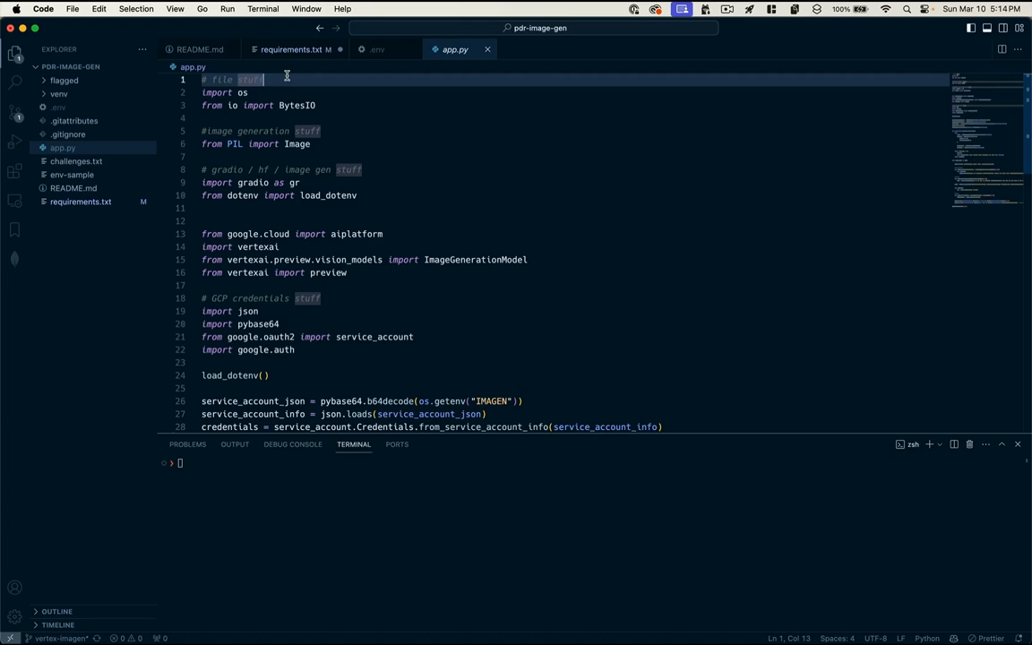
pyautogui.moveTo(321, 145)
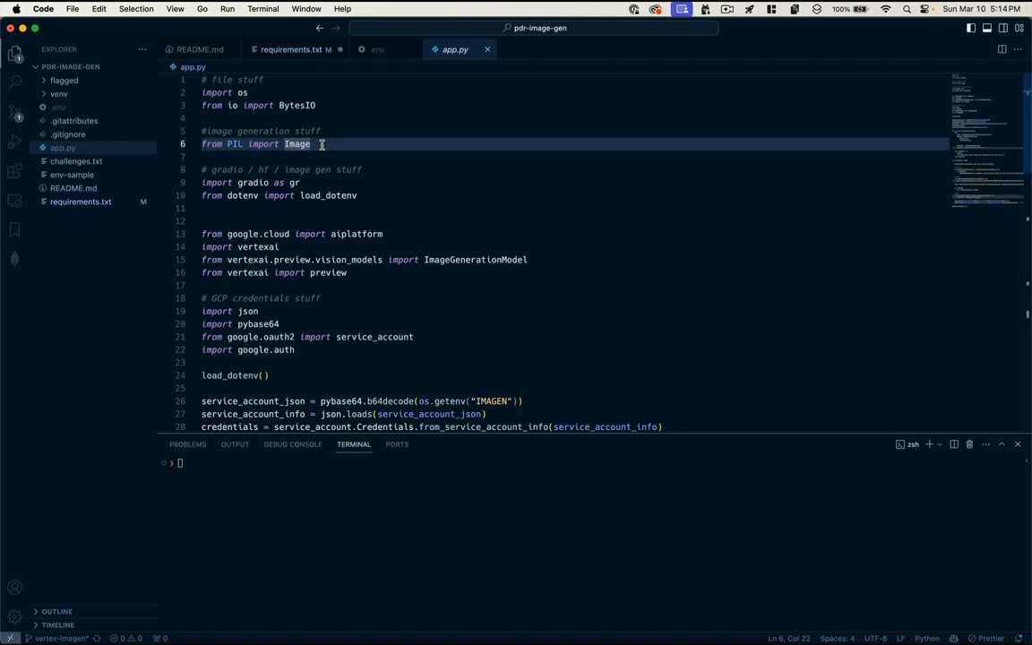
pyautogui.doubleClick(253, 182)
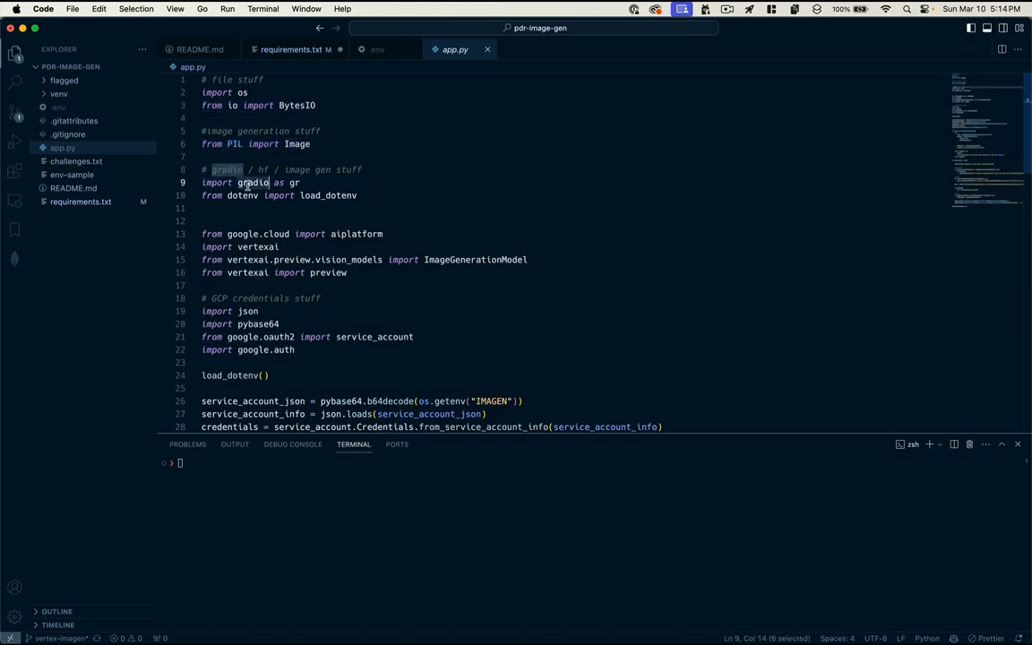
pyautogui.doubleClick(242, 196)
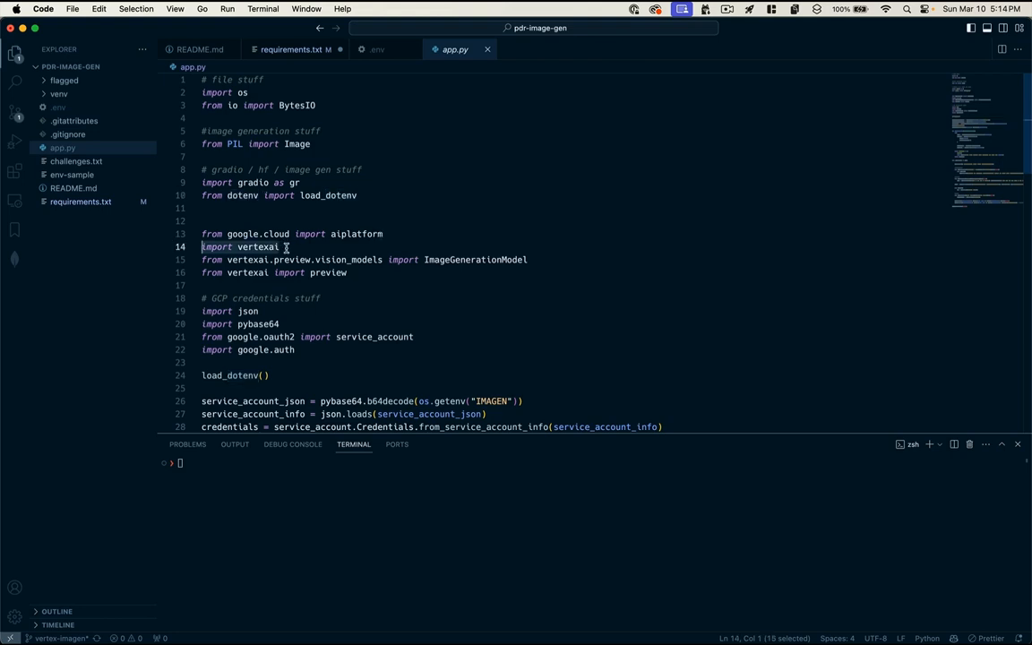
pyautogui.click(280, 246)
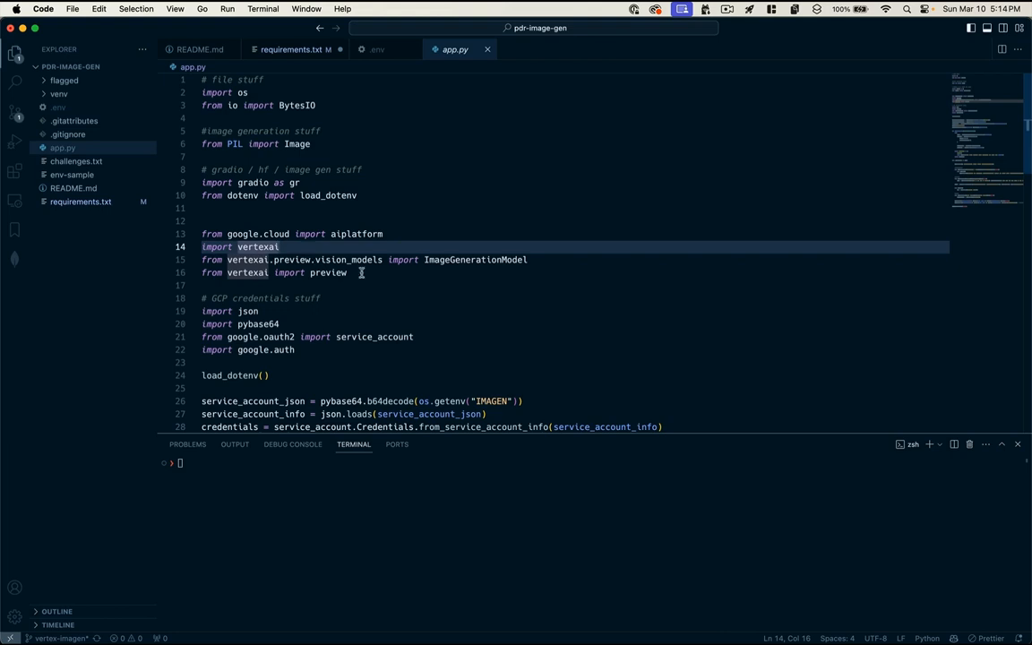
pyautogui.doubleClick(347, 260)
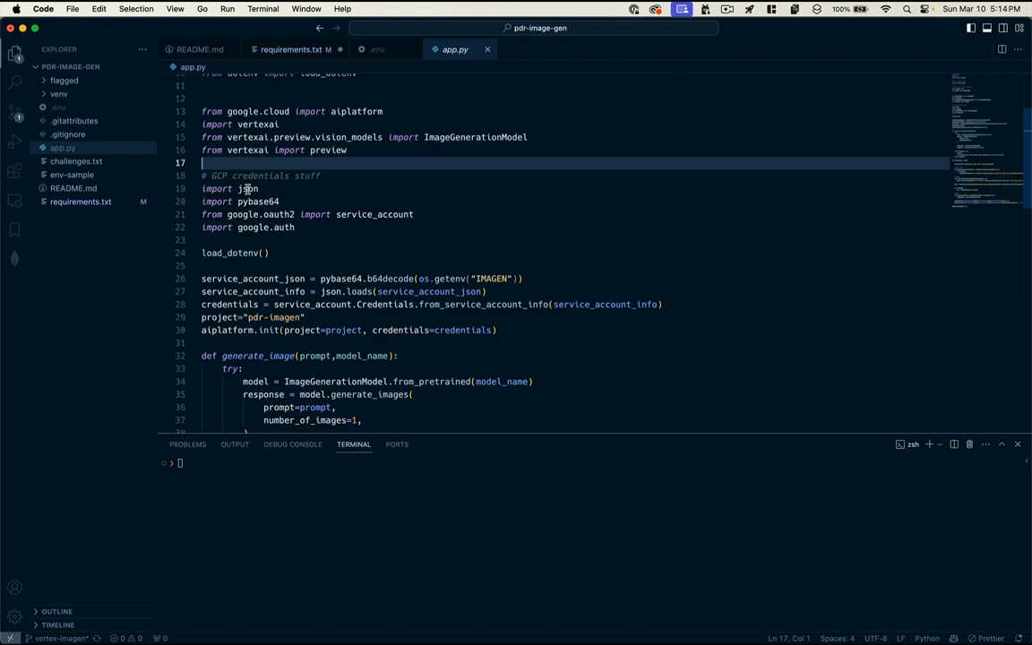
pyautogui.click(269, 201)
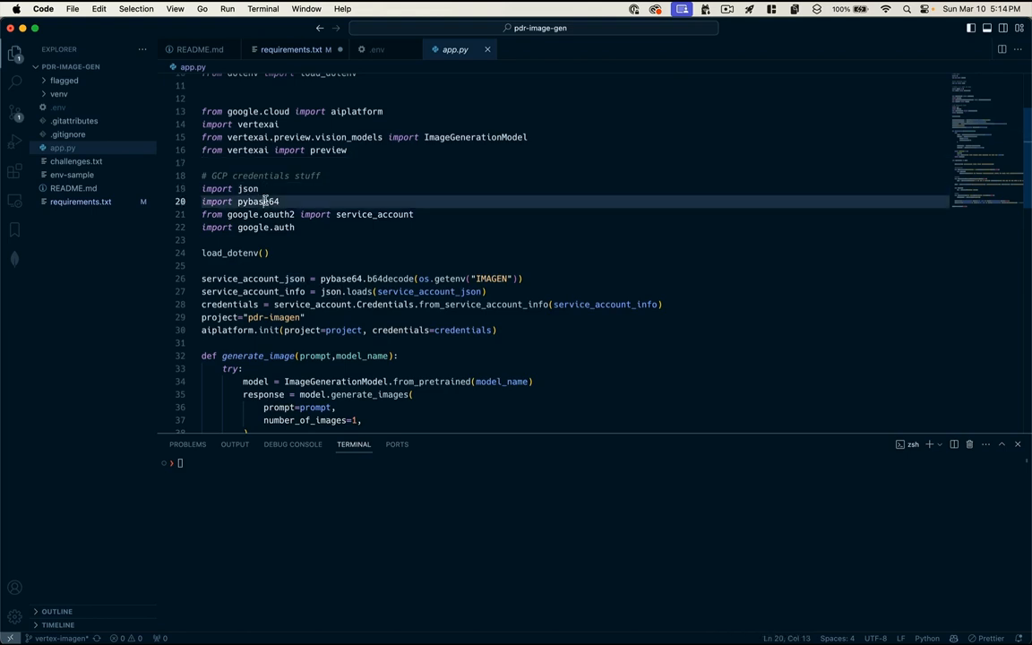
pyautogui.doubleClick(258, 201)
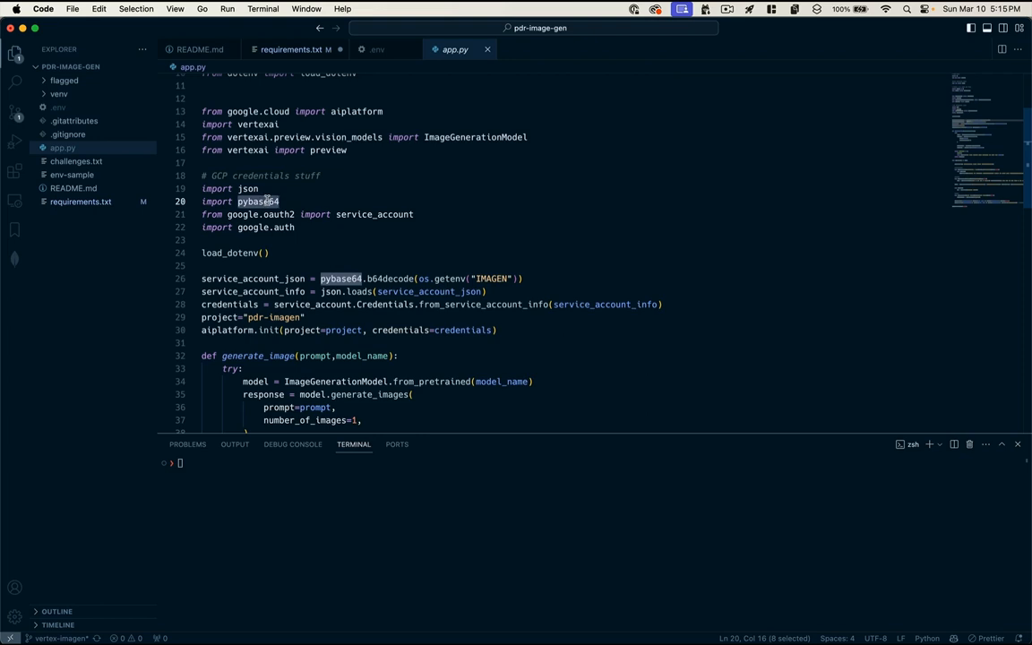
pyautogui.click(289, 200)
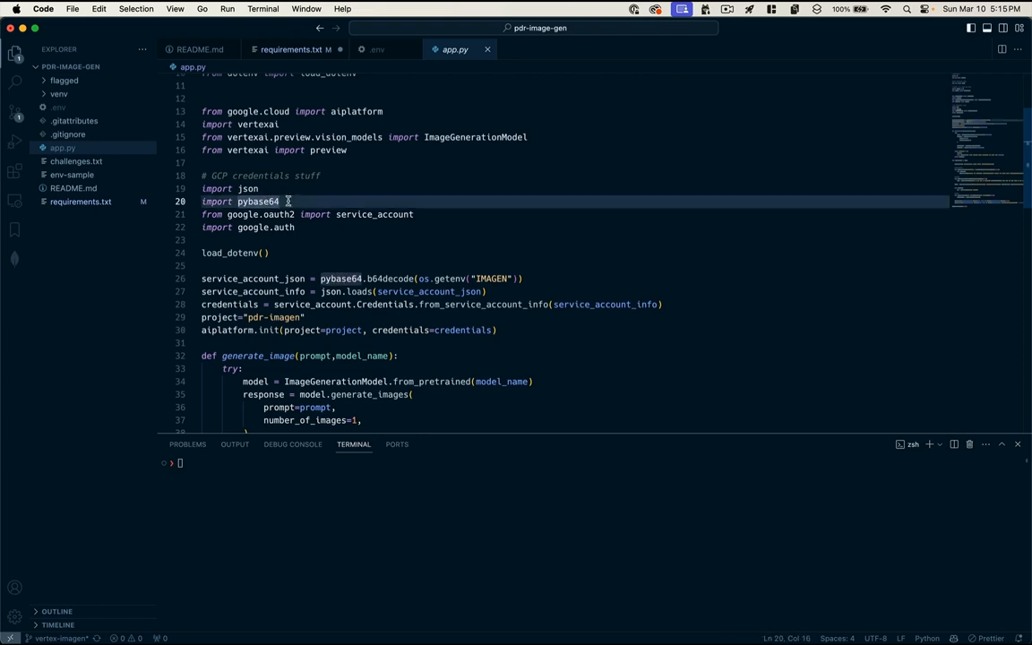
pyautogui.doubleClick(258, 200)
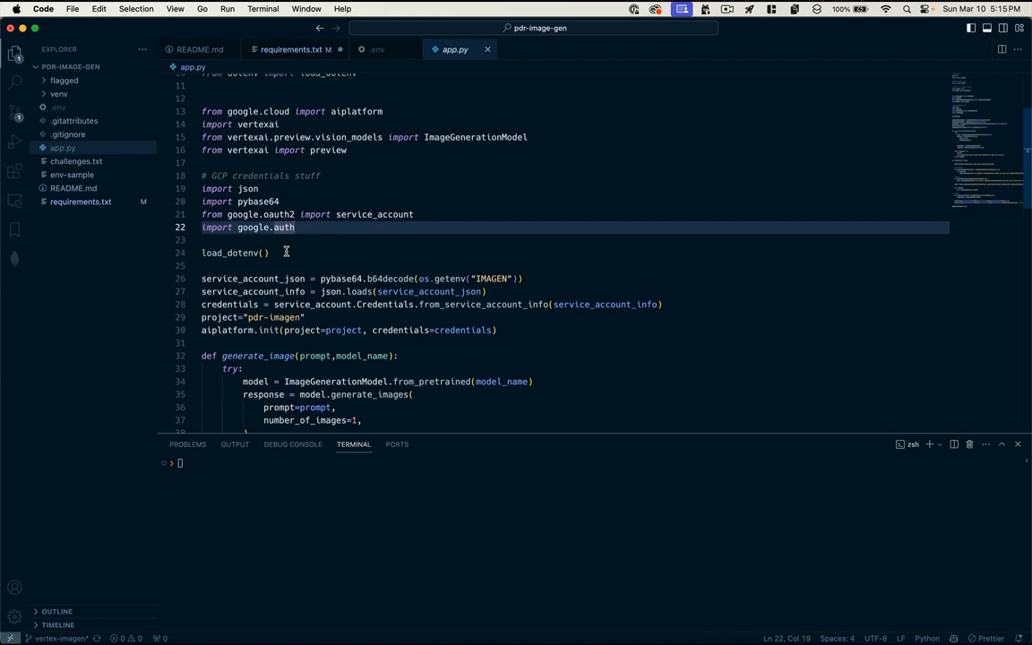
pyautogui.scroll(-3)
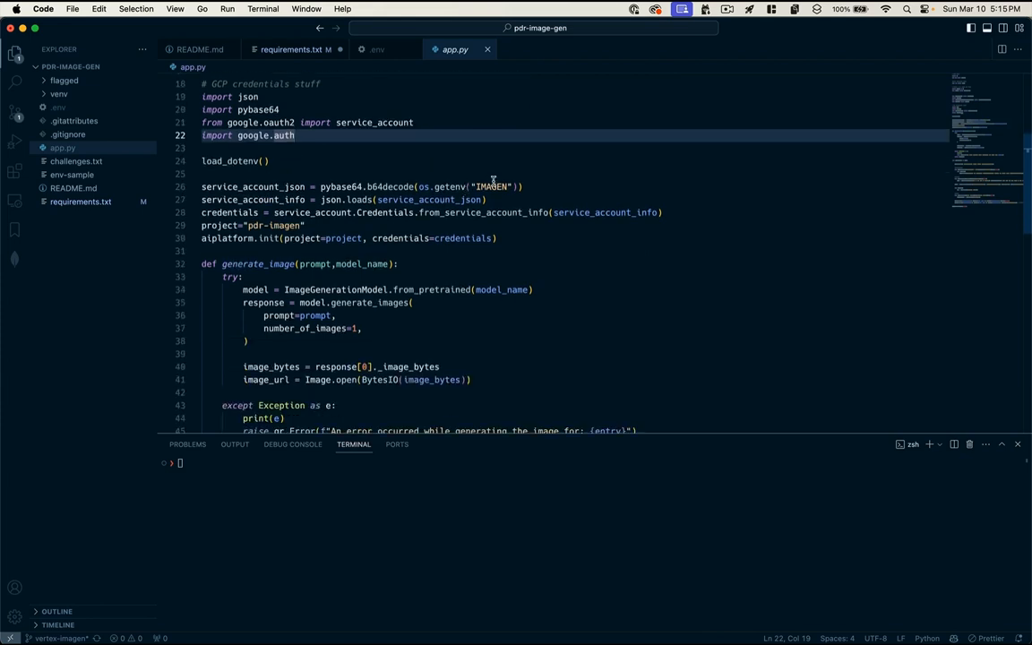
pyautogui.doubleClick(491, 186)
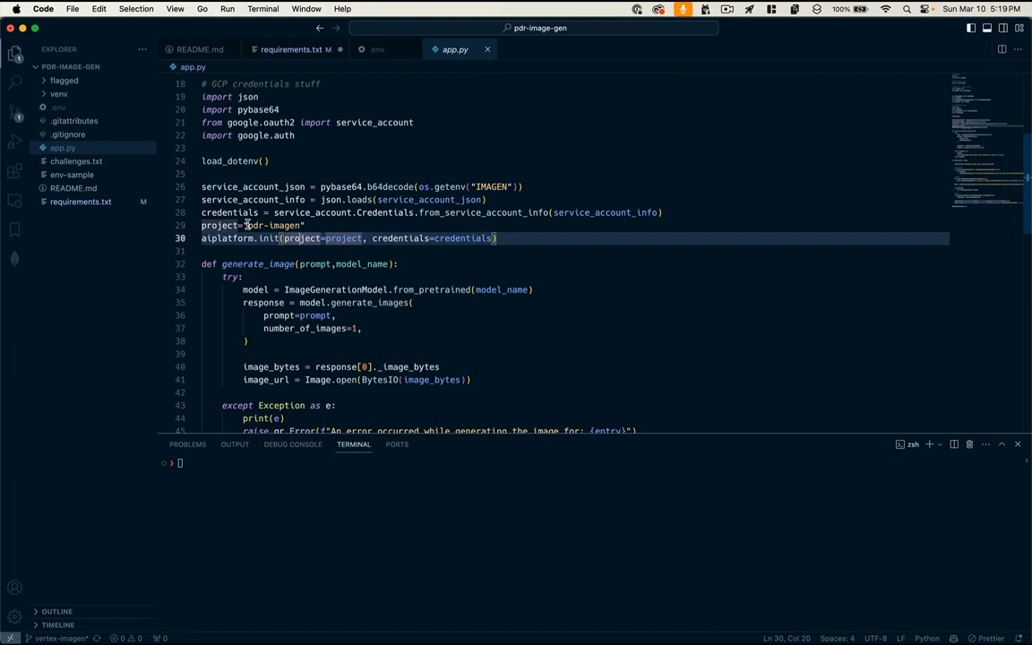
pyautogui.doubleClick(268, 225)
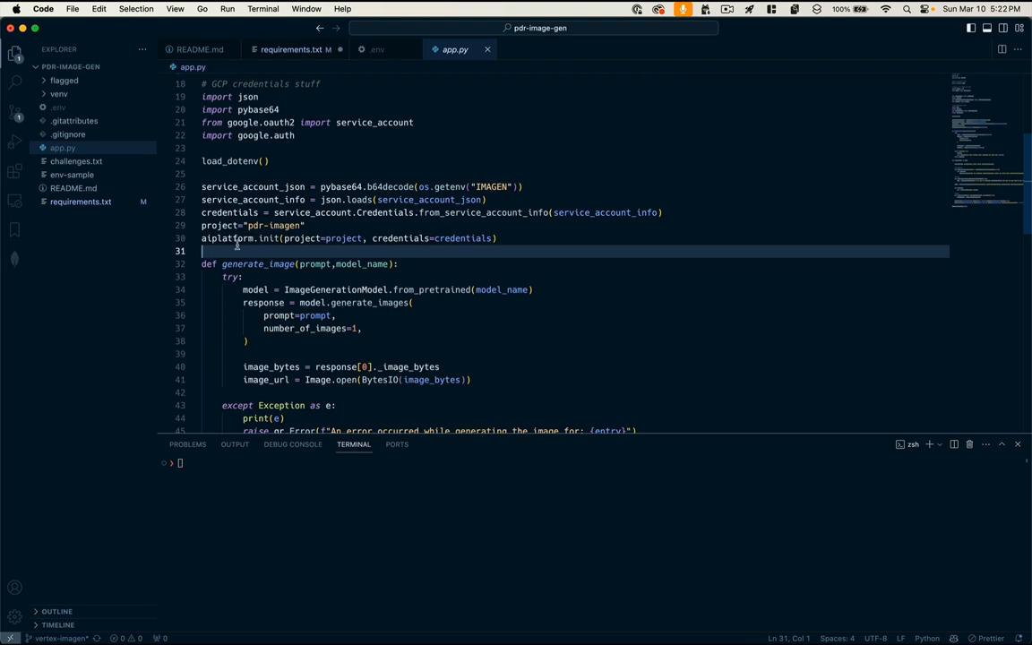
pyautogui.doubleClick(226, 238)
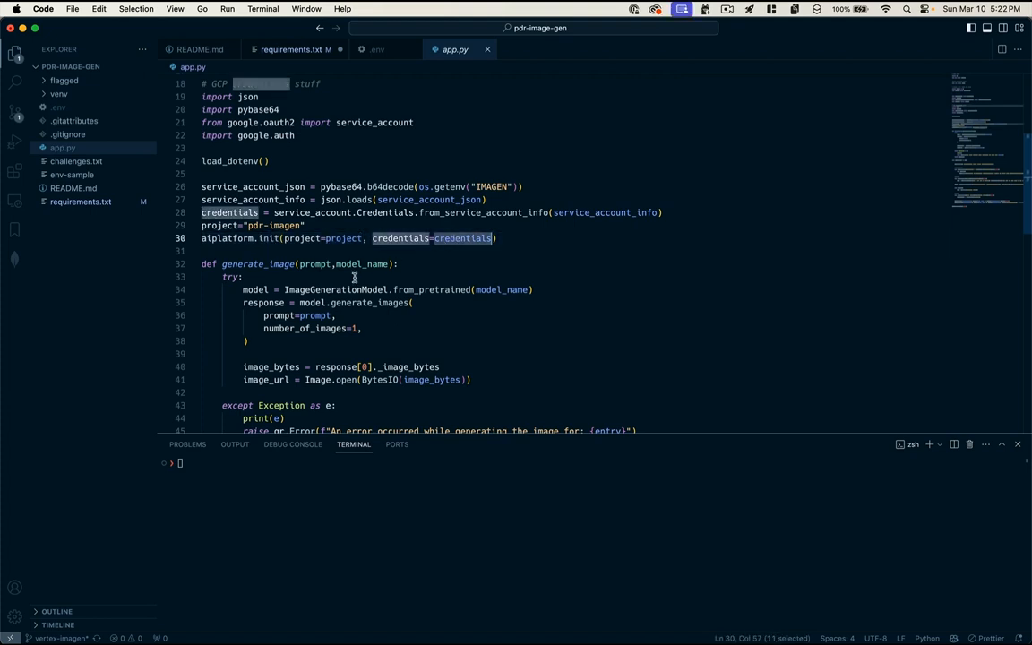
pyautogui.moveTo(578, 249)
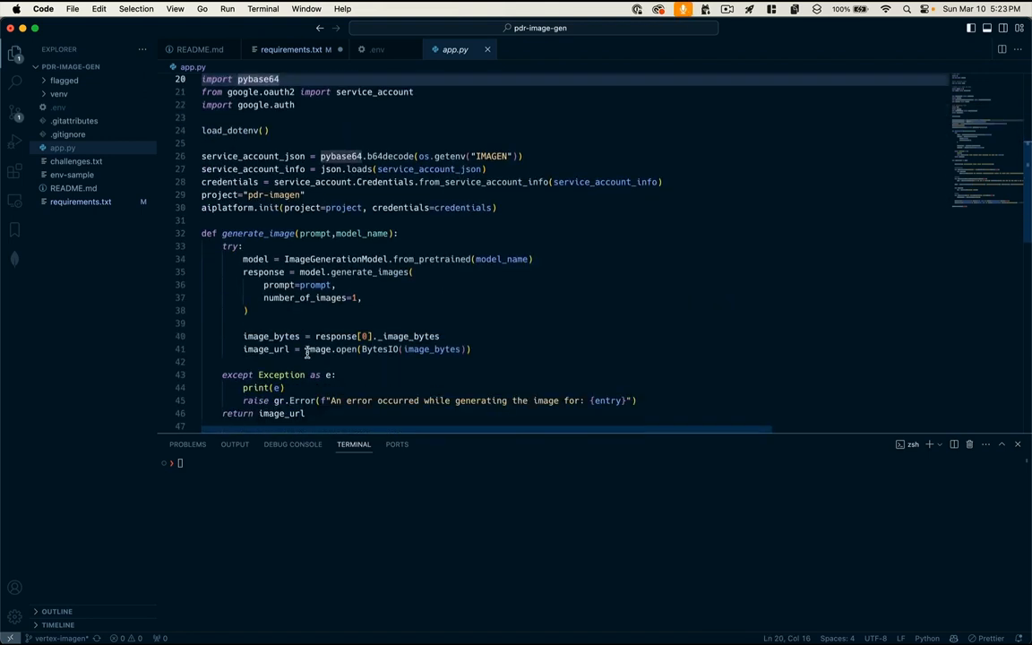
pyautogui.scroll(-3)
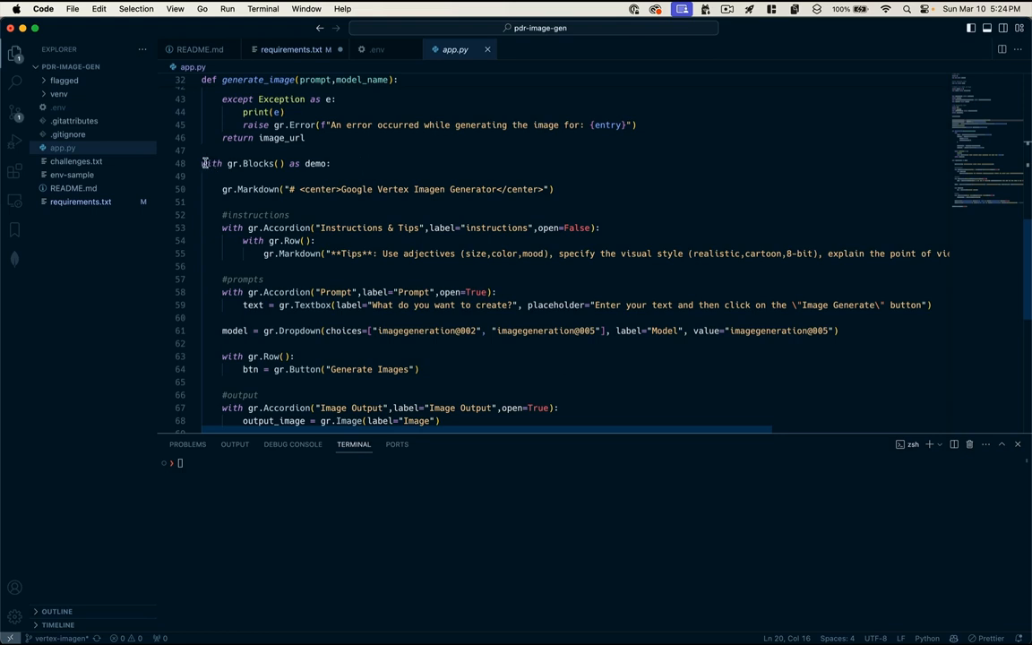
pyautogui.moveTo(202, 163); pyautogui.dragTo(331, 163)
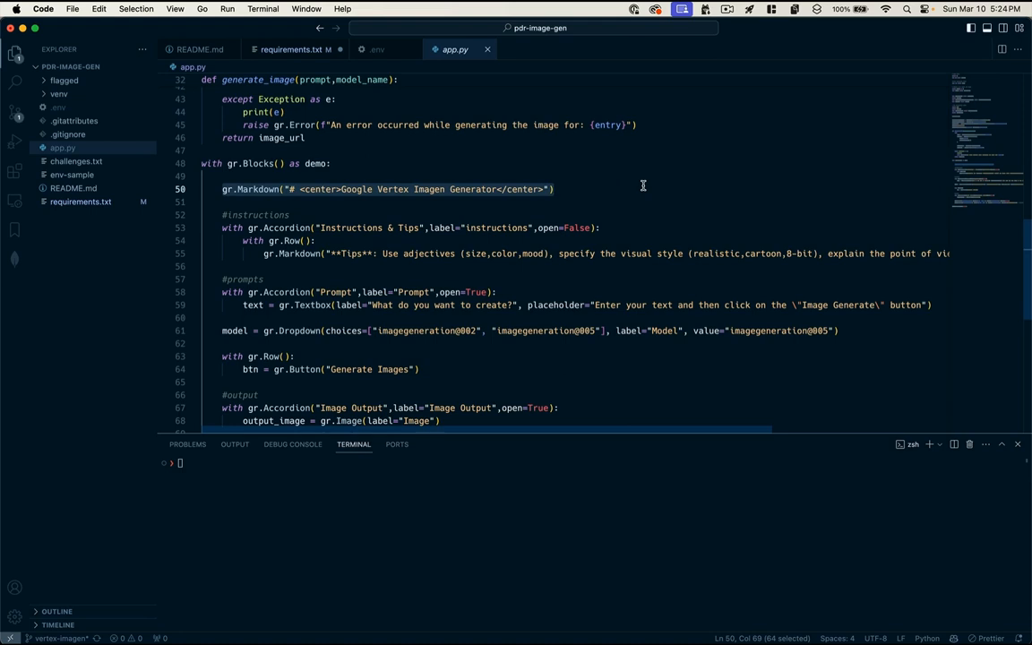
pyautogui.moveTo(562, 170)
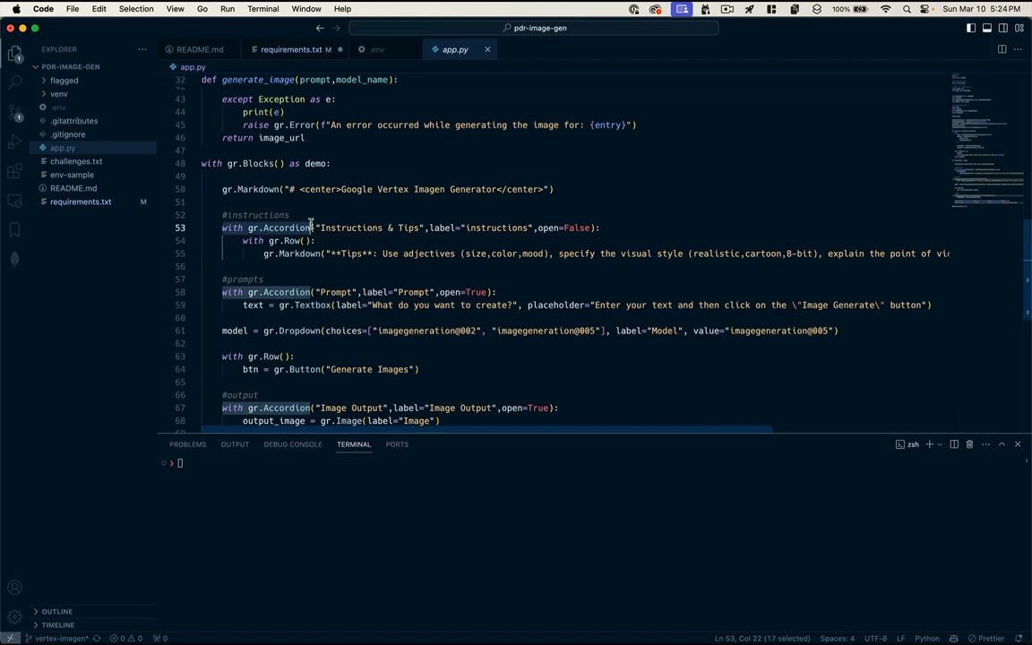
pyautogui.moveTo(581, 227)
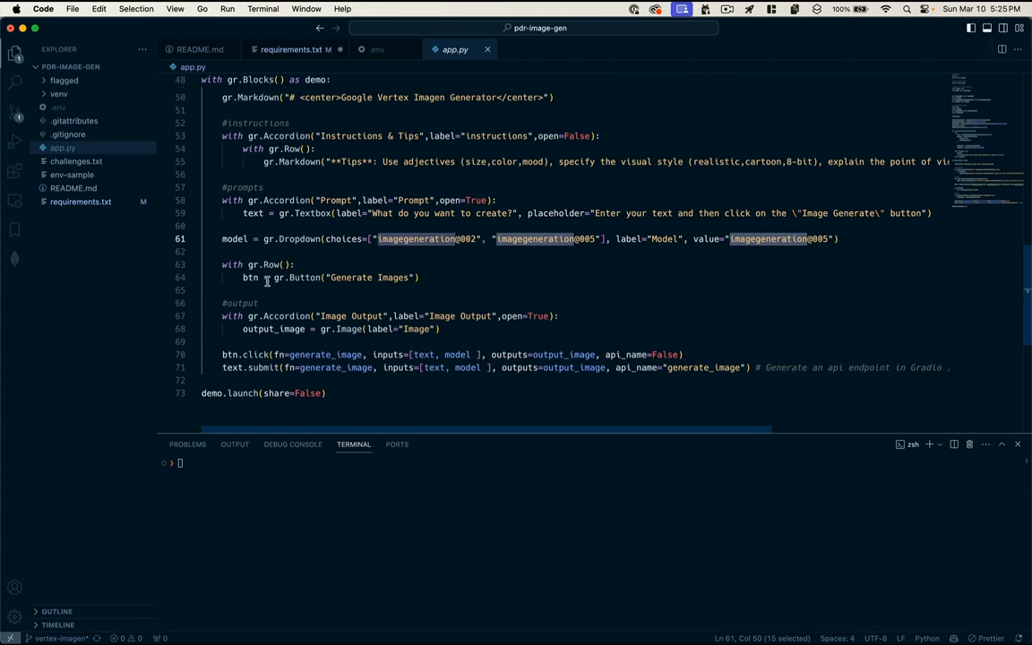
pyautogui.moveTo(267, 279)
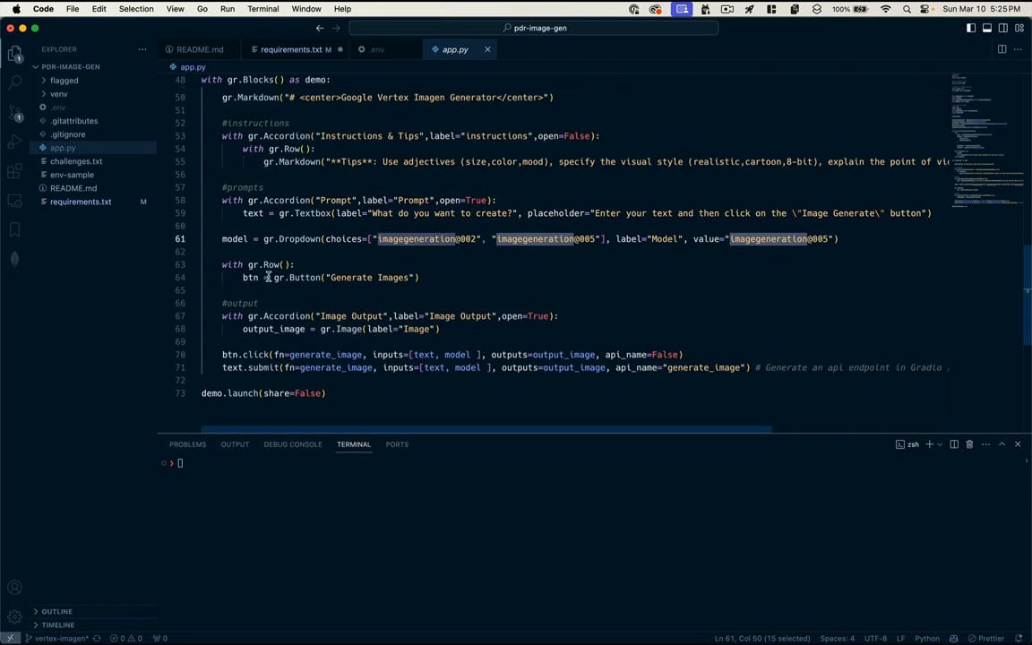
pyautogui.moveTo(346, 269)
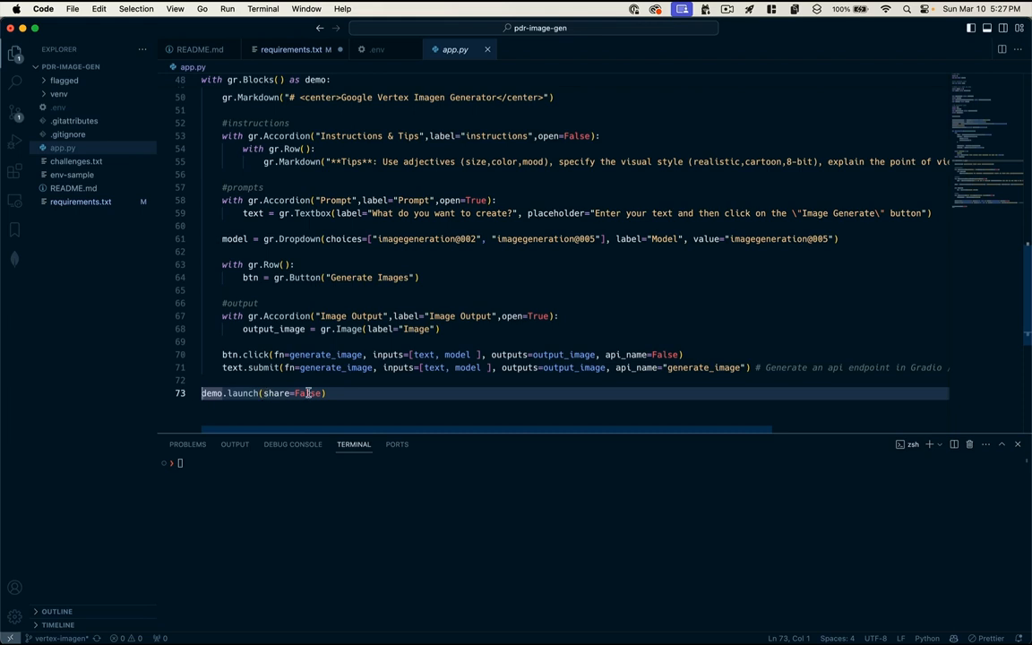
pyautogui.doubleClick(307, 392)
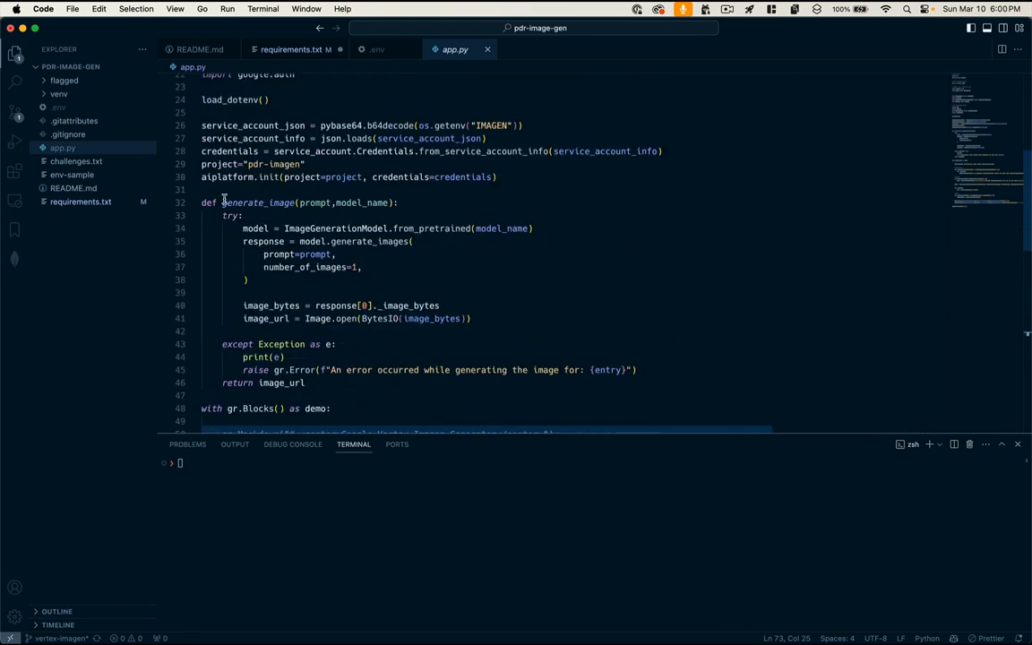
pyautogui.click(367, 202)
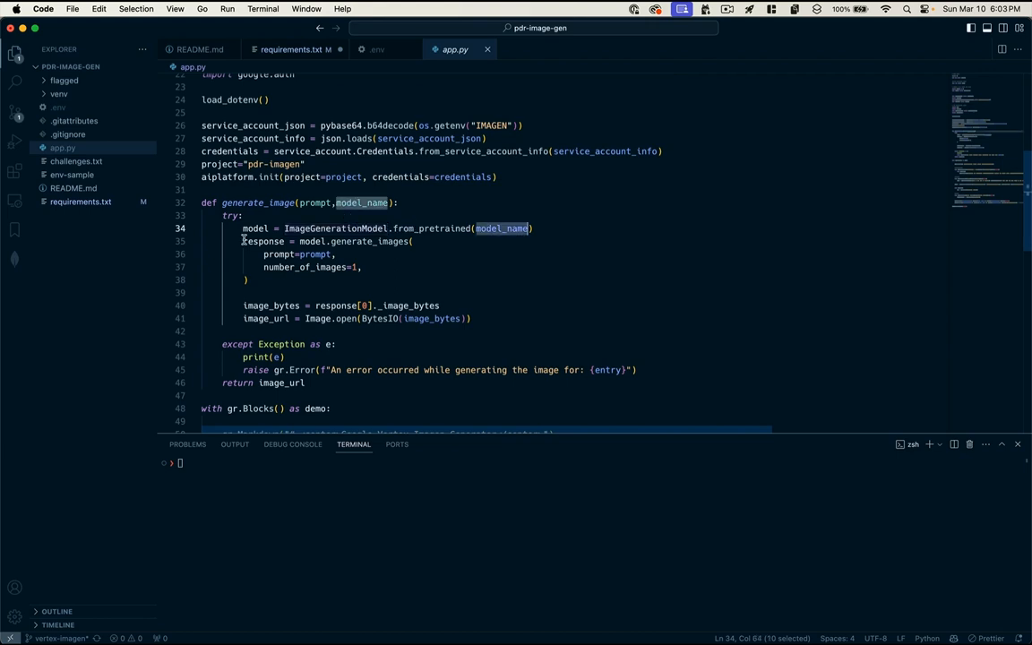
pyautogui.moveTo(358, 242)
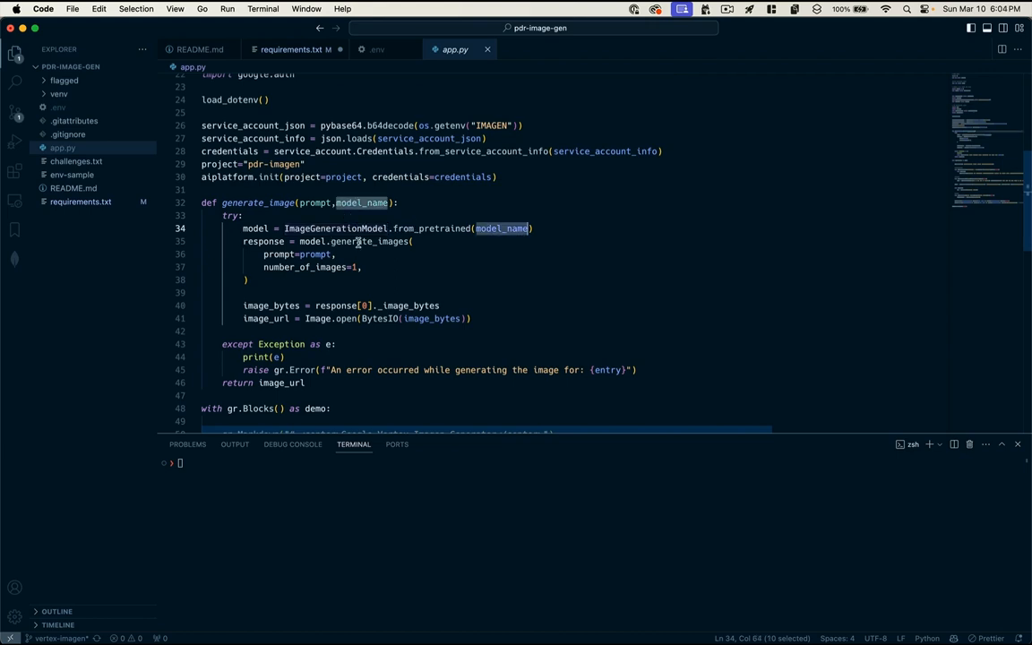
pyautogui.doubleClick(370, 241)
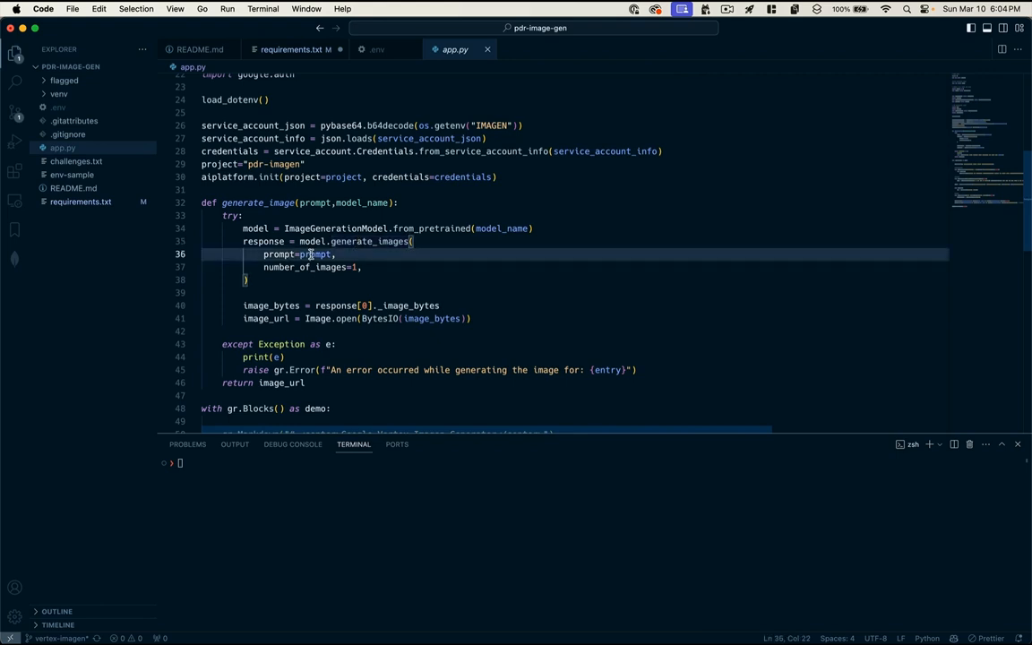
pyautogui.doubleClick(315, 254)
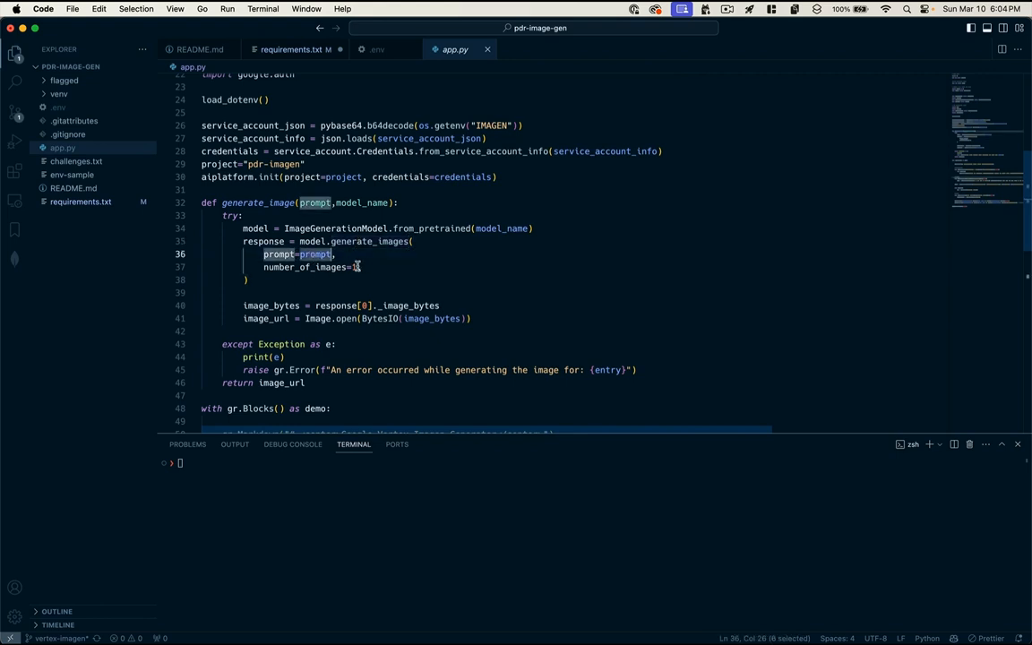
pyautogui.write('1,')
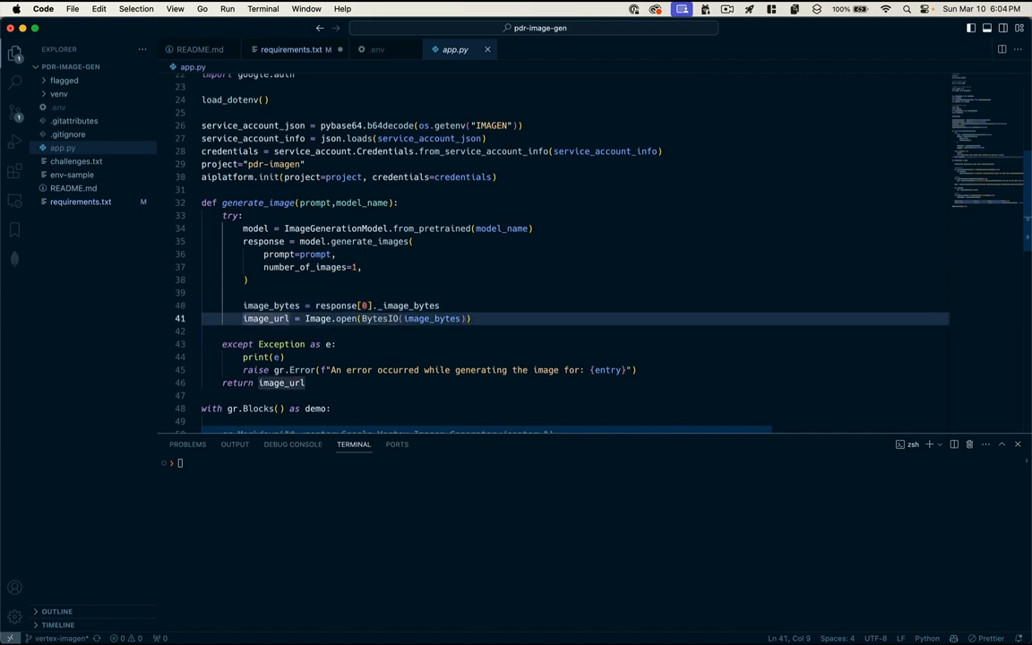
pyautogui.doubleClick(380, 318)
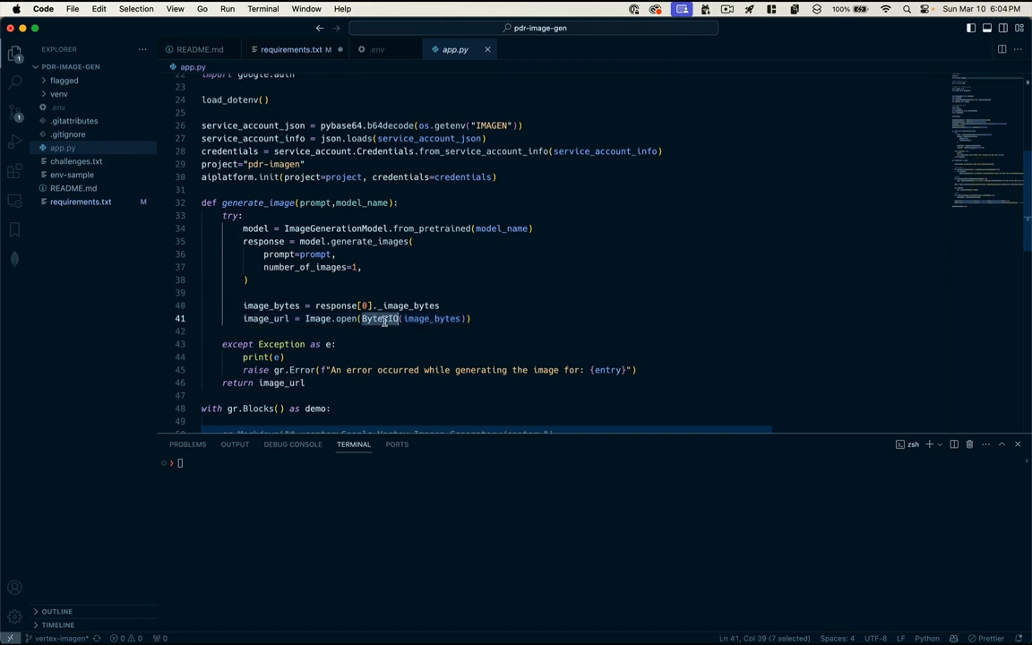
pyautogui.doubleClick(433, 318)
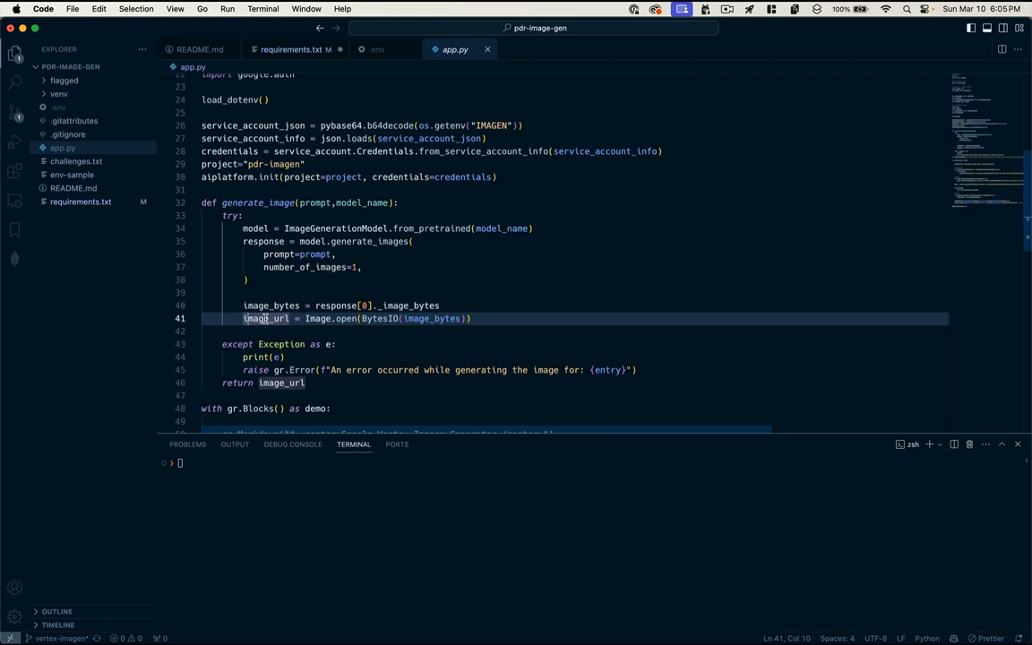
pyautogui.scroll(-3)
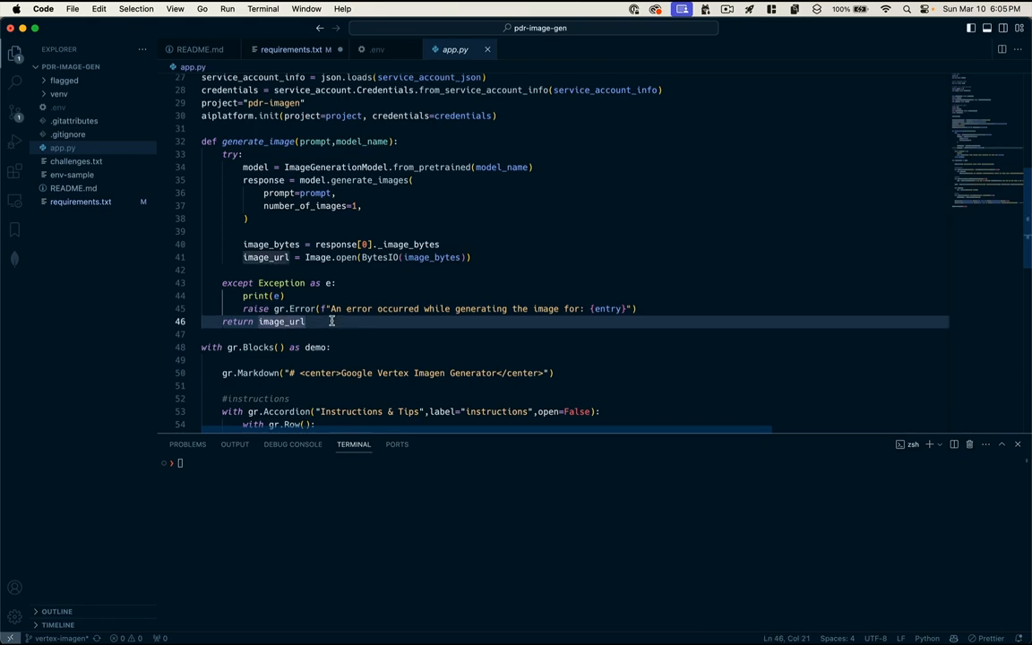
pyautogui.scroll(-3)
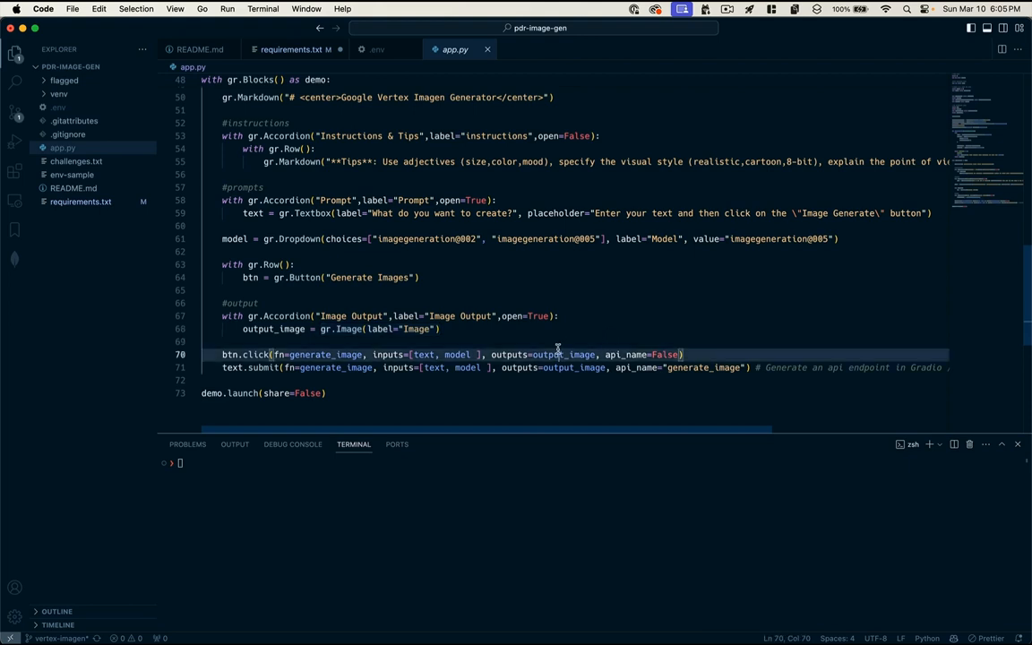
pyautogui.doubleClick(563, 354)
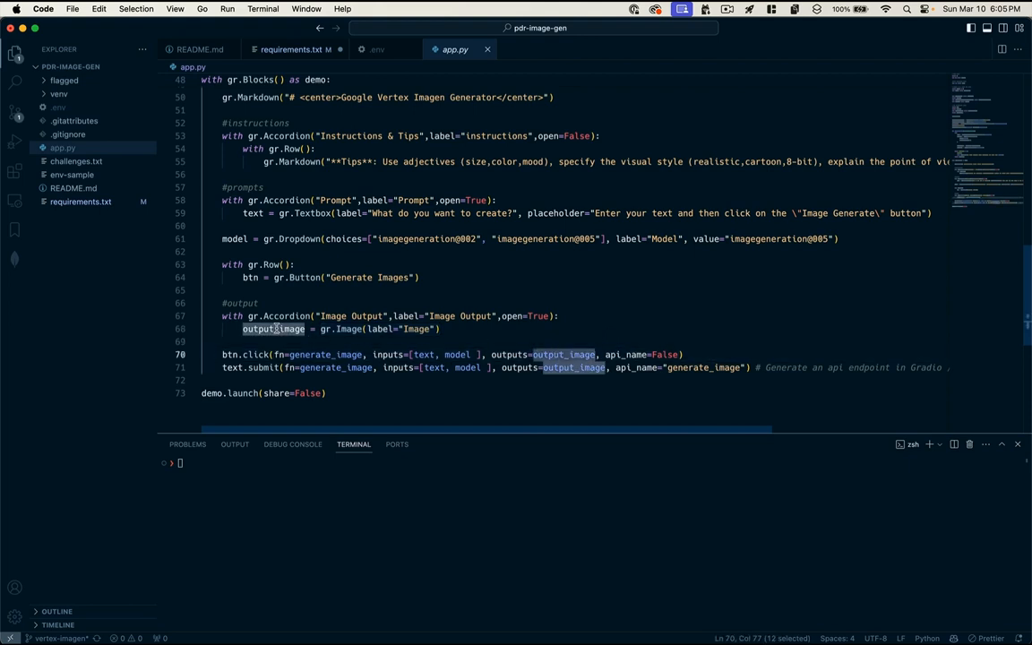
pyautogui.click(273, 329)
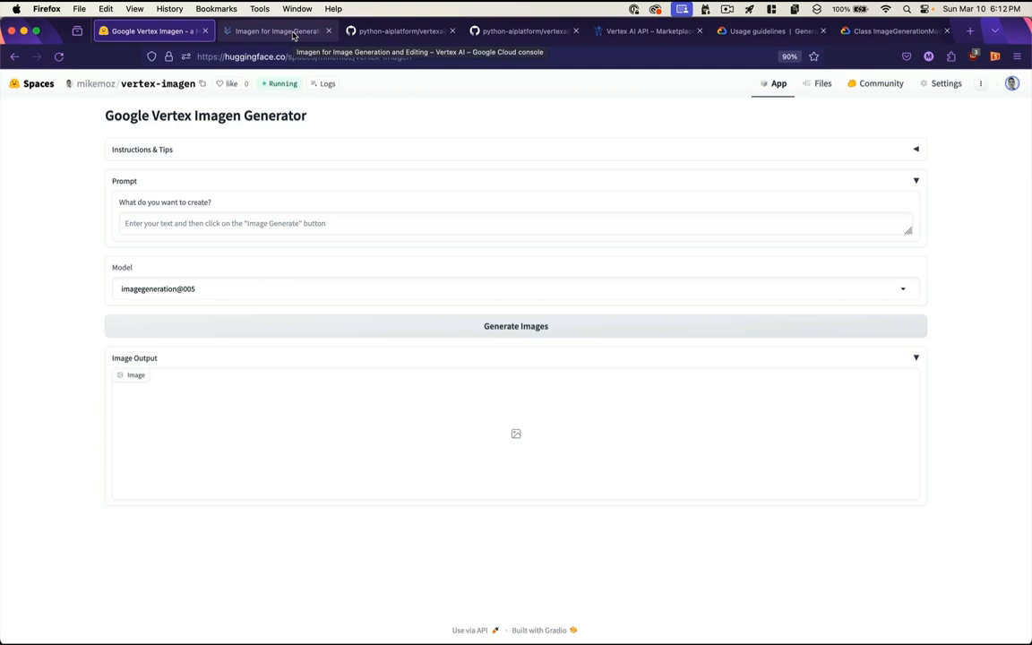
# Step: Switch to the Imagen for Image Generation and Editing model page tab
pyautogui.click(277, 31)
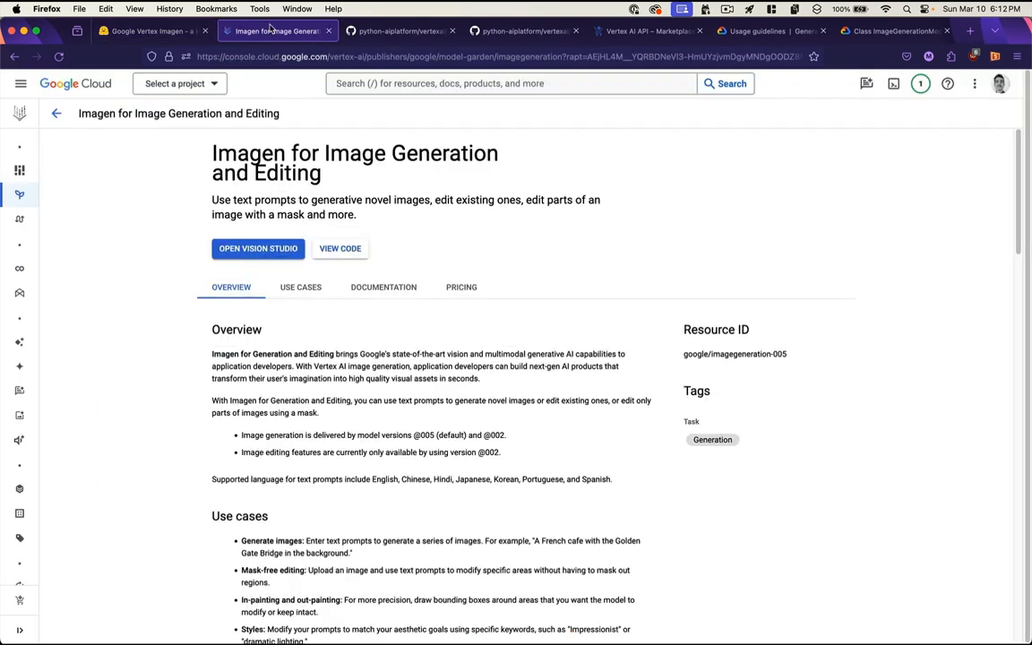
pyautogui.moveTo(110, 189)
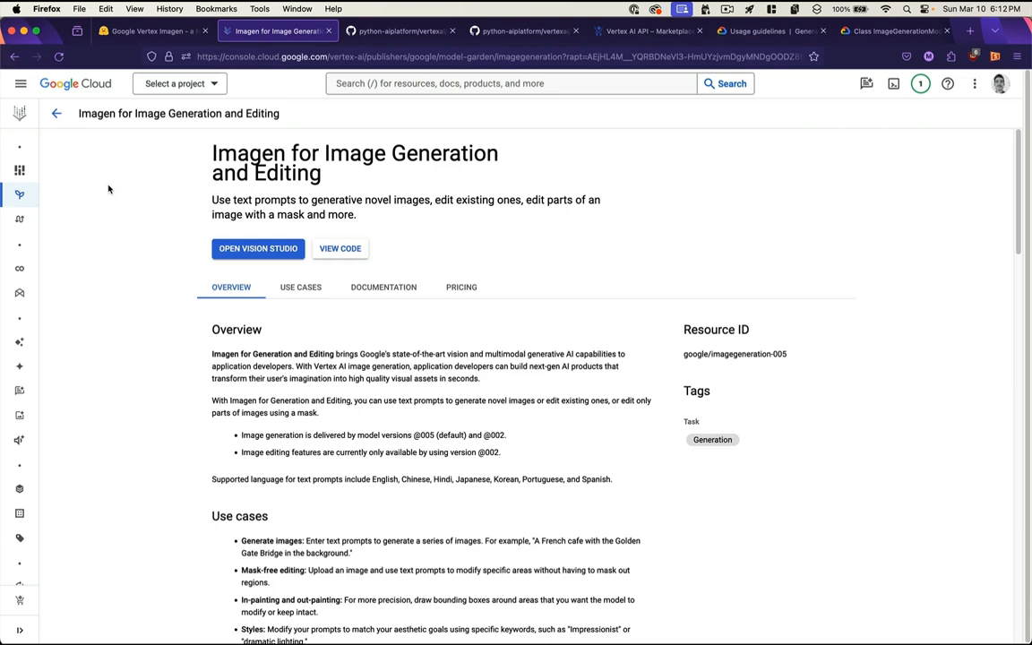
pyautogui.moveTo(64, 201)
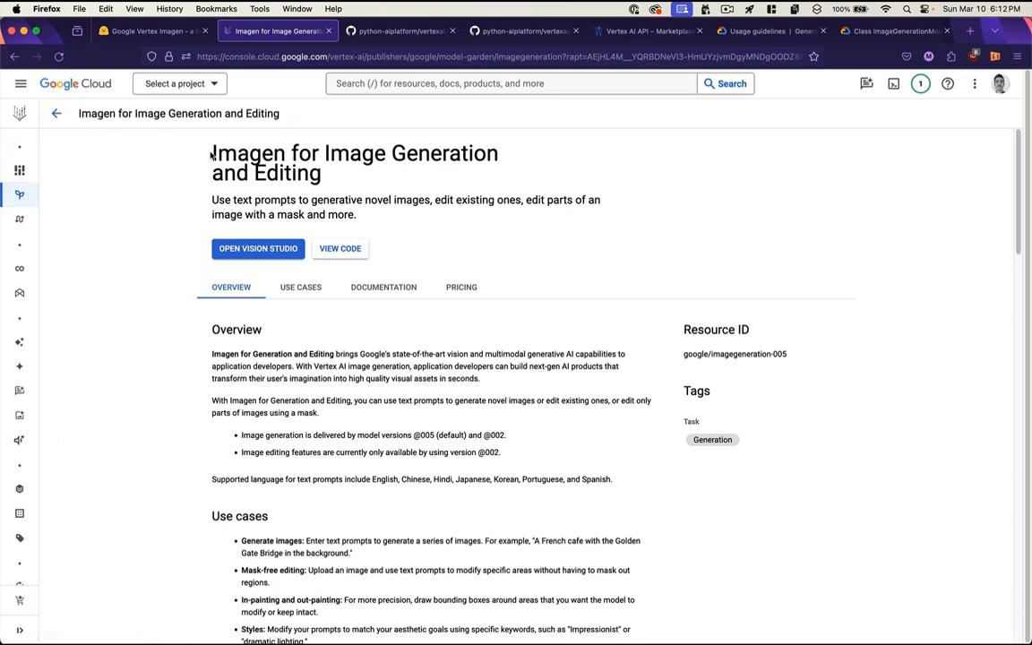
# Step: Scroll the Imagen model card through Overview and Documentation to the Versions table
pyautogui.scroll(-3)
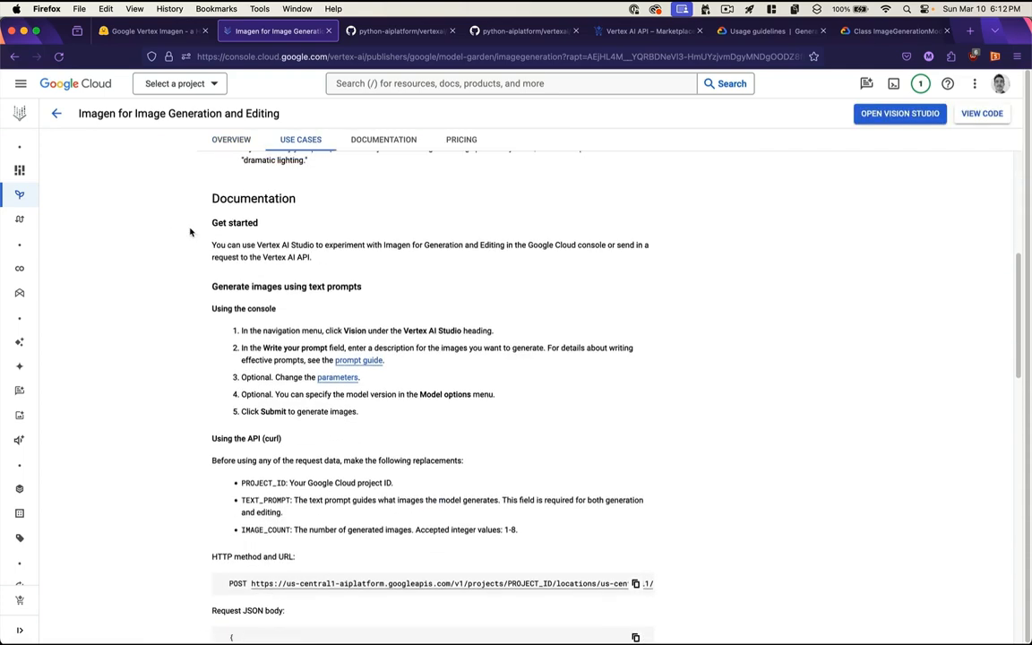
pyautogui.click(231, 140)
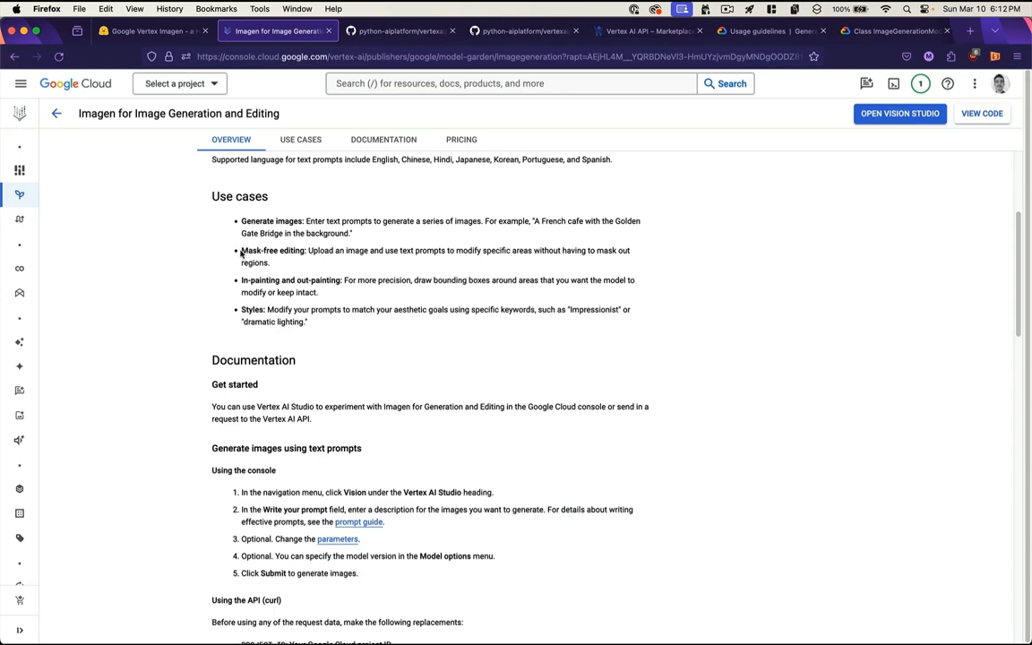
pyautogui.moveTo(249, 291)
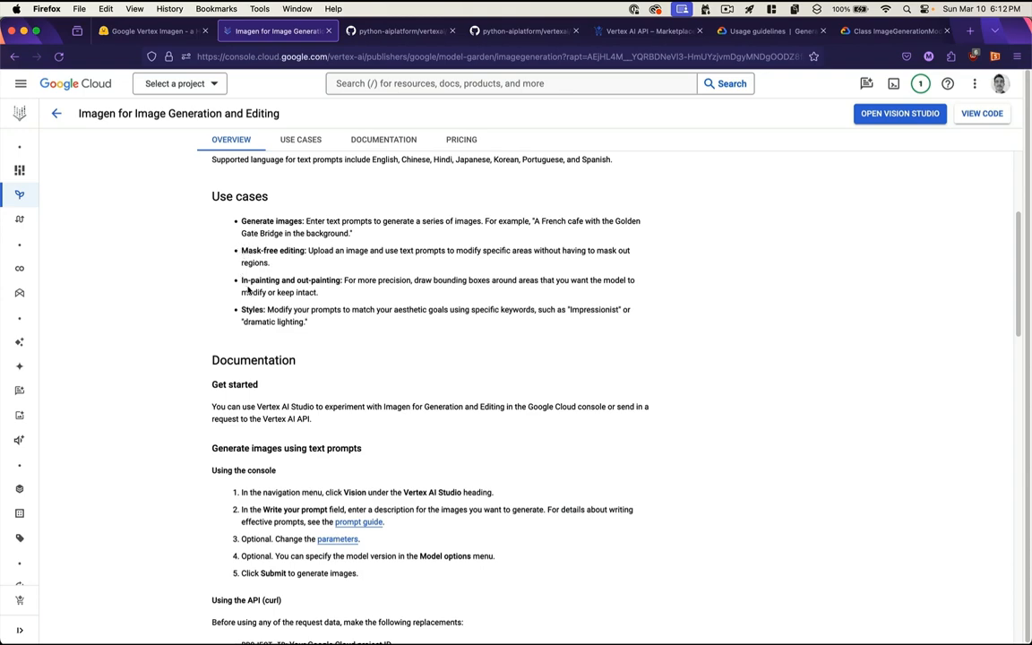
pyautogui.scroll(-3)
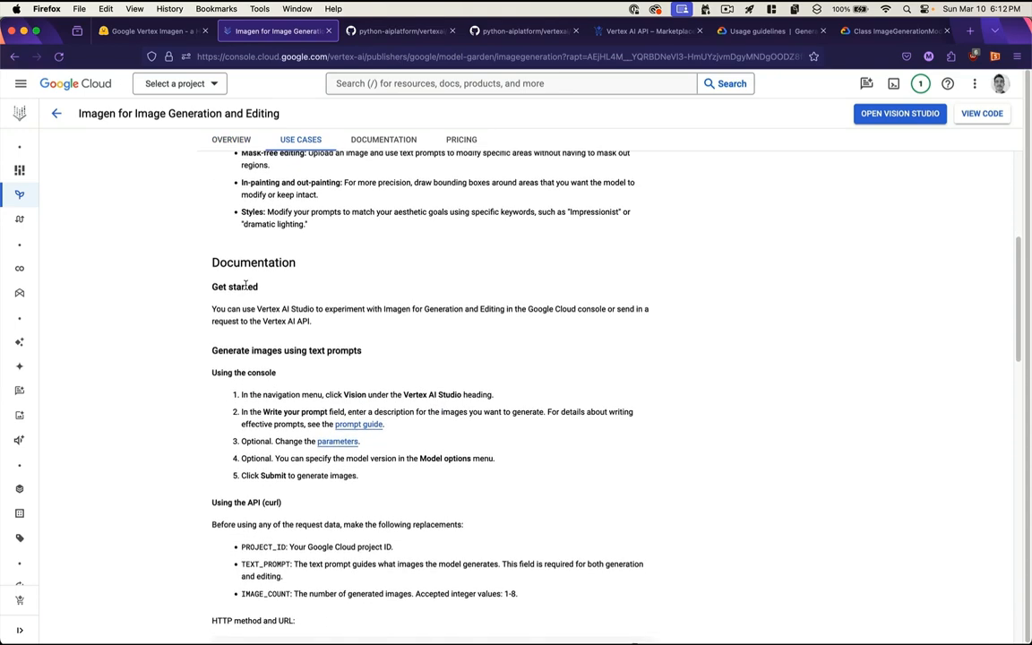
pyautogui.scroll(-3)
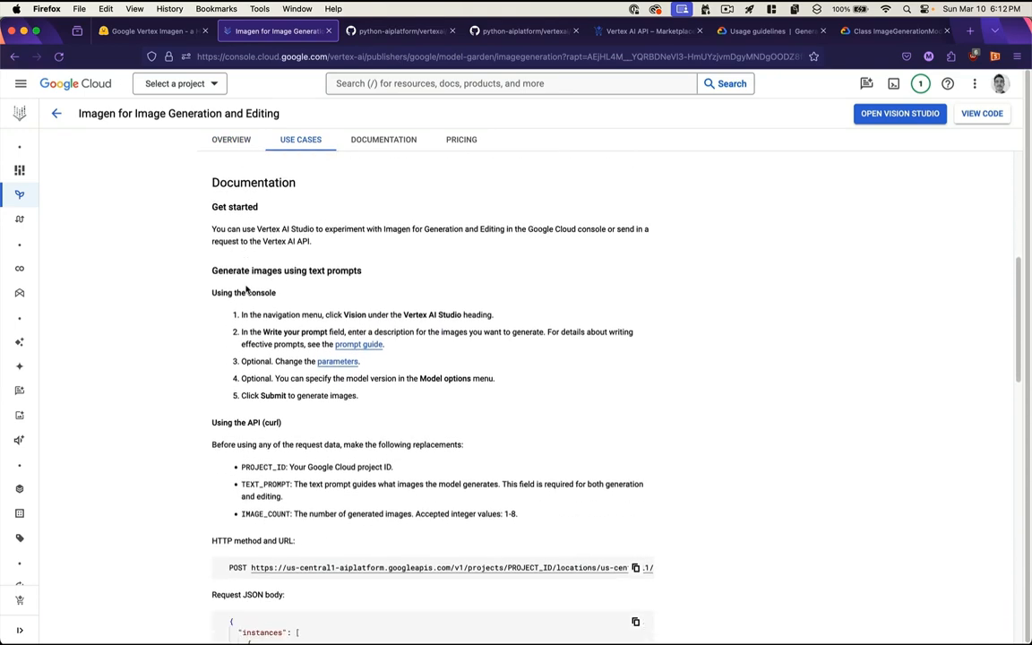
pyautogui.click(383, 139)
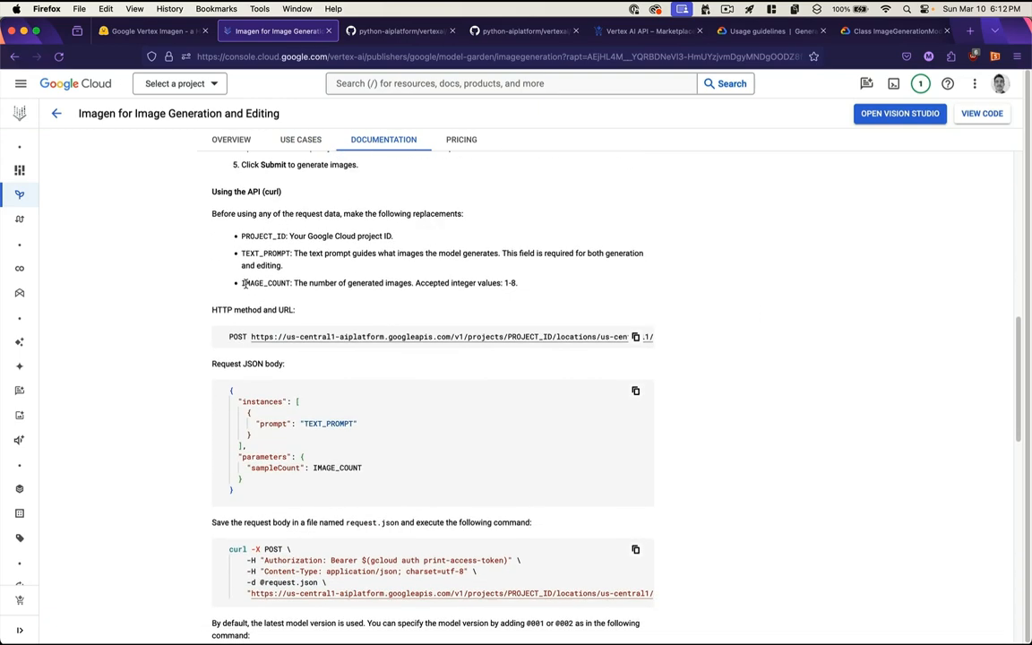
pyautogui.scroll(-3)
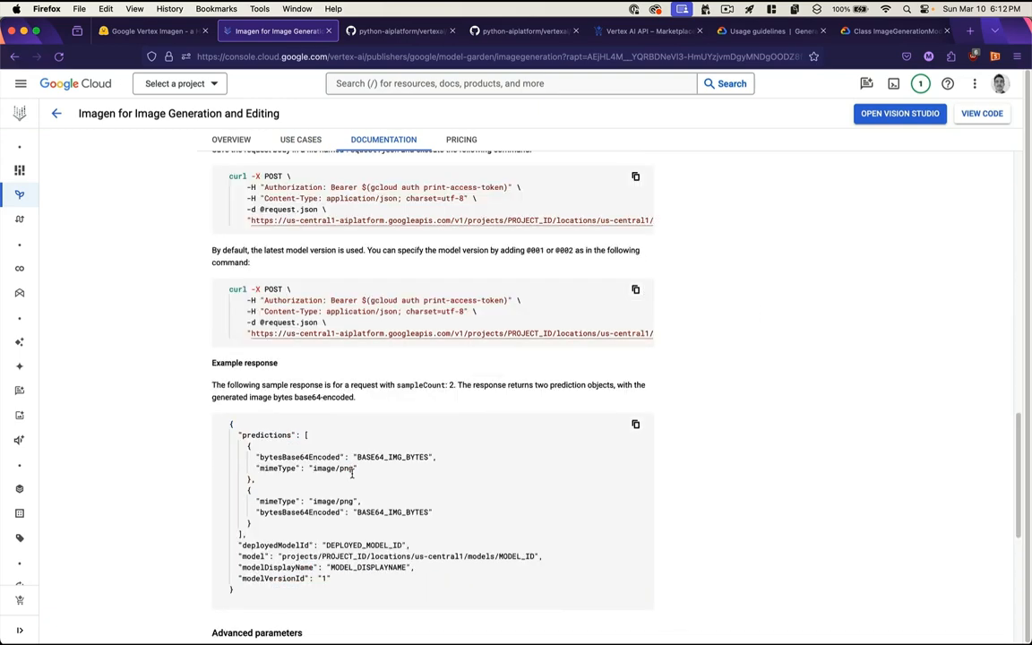
pyautogui.scroll(-3)
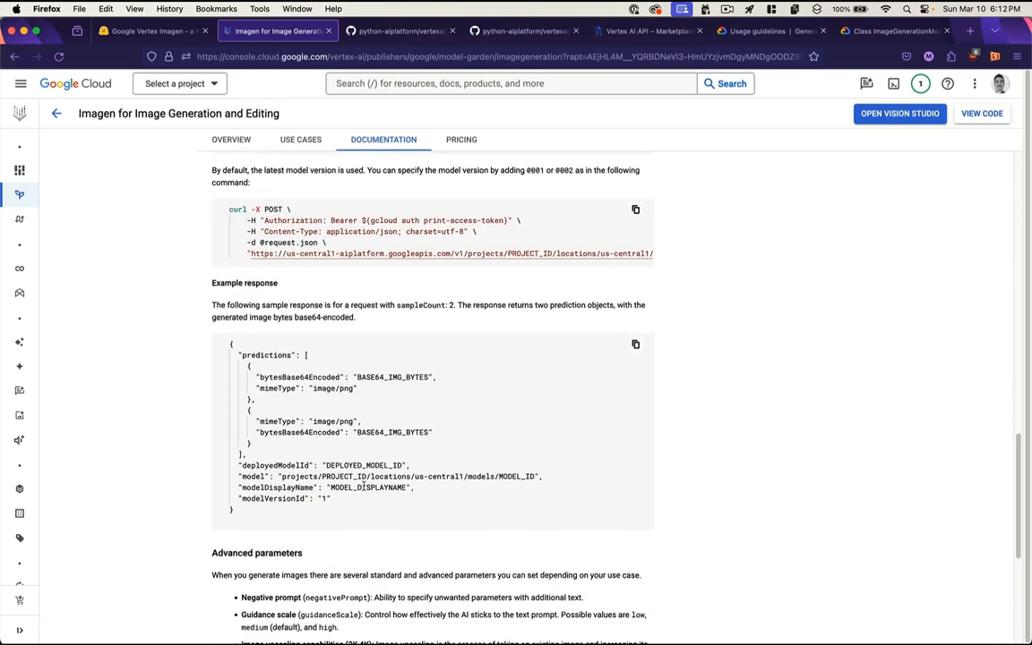
pyautogui.scroll(-3)
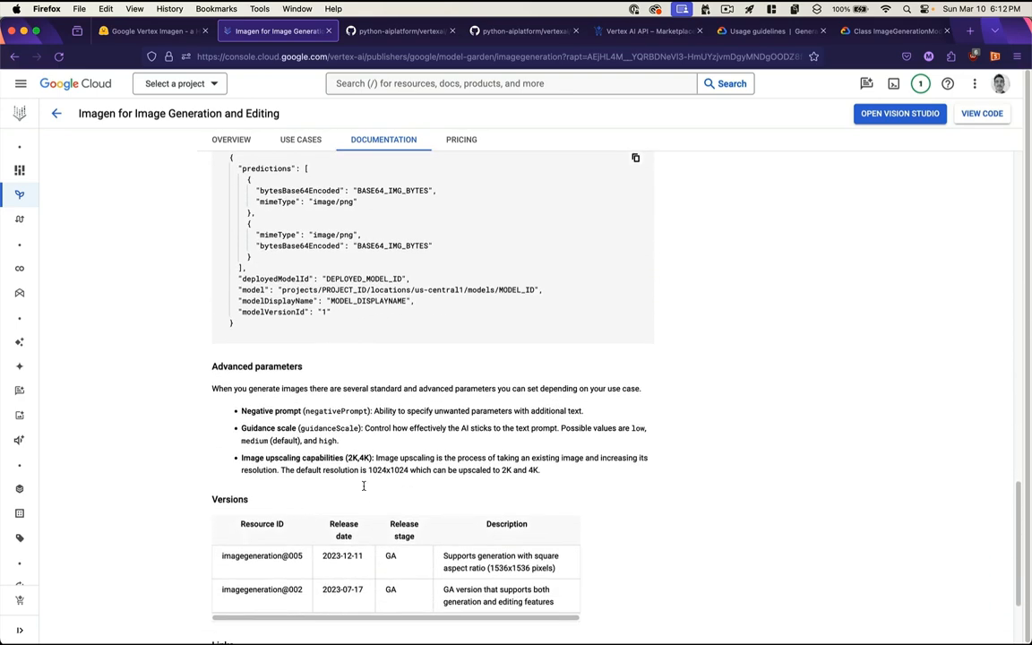
pyautogui.scroll(-3)
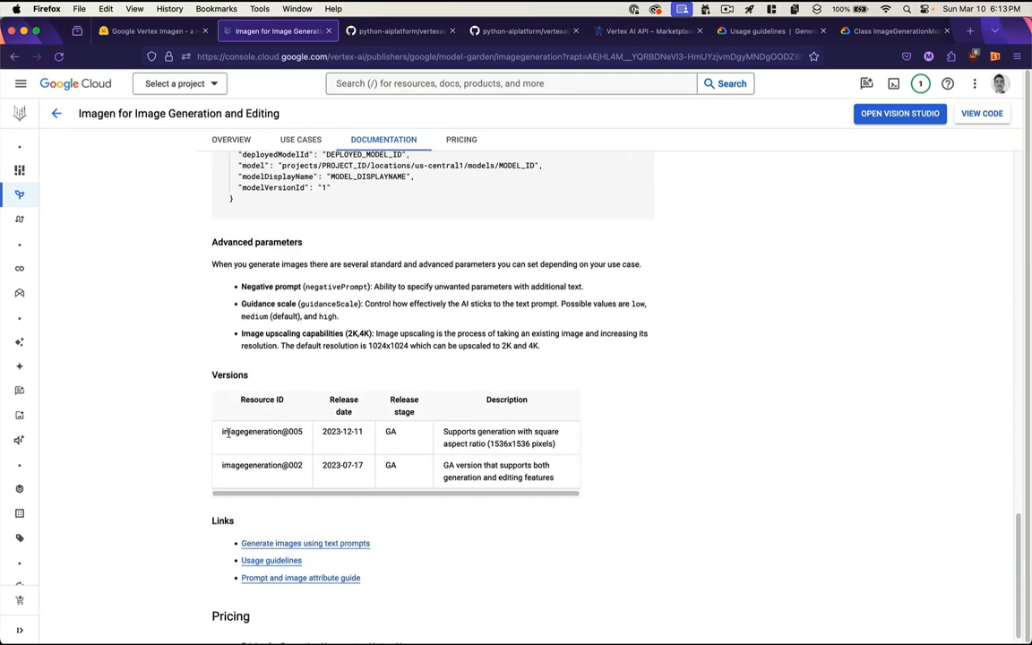
# Step: Select the imagegeneration@005 version ID and GA stage, then open the text-prompt image guide
pyautogui.doubleClick(261, 431)
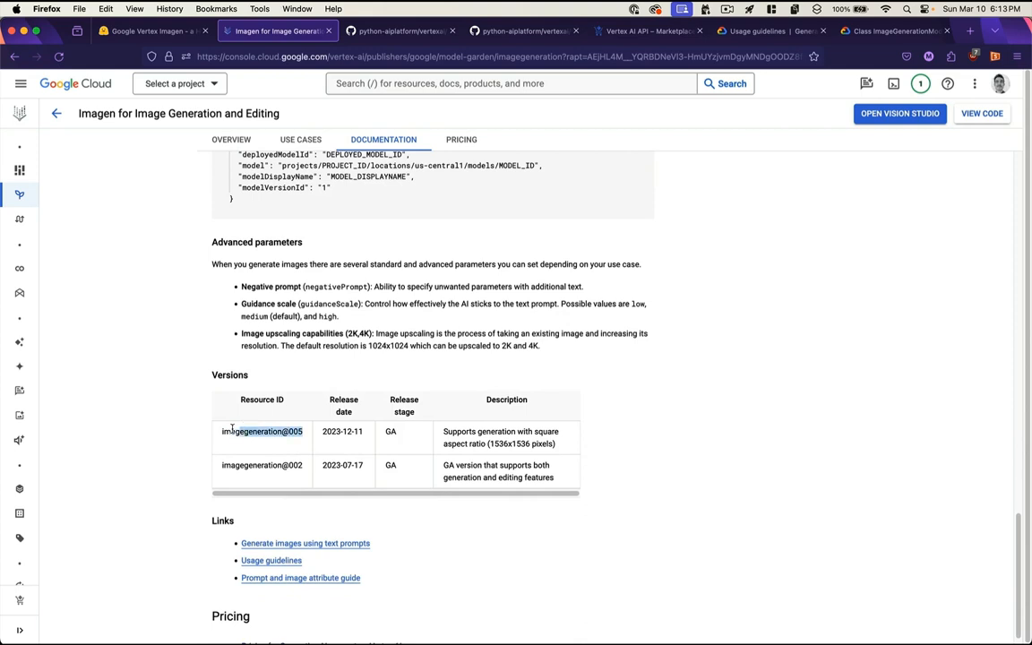
pyautogui.doubleClick(262, 431)
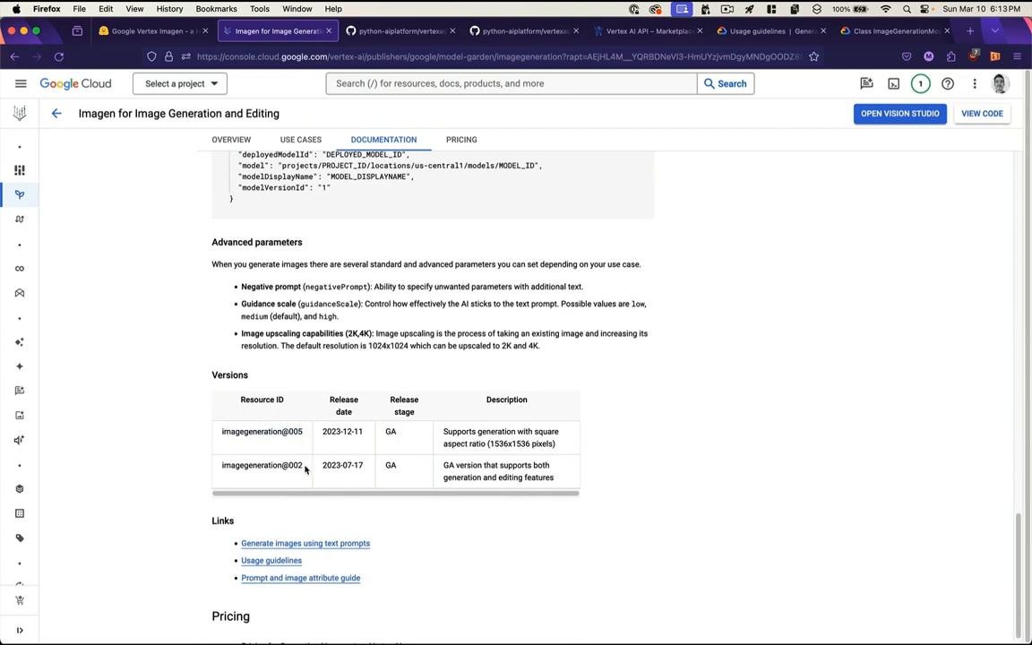
pyautogui.scroll(-3)
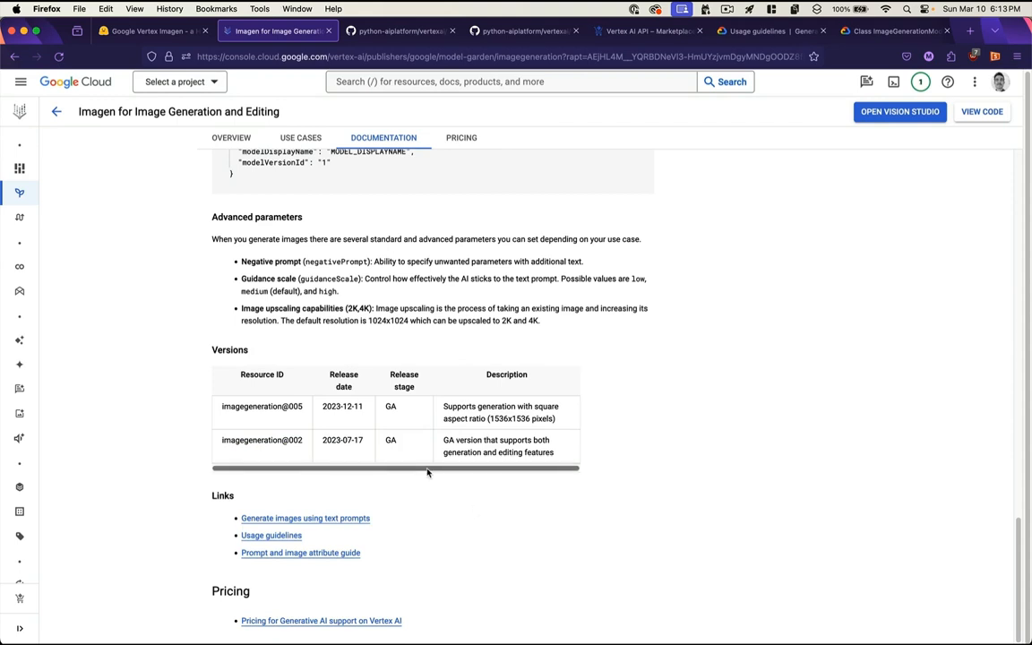
pyautogui.doubleClick(391, 406)
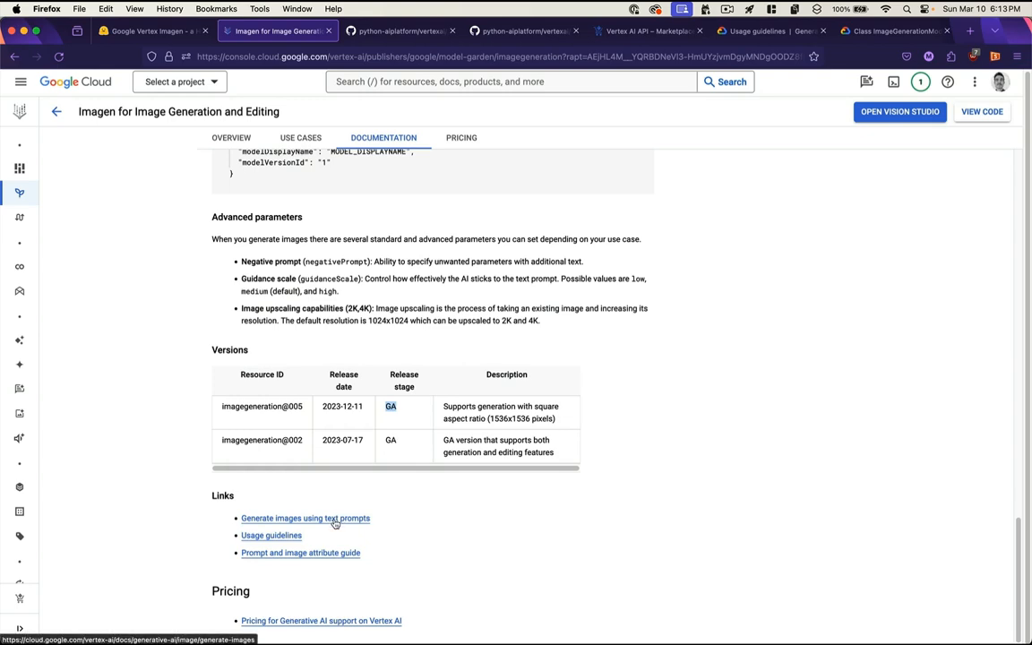
pyautogui.click(305, 518)
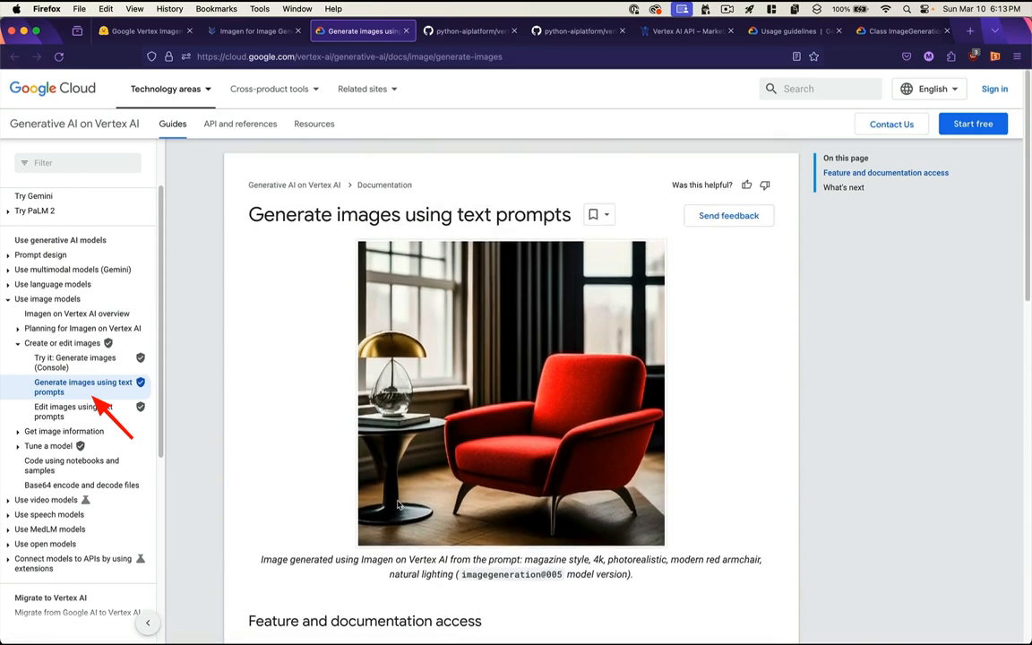
pyautogui.scroll(-3)
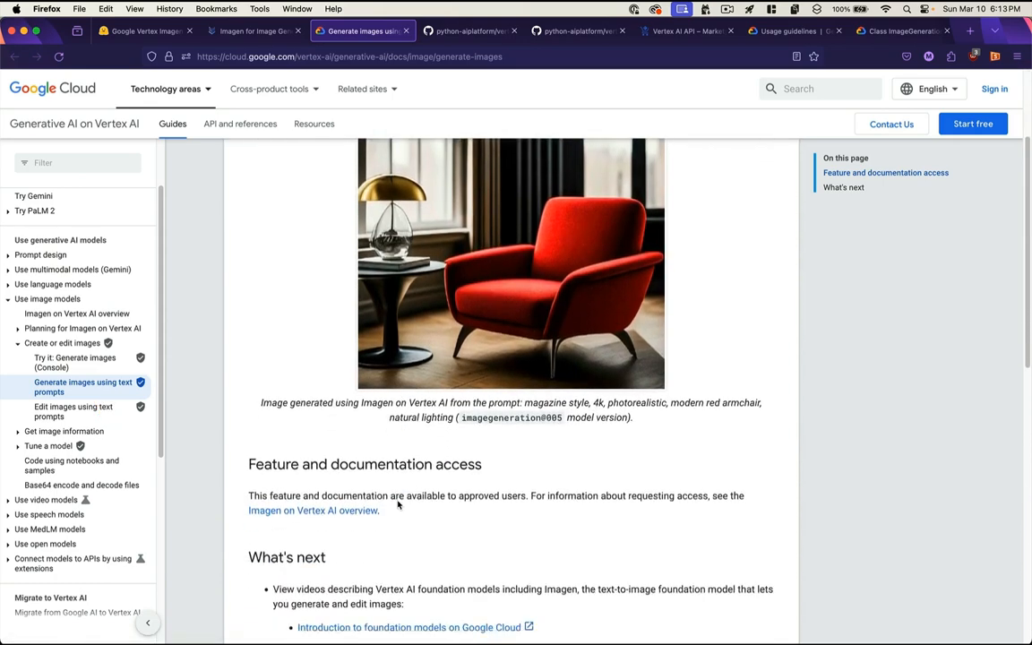
pyautogui.scroll(-3)
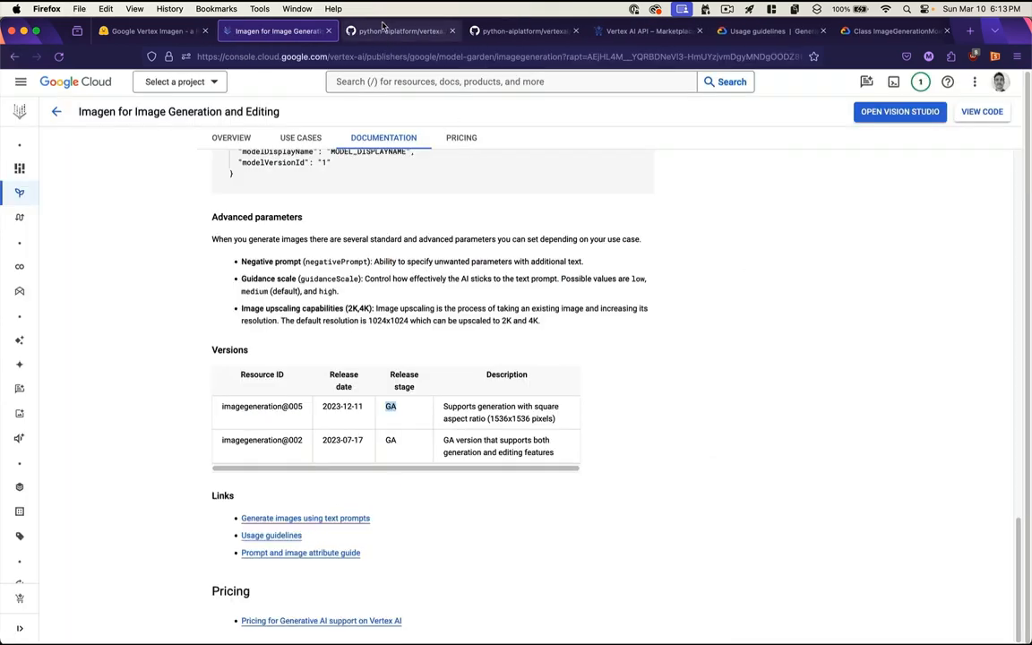
# Step: Switch to the python-aiplatform tab, open vision_models.py and scroll through ImageGenerationModel's references
pyautogui.click(400, 30)
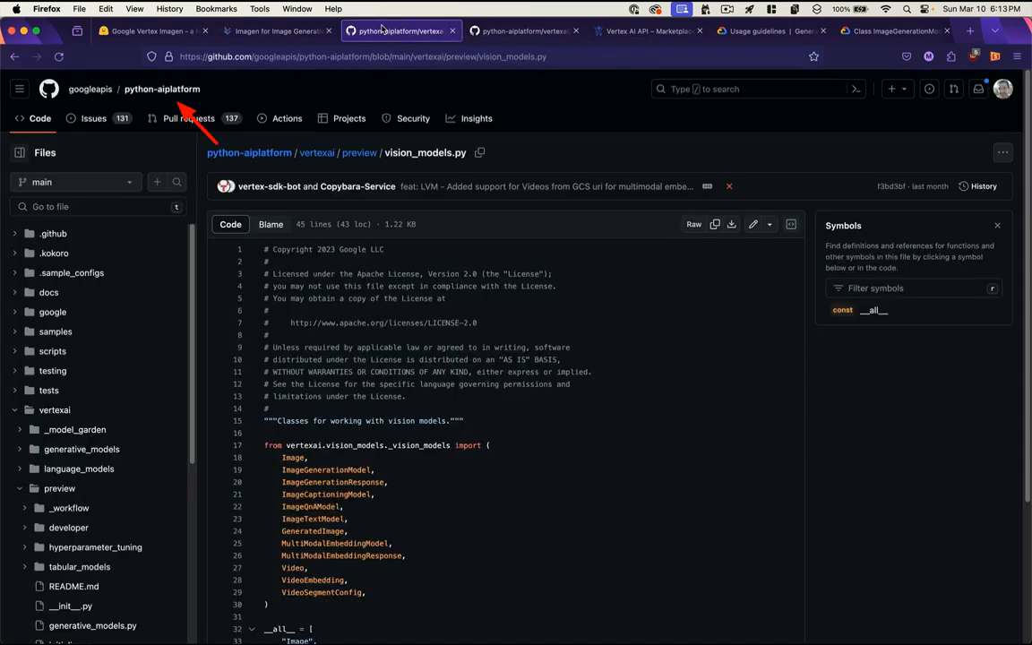
pyautogui.click(326, 470)
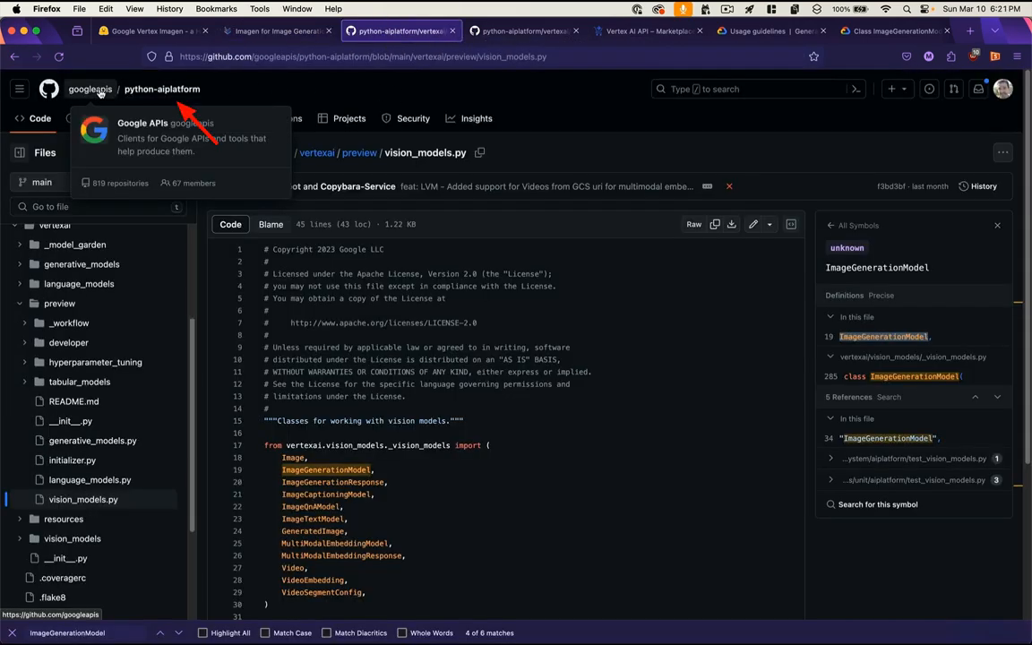
pyautogui.moveTo(226, 90)
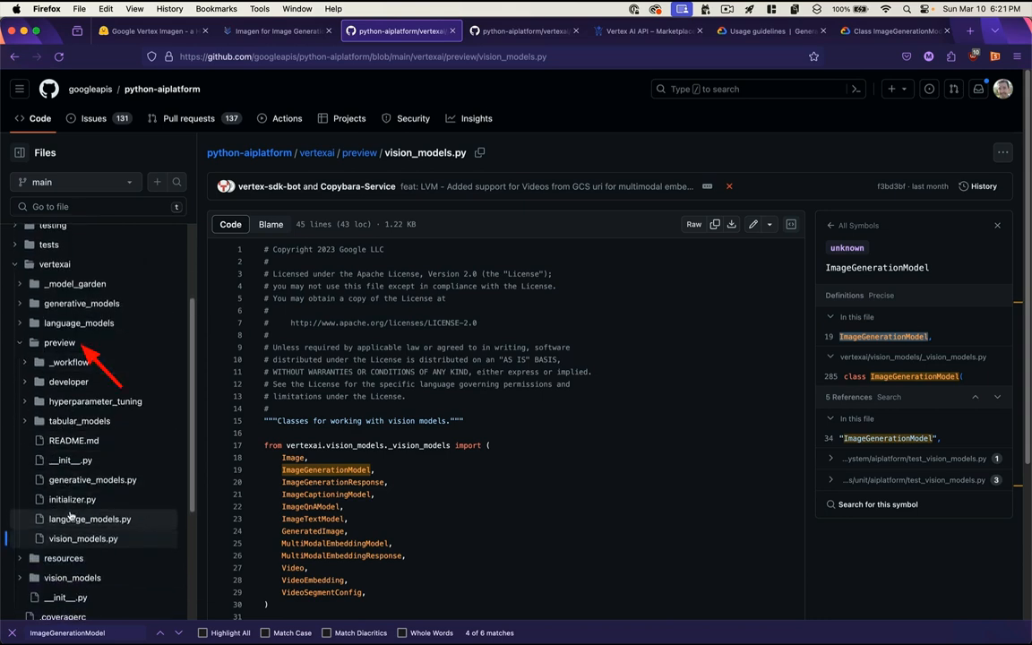
pyautogui.moveTo(83, 538)
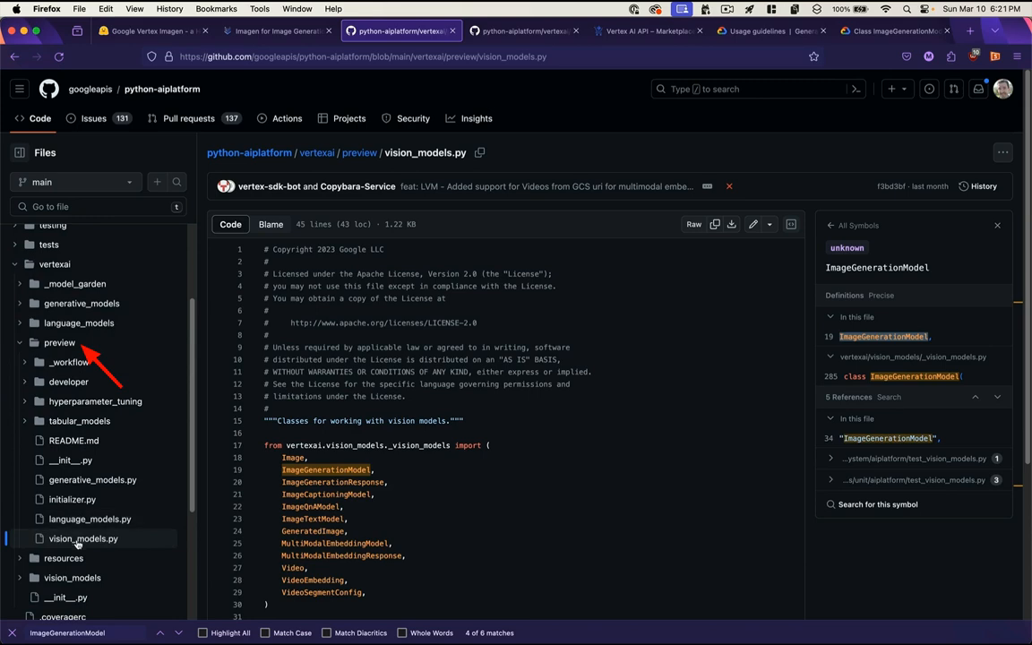
pyautogui.scroll(-3)
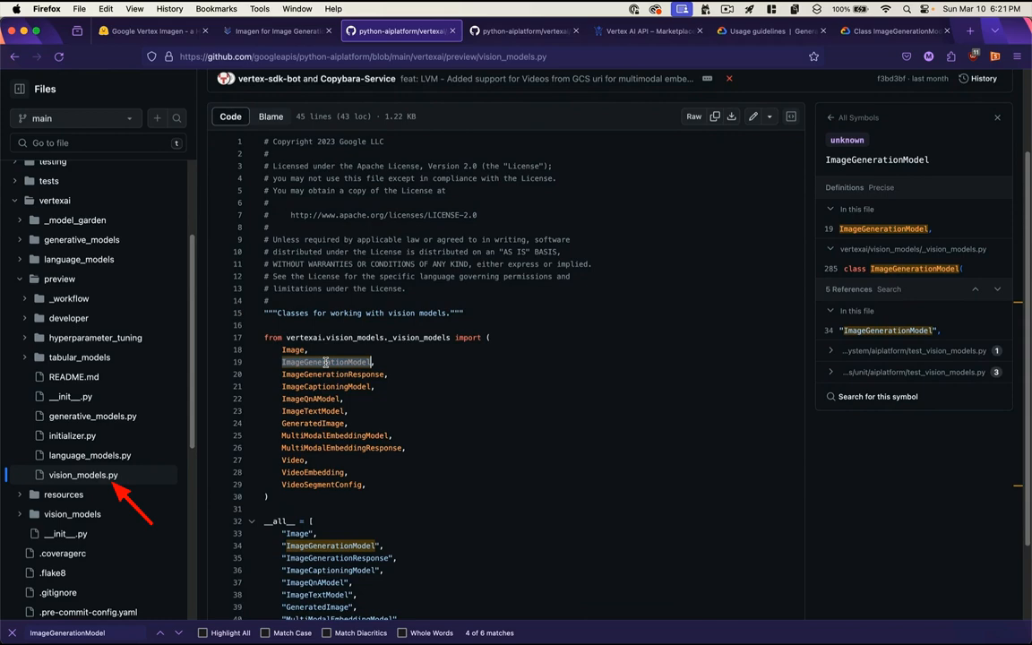
pyautogui.scroll(-3)
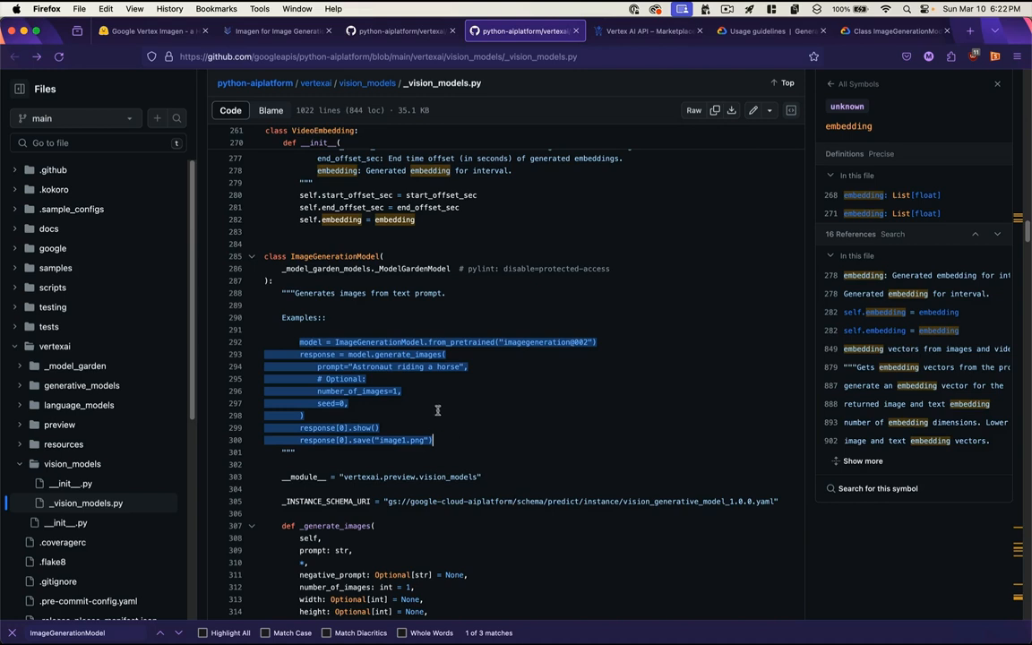
pyautogui.moveTo(581, 337)
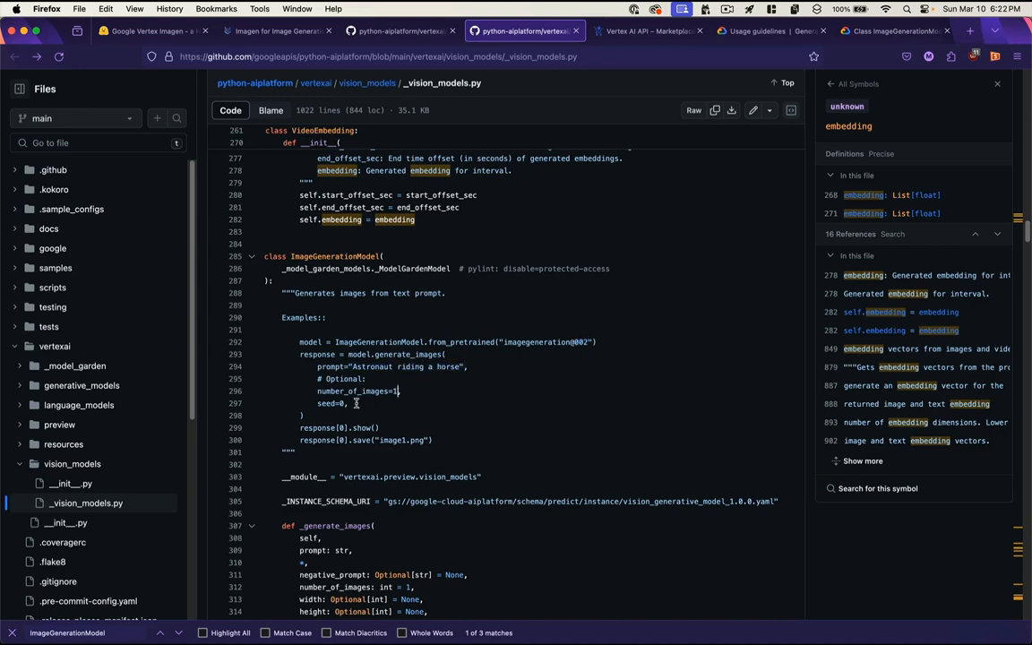
# Step: Highlight the image count, seed and show call in ImageGenerationModel's docstring example
pyautogui.doubleClick(330, 403)
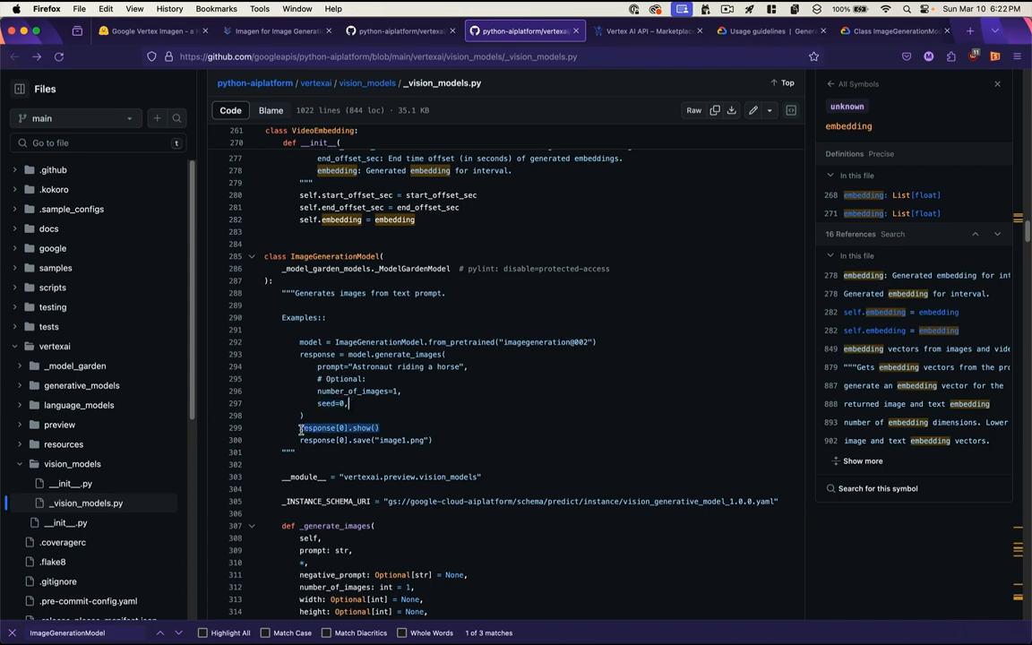
pyautogui.moveTo(300, 428); pyautogui.dragTo(435, 440)
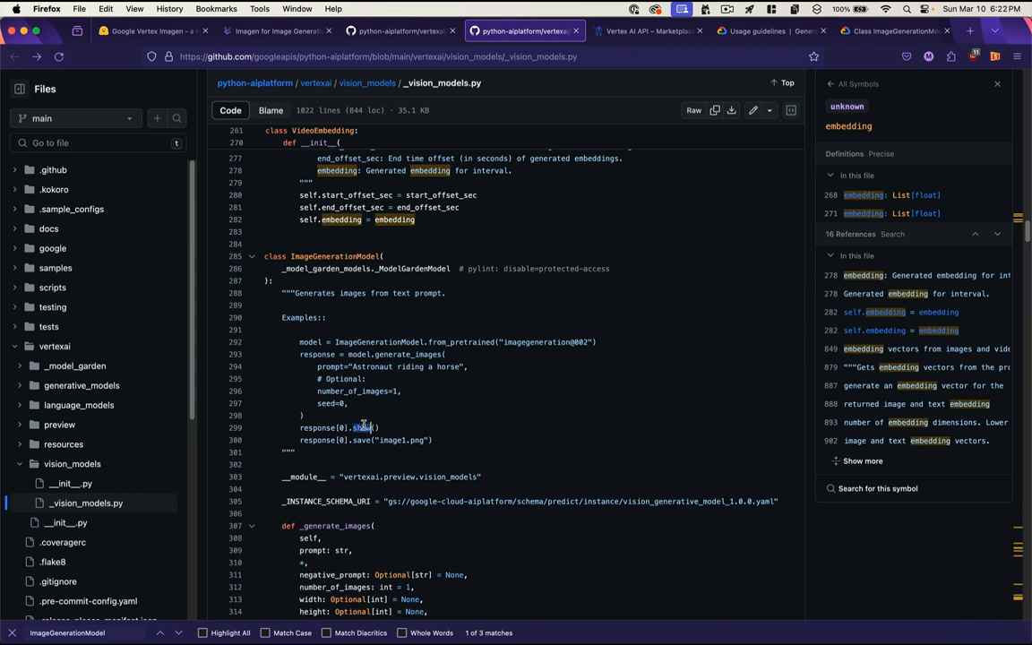
pyautogui.moveTo(390, 426)
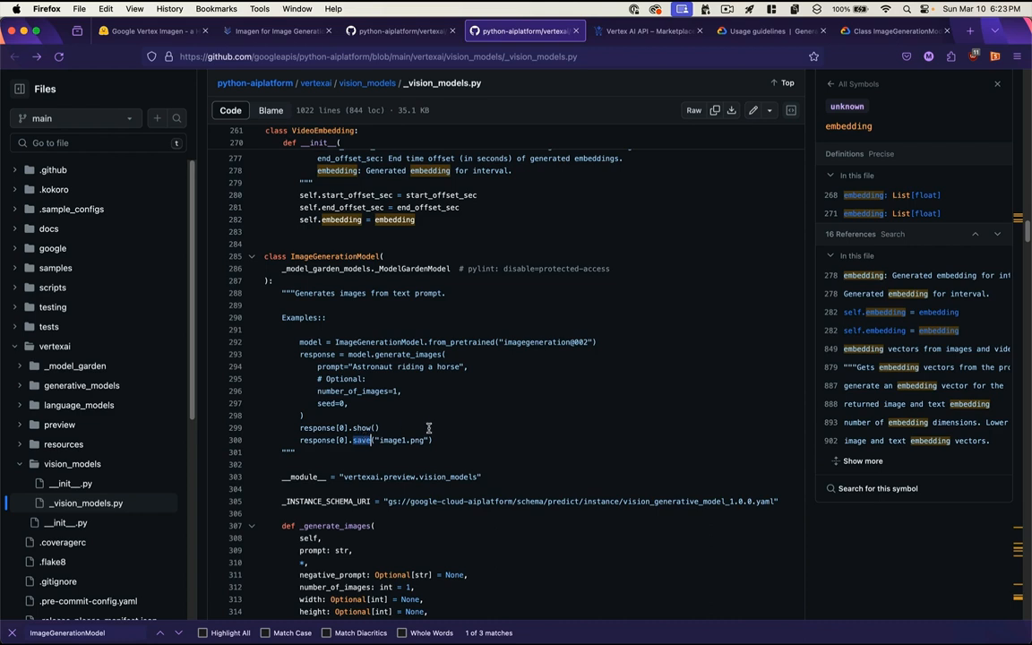
pyautogui.moveTo(438, 440)
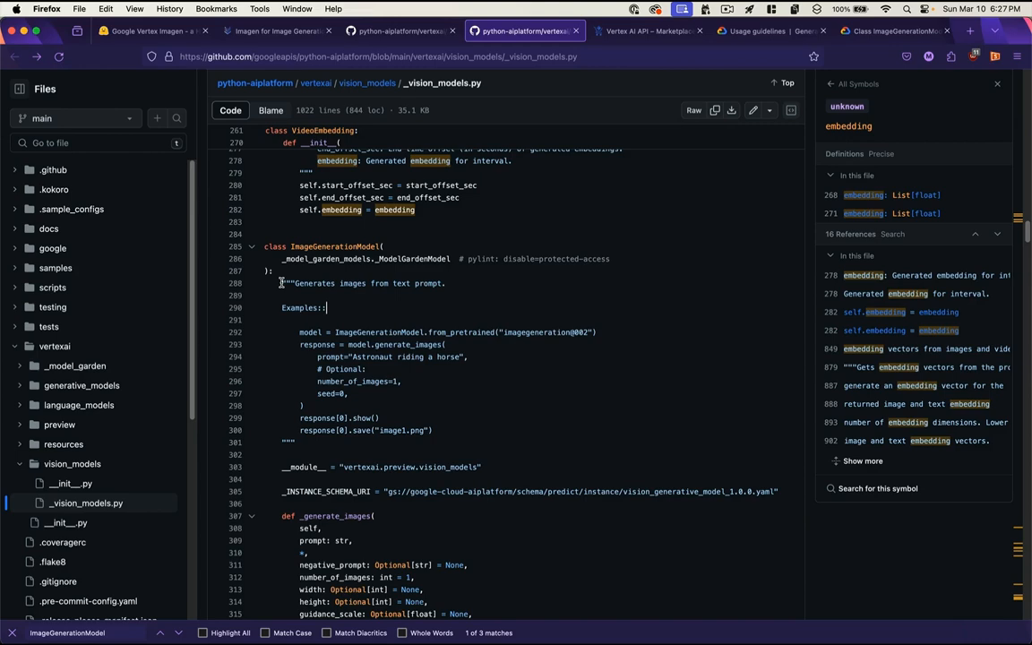
# Step: Go from the Hugging Face profile to Spaces and start creating a new Space
pyautogui.click(152, 30)
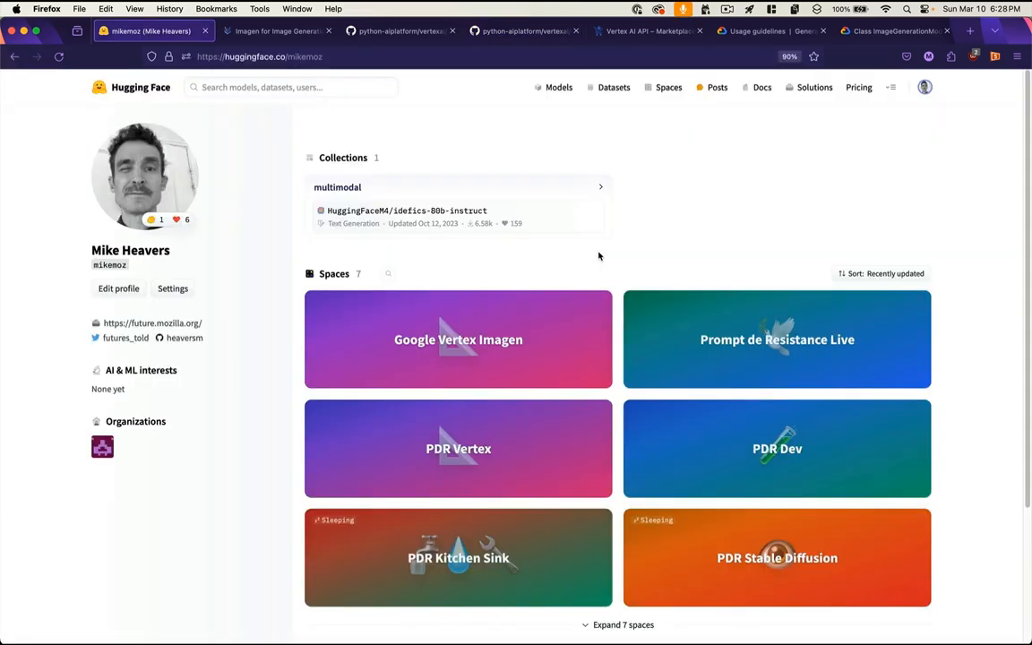
pyautogui.moveTo(699, 224)
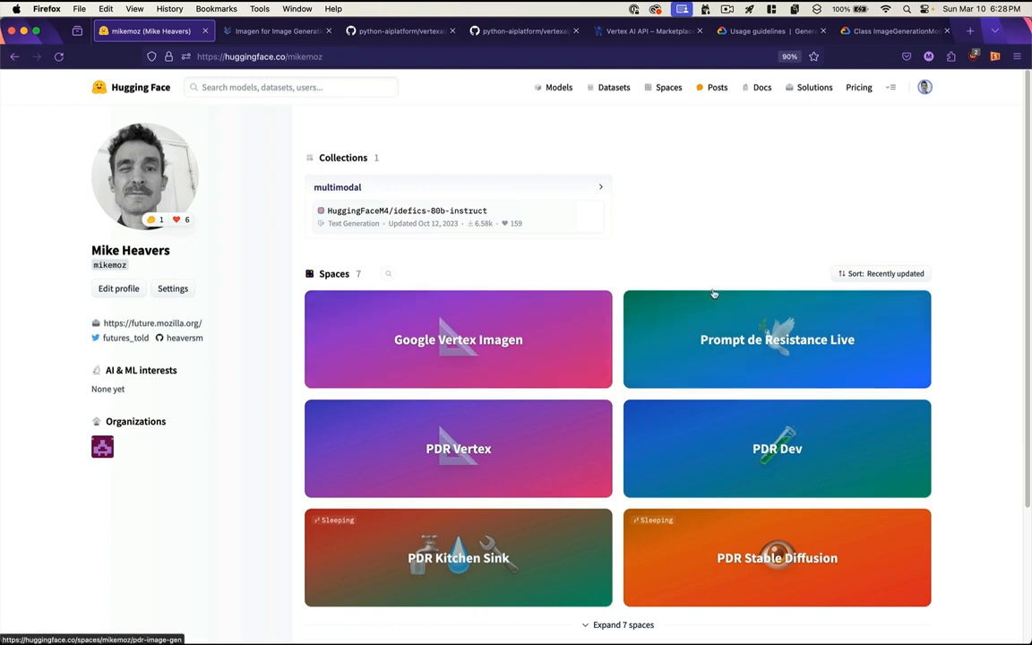
pyautogui.click(924, 87)
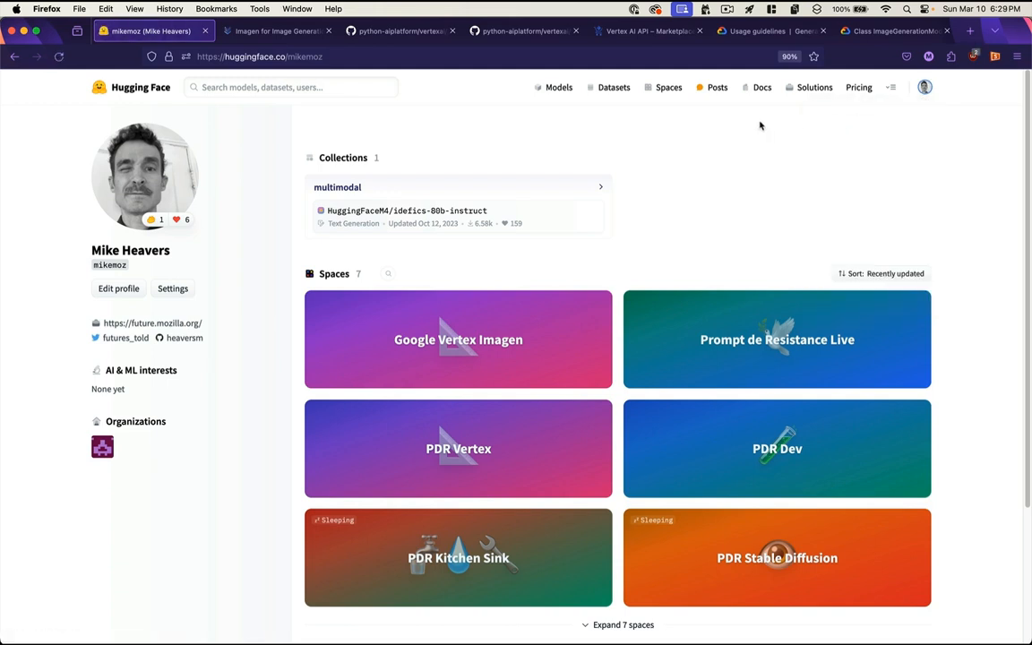
pyautogui.click(668, 87)
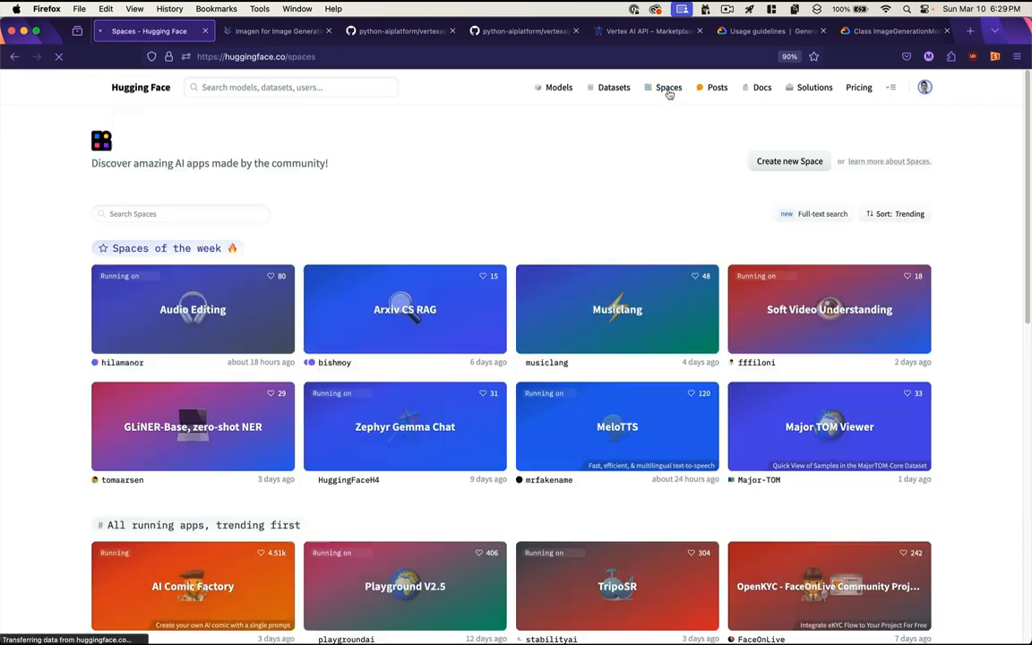
pyautogui.click(788, 160)
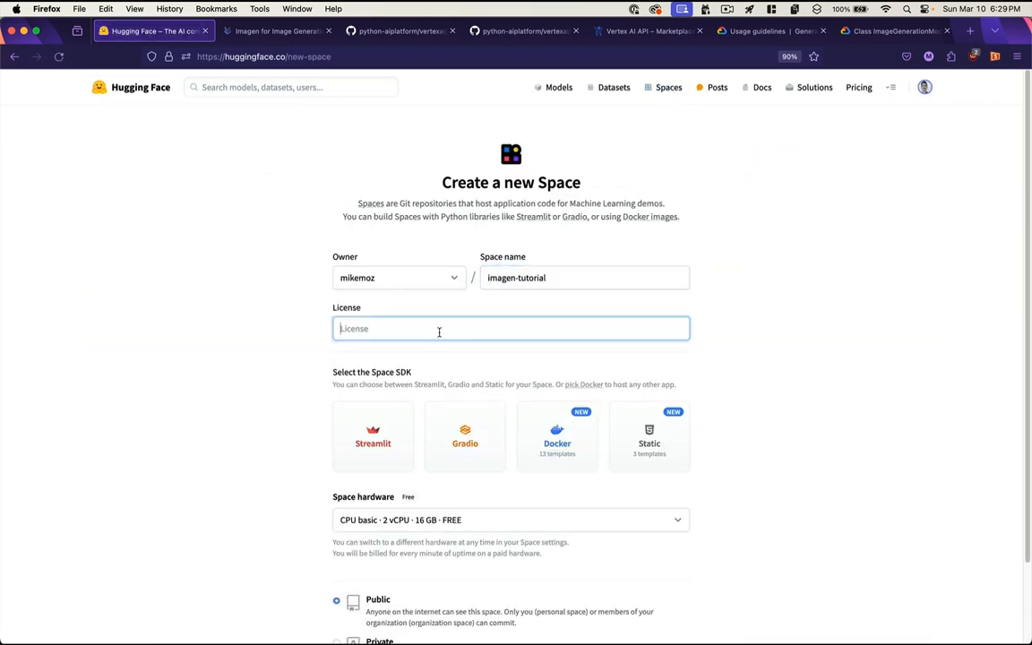
# Step: Create imagen-tutorial with apache-2.0 license, Gradio SDK and CPU basic hardware, then show SSH instructions
pyautogui.write('apache-2.0')
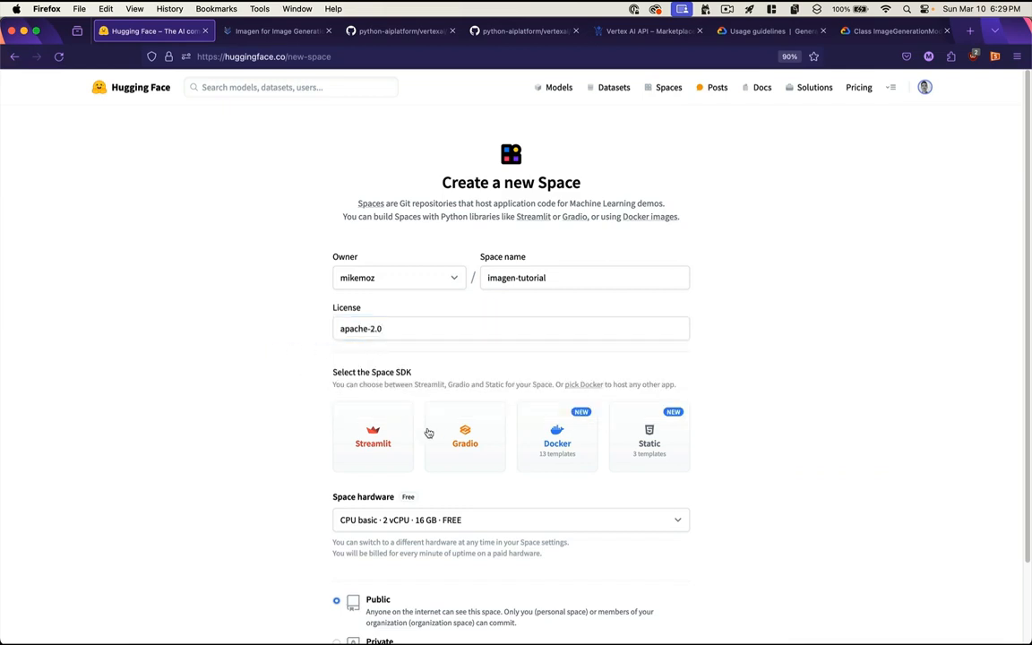
pyautogui.click(465, 437)
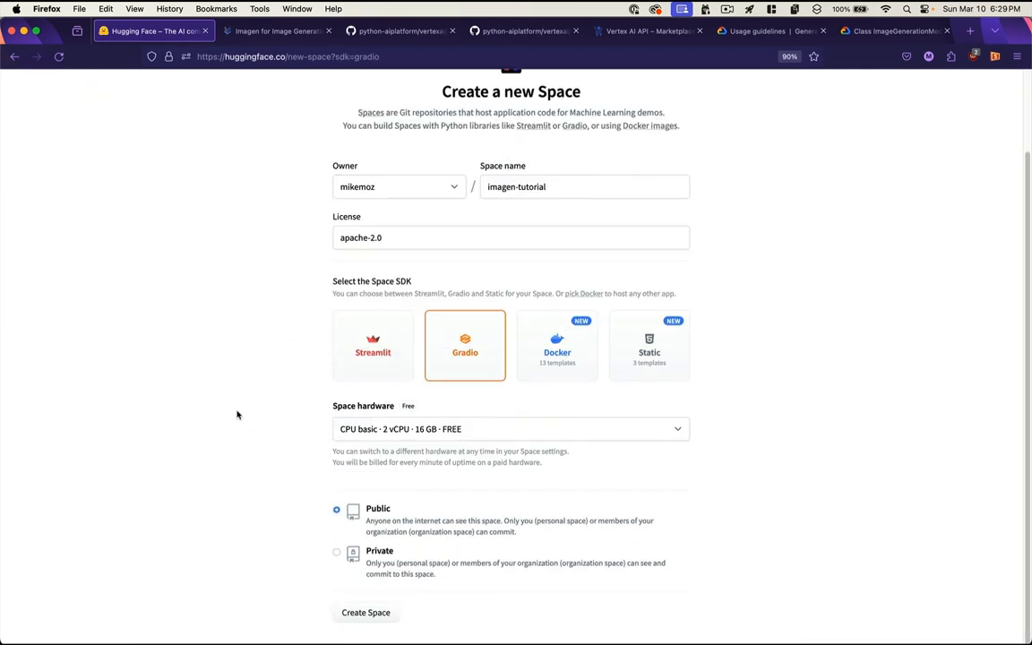
pyautogui.click(510, 428)
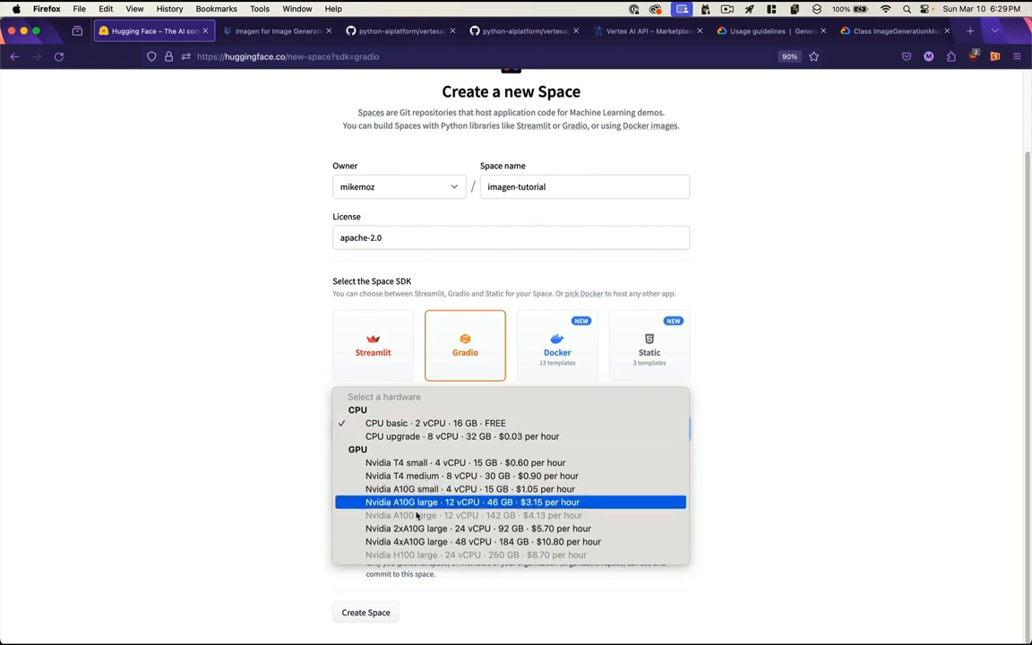
pyautogui.moveTo(417, 476)
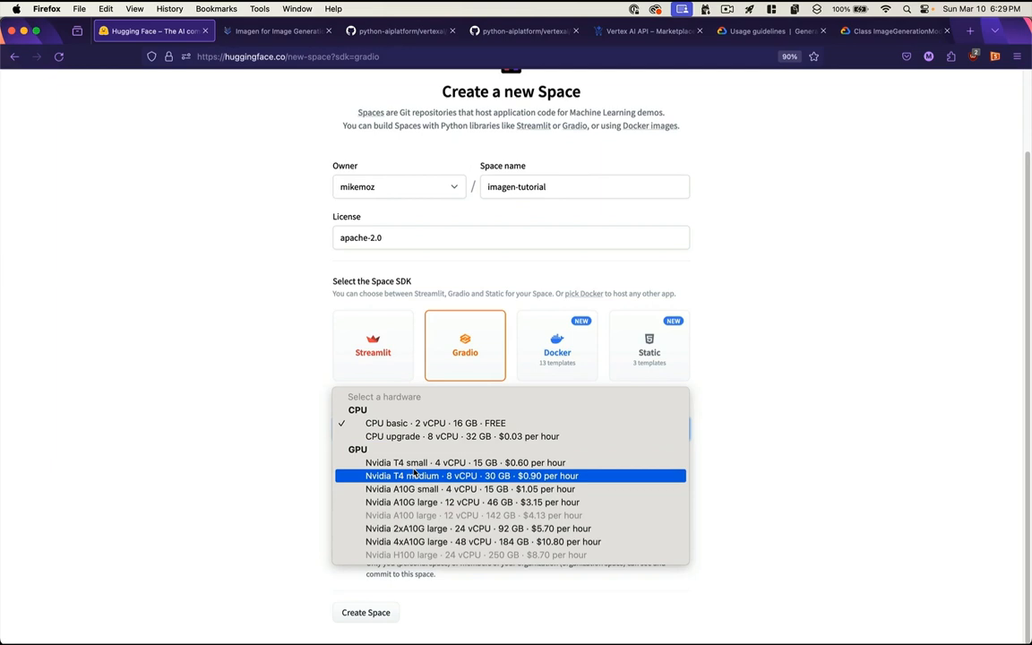
pyautogui.moveTo(412, 501)
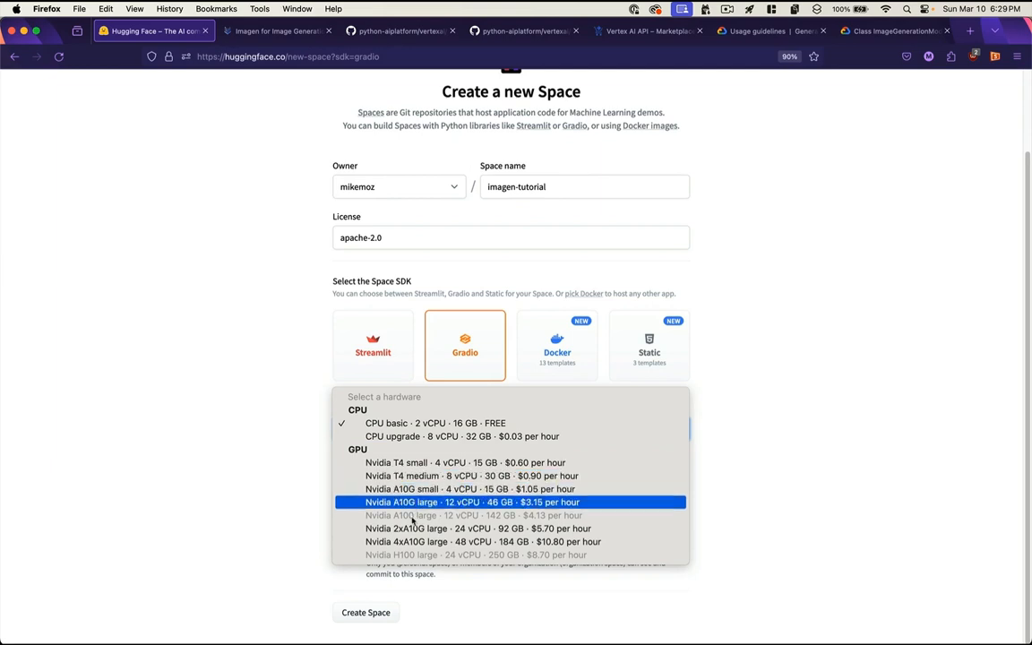
pyautogui.moveTo(435, 462)
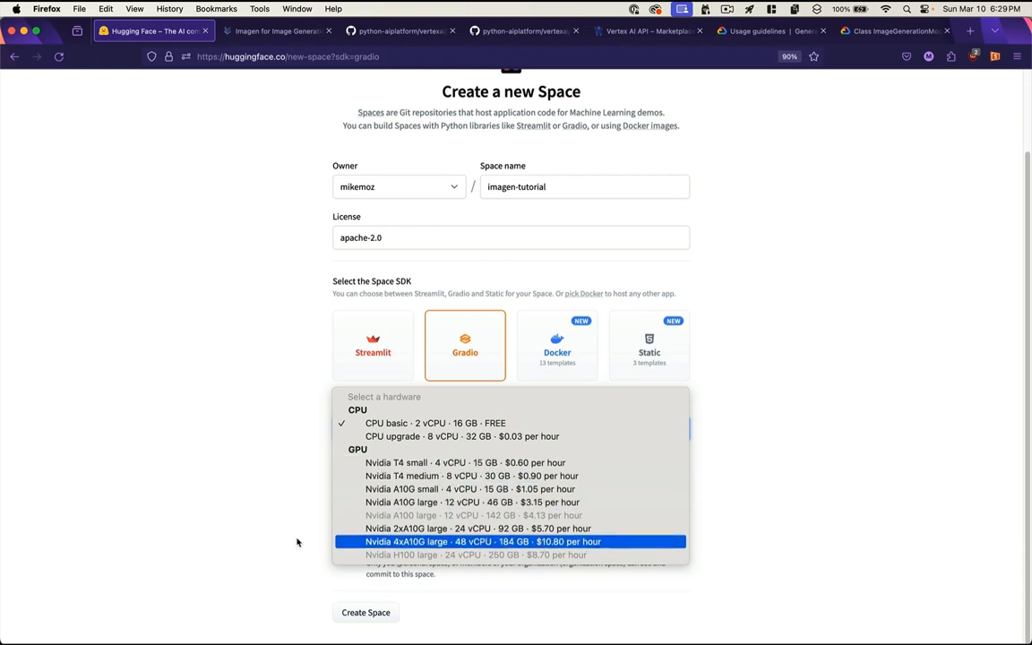
pyautogui.click(435, 423)
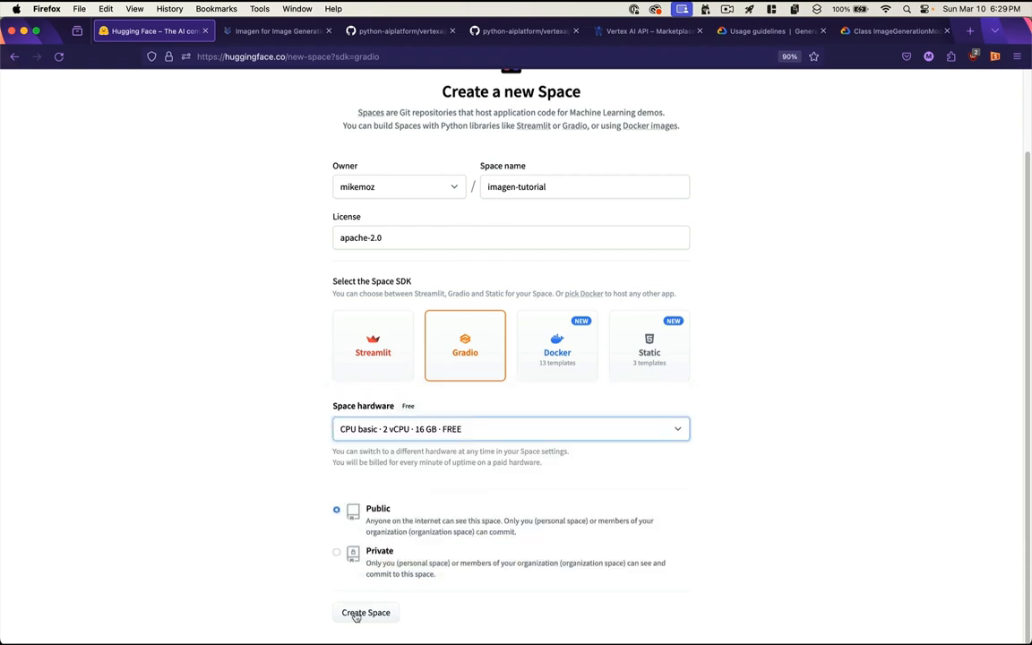
pyautogui.click(365, 613)
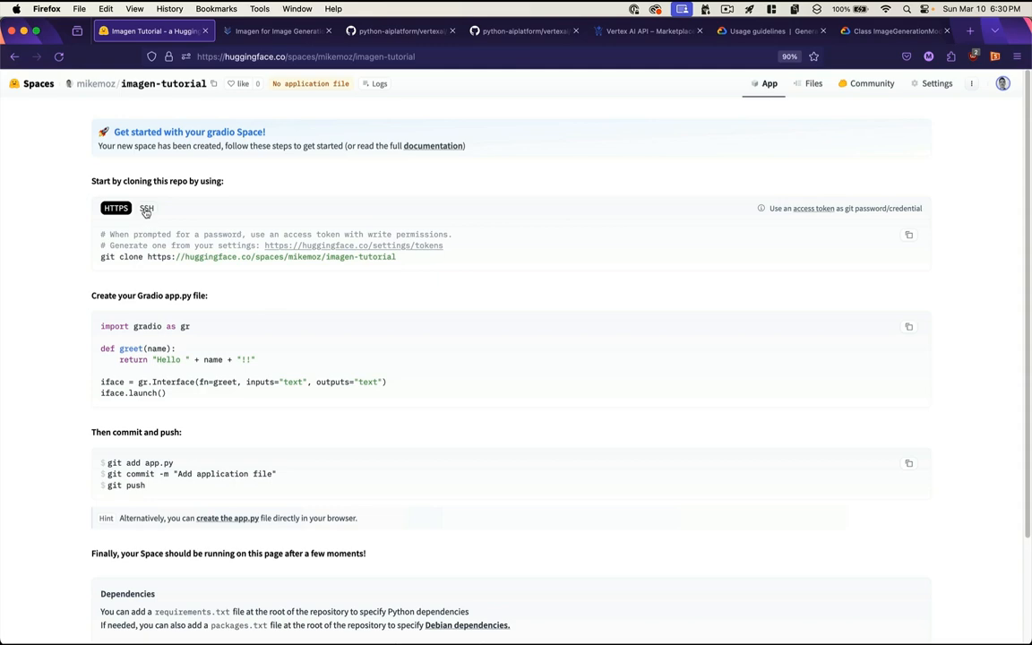
pyautogui.click(146, 207)
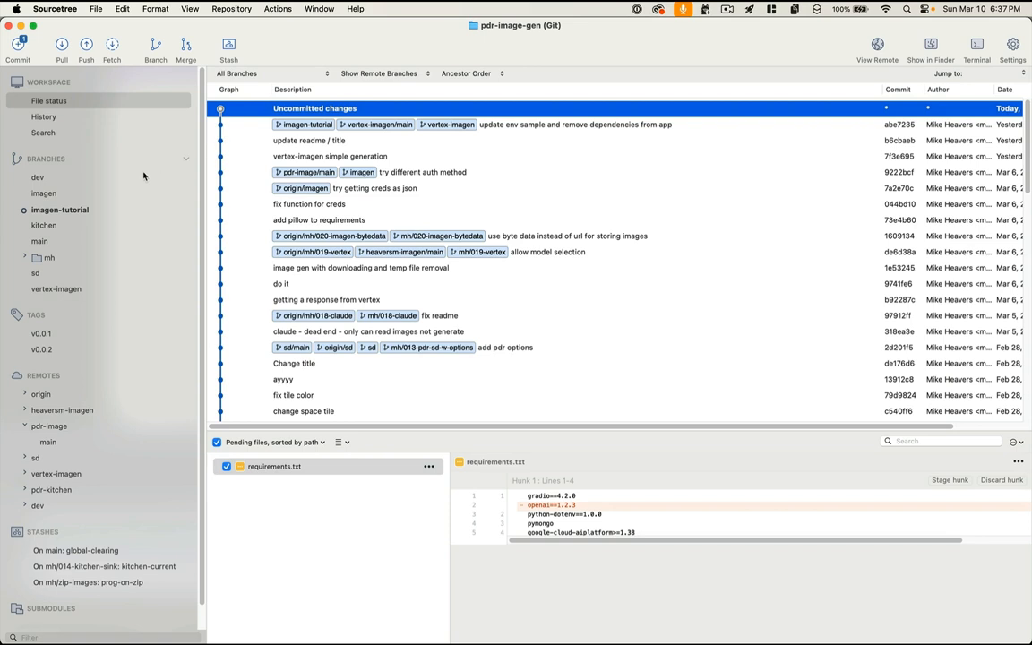
pyautogui.moveTo(69, 215)
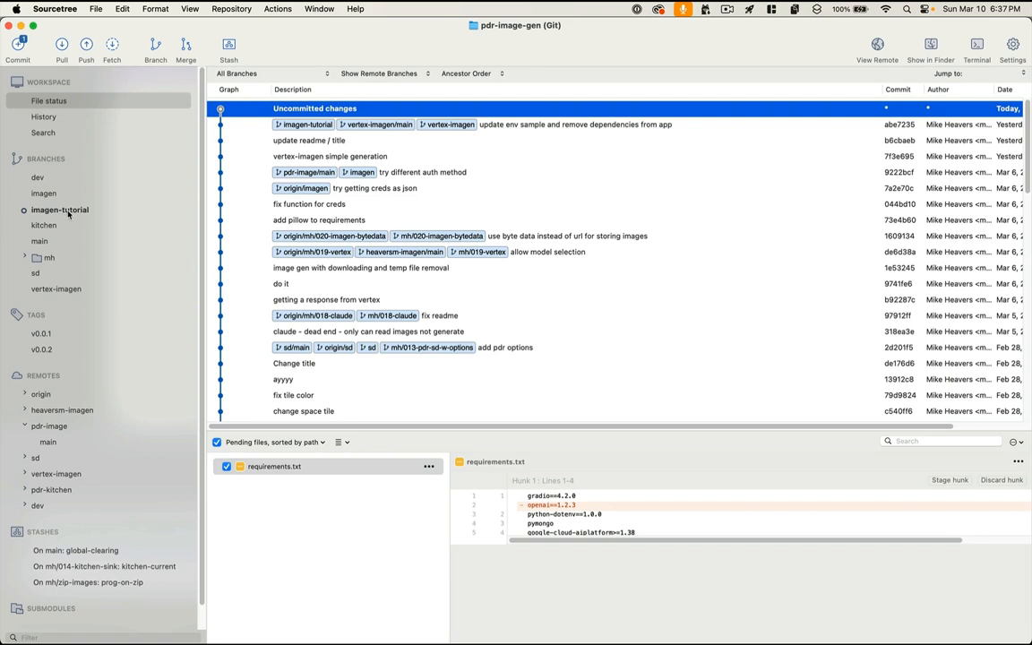
pyautogui.moveTo(65, 215)
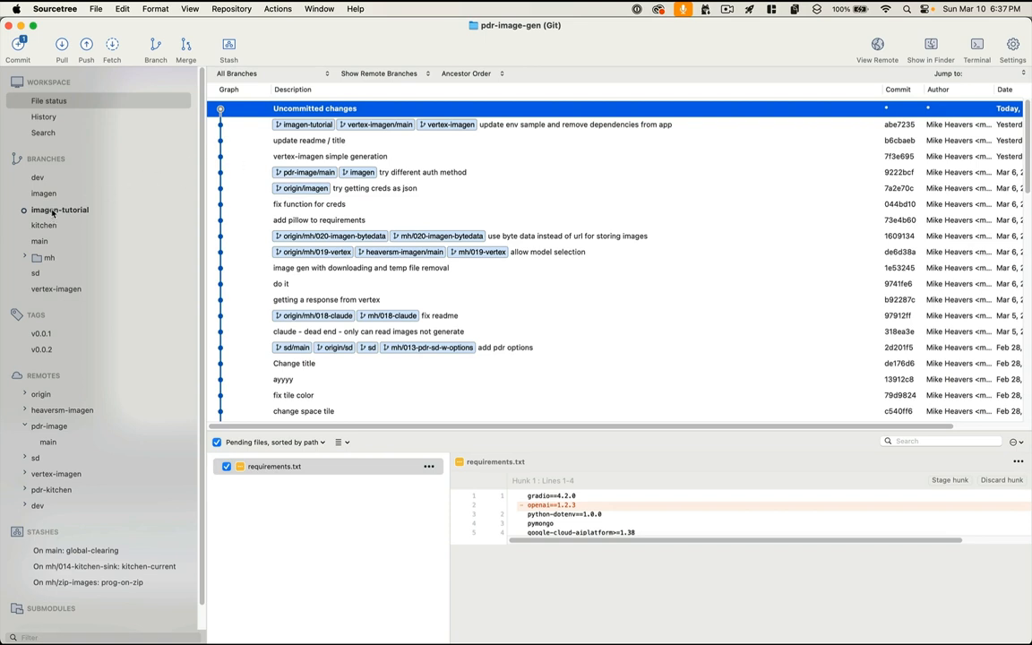
# Step: Select the imagen-tutorial branch, view pending changes, and commit requirements.txt as 'remove openai'
pyautogui.click(573, 124)
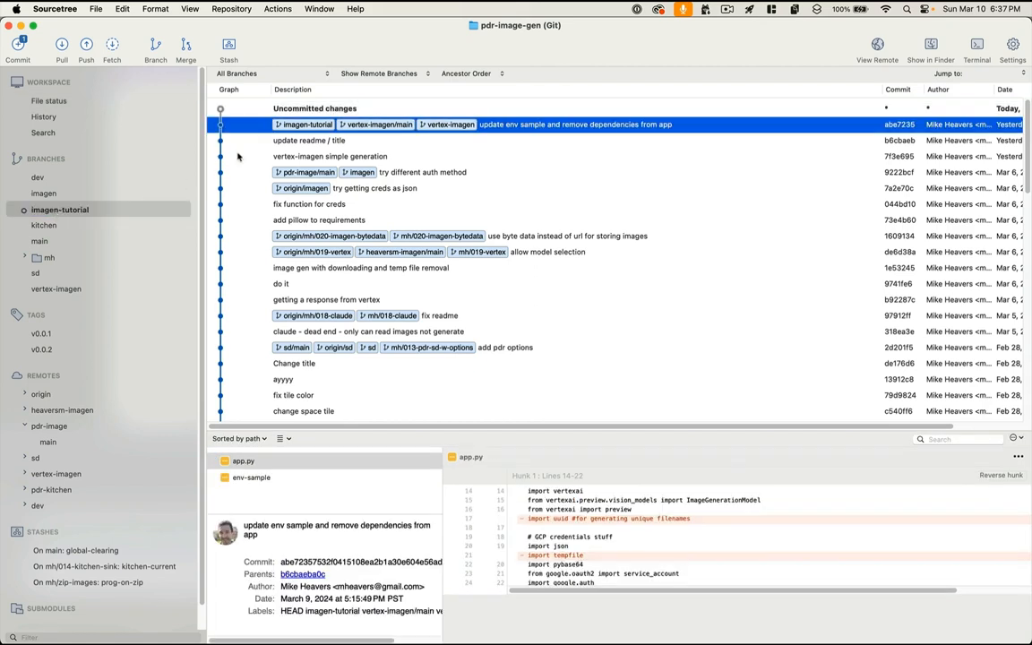
pyautogui.click(315, 108)
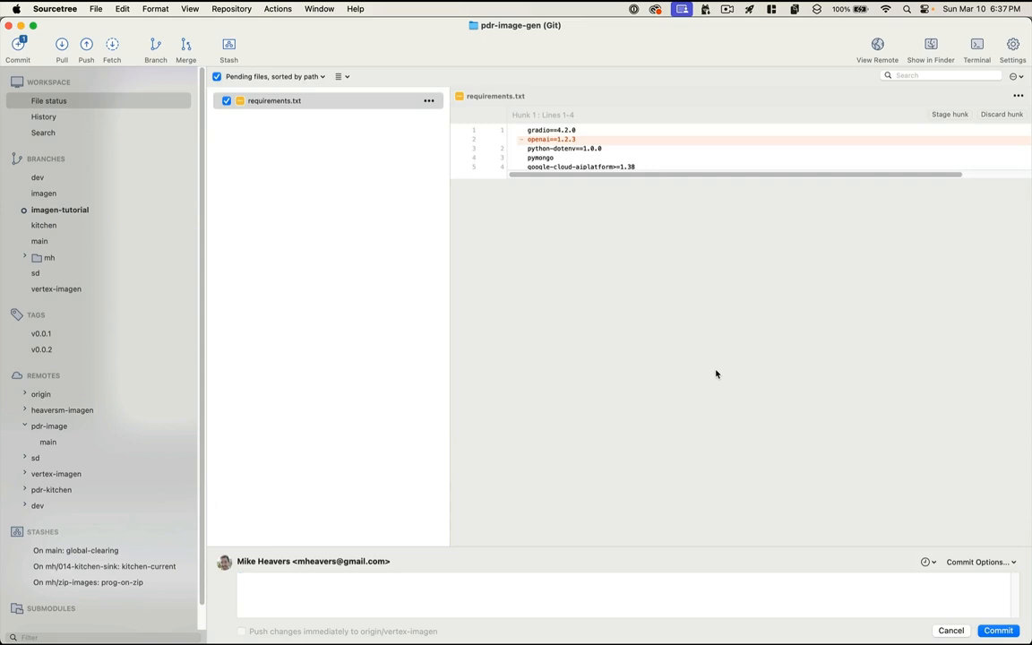
pyautogui.write('remove')
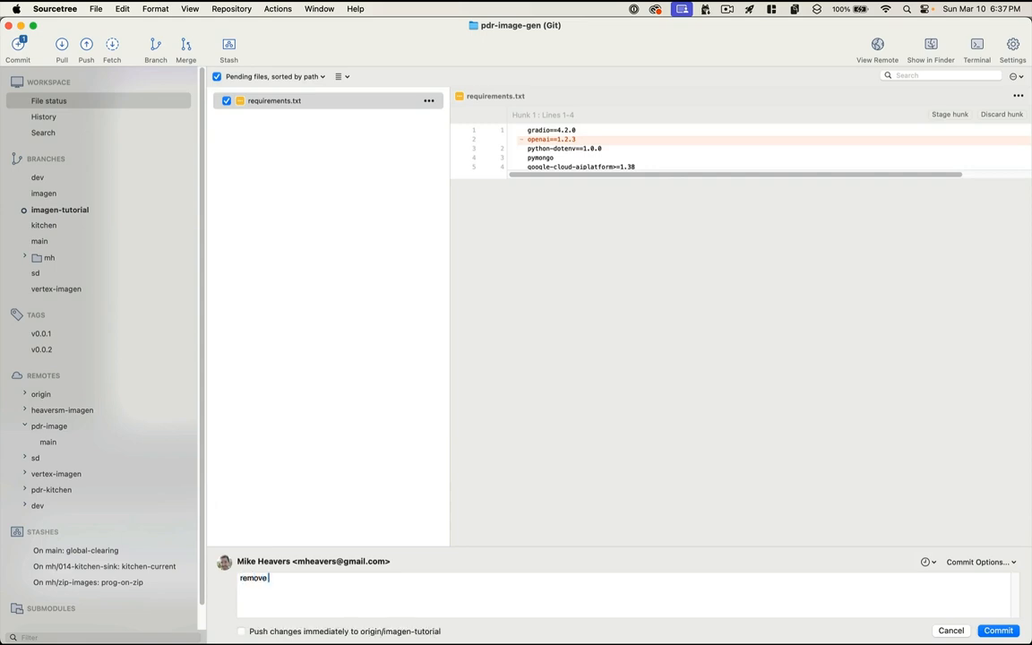
pyautogui.write('openai')
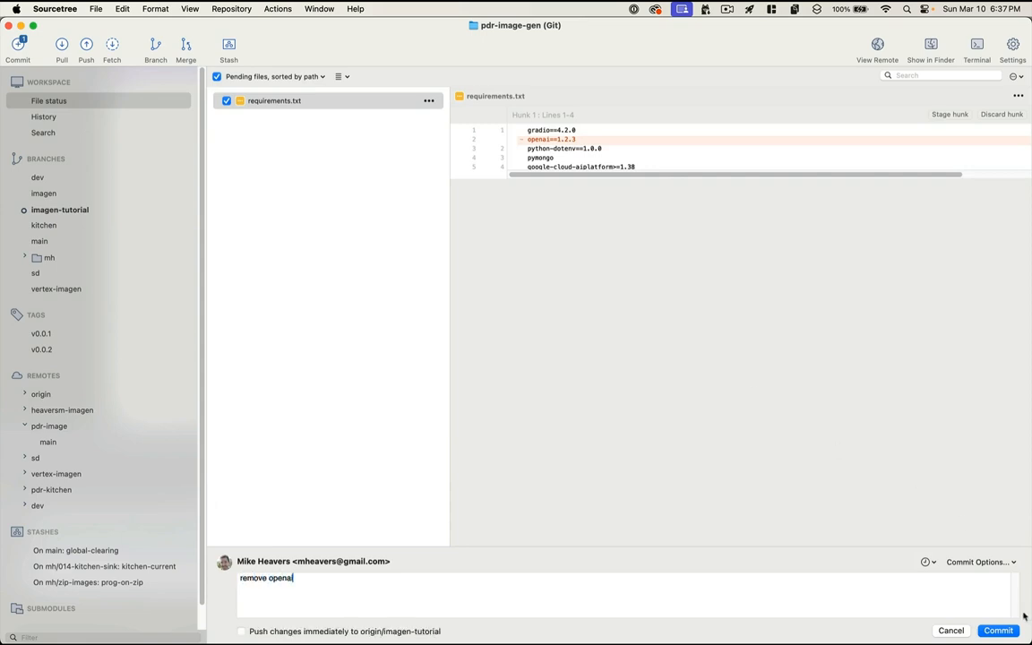
pyautogui.click(998, 631)
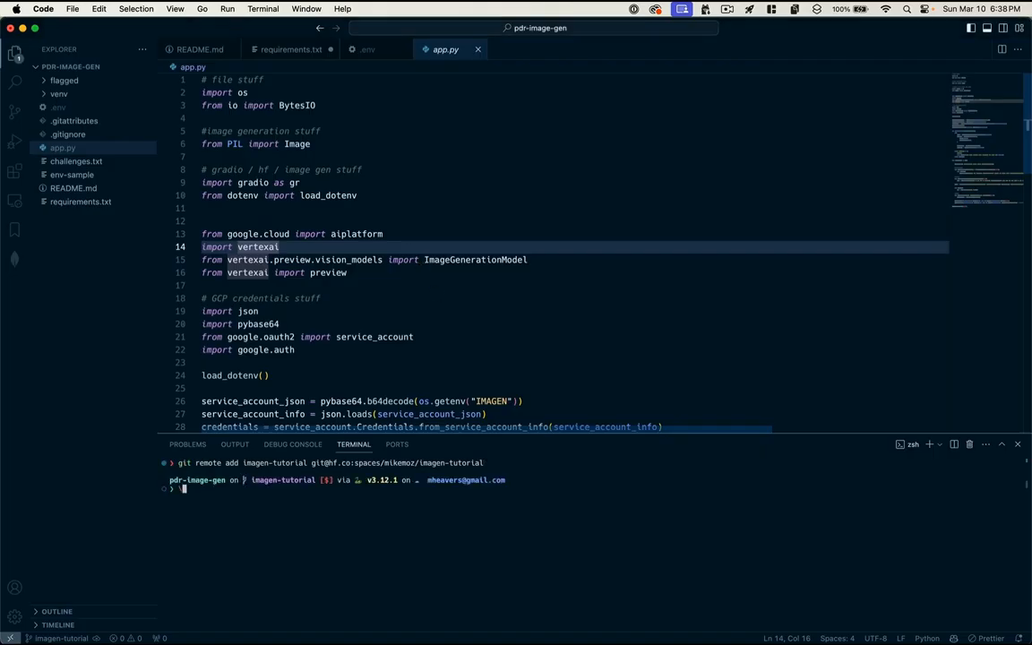
# Step: Force-push the imagen-tutorial branch to the Space's main with -u, retrying with --force
pyautogui.press('ctrl+r')
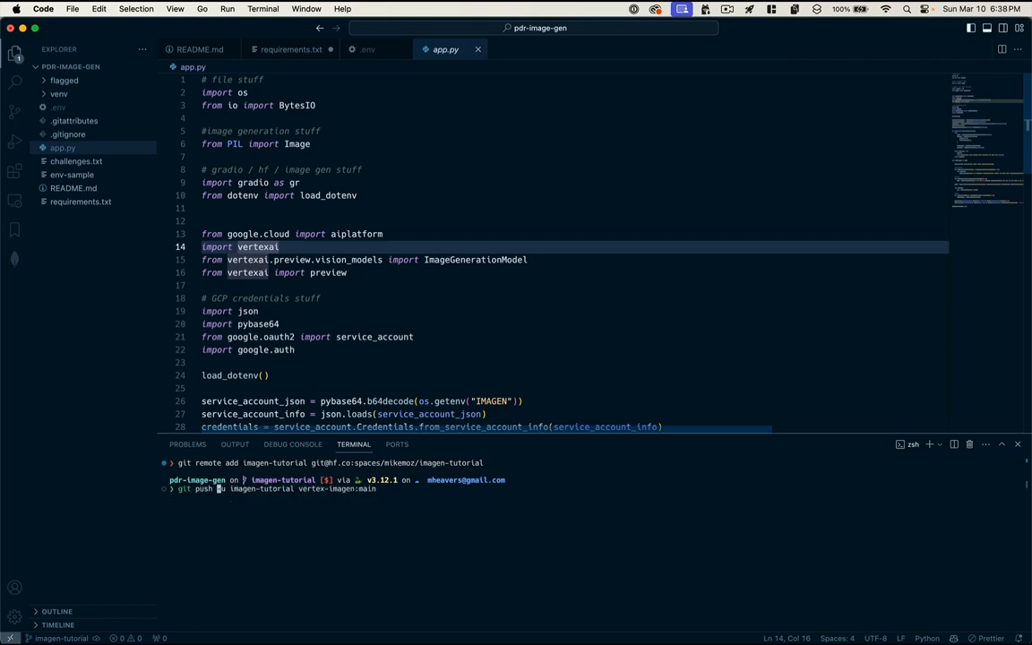
pyautogui.write('-u')
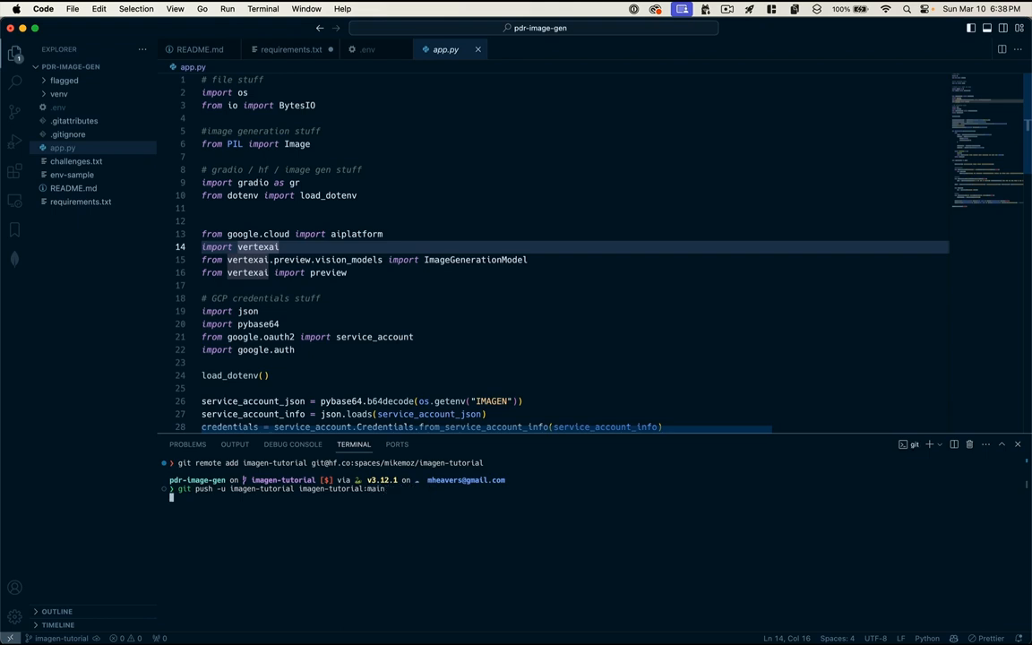
pyautogui.press('Return')
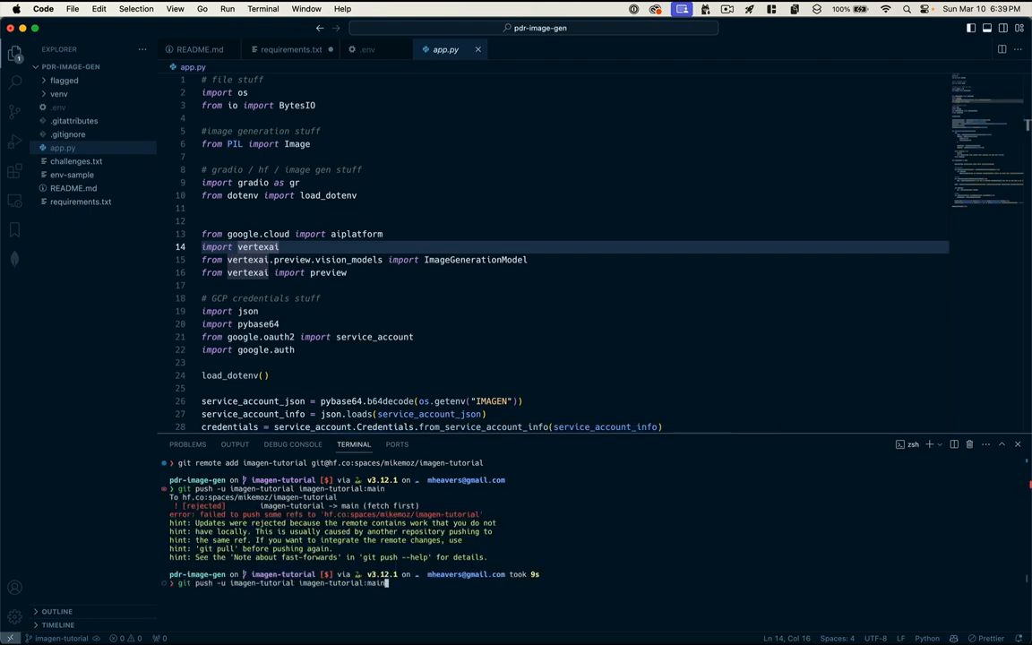
pyautogui.write('--force')
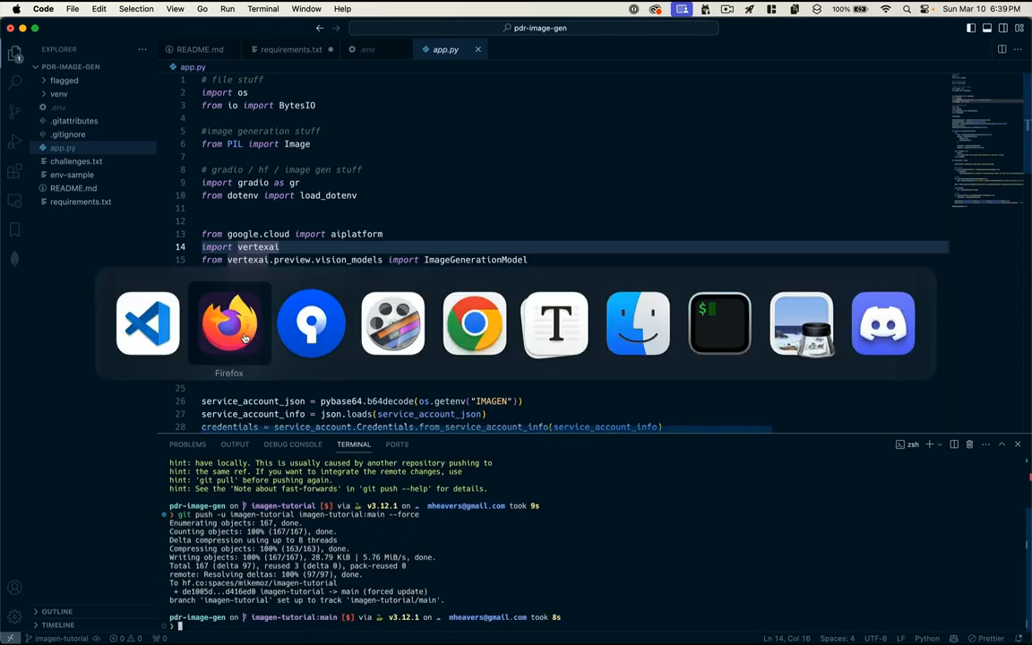
pyautogui.click(229, 322)
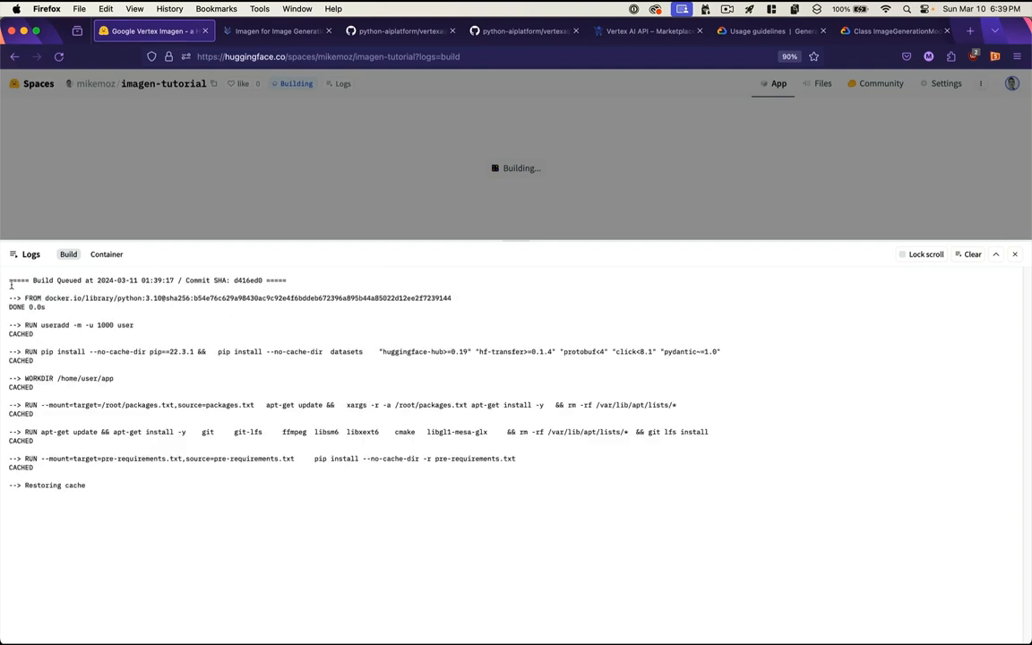
pyautogui.moveTo(57, 264)
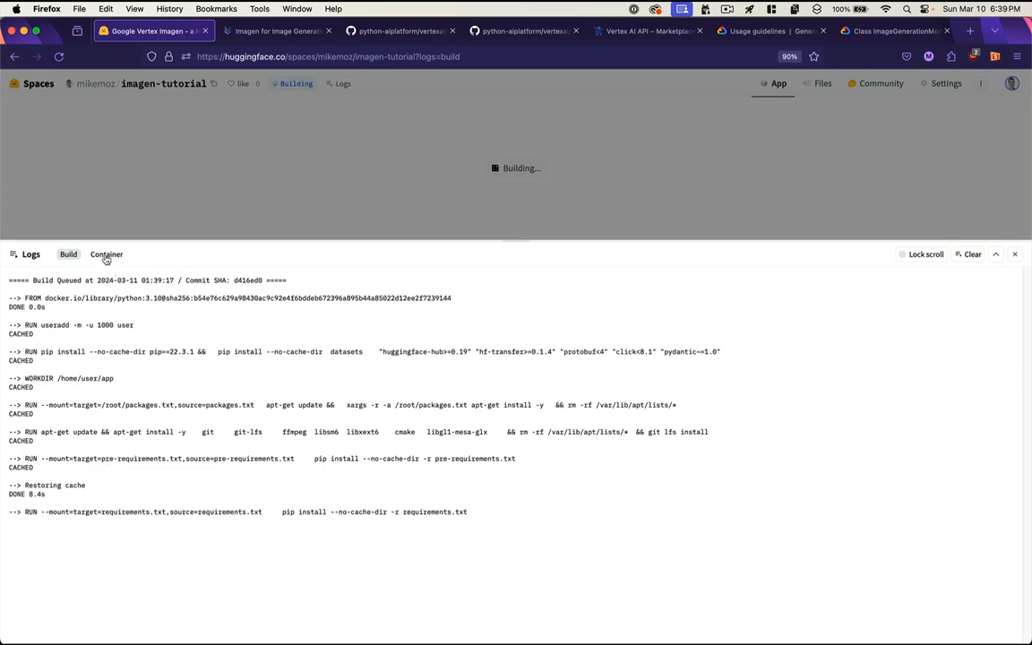
# Step: Review the finished build and the container logs' os.getenv("IMAGEN") runtime error
pyautogui.scroll(-3)
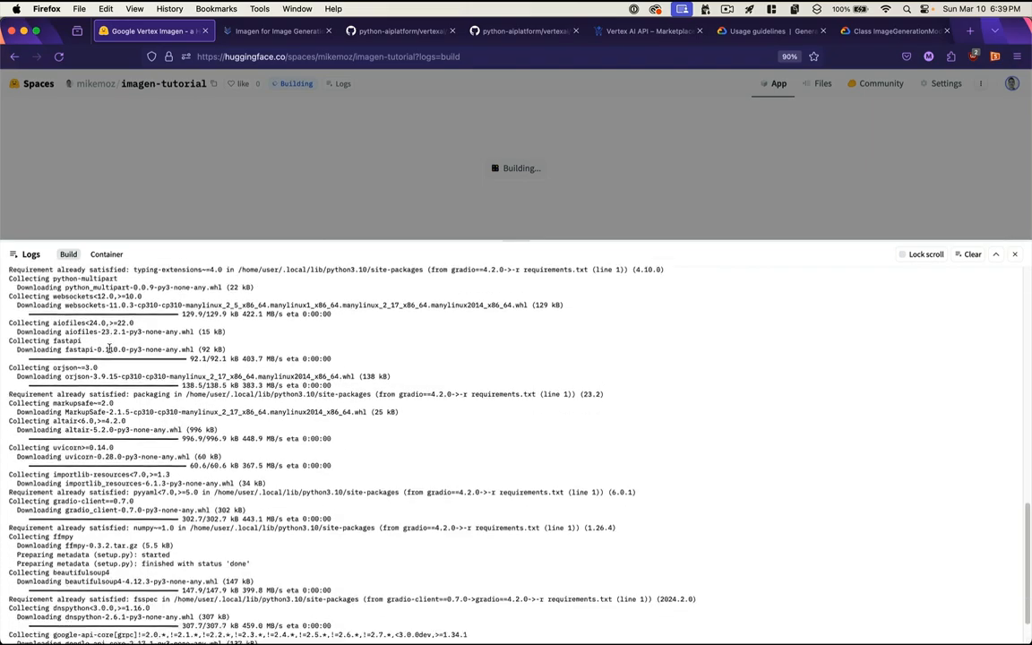
pyautogui.scroll(-3)
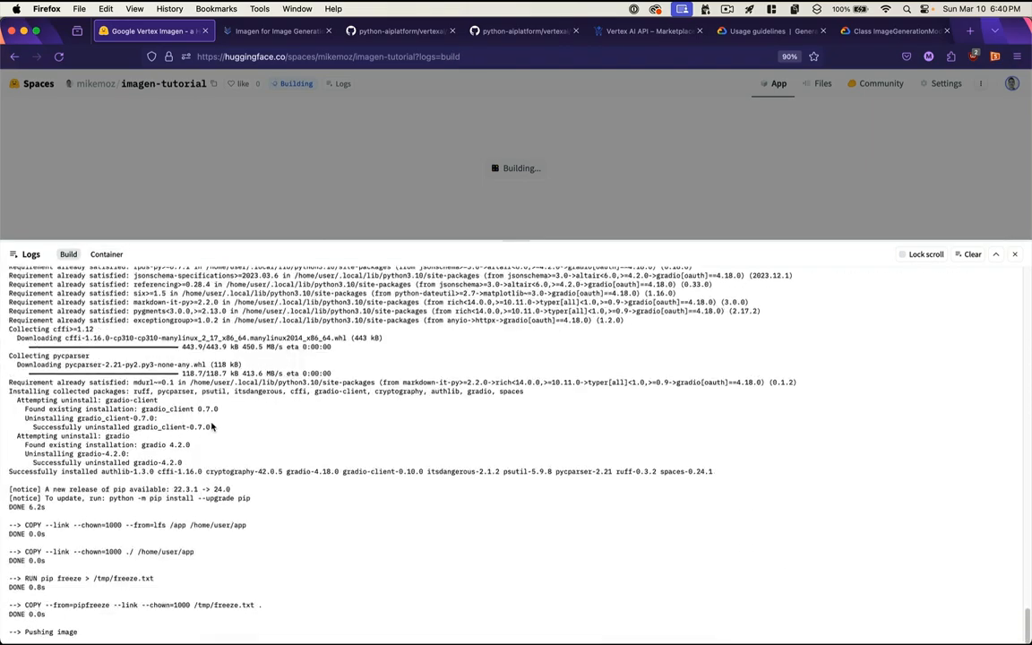
pyautogui.click(107, 253)
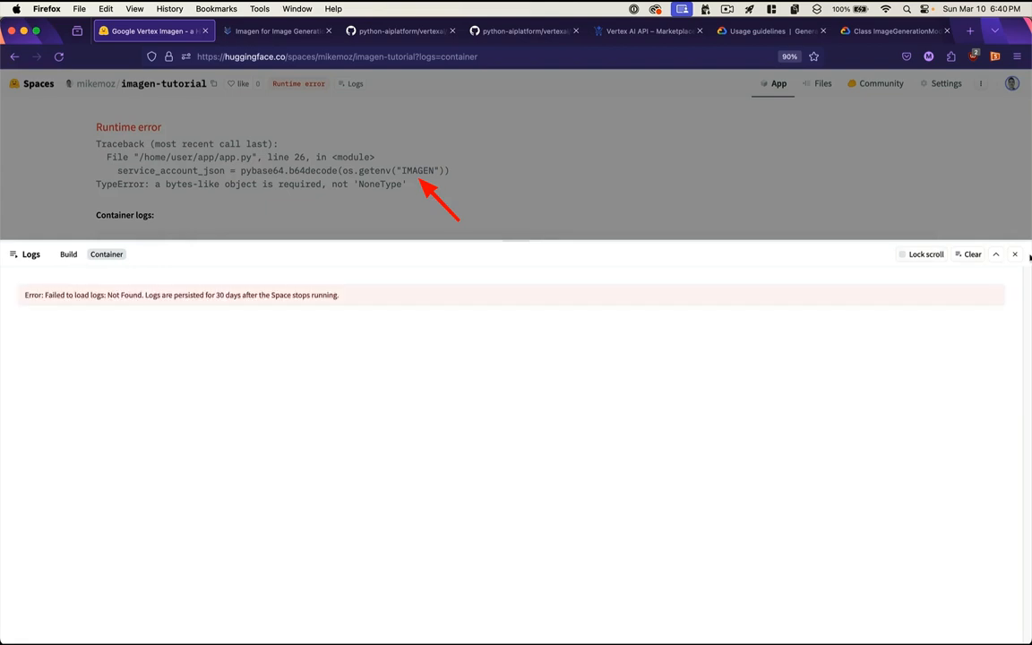
pyautogui.click(1014, 255)
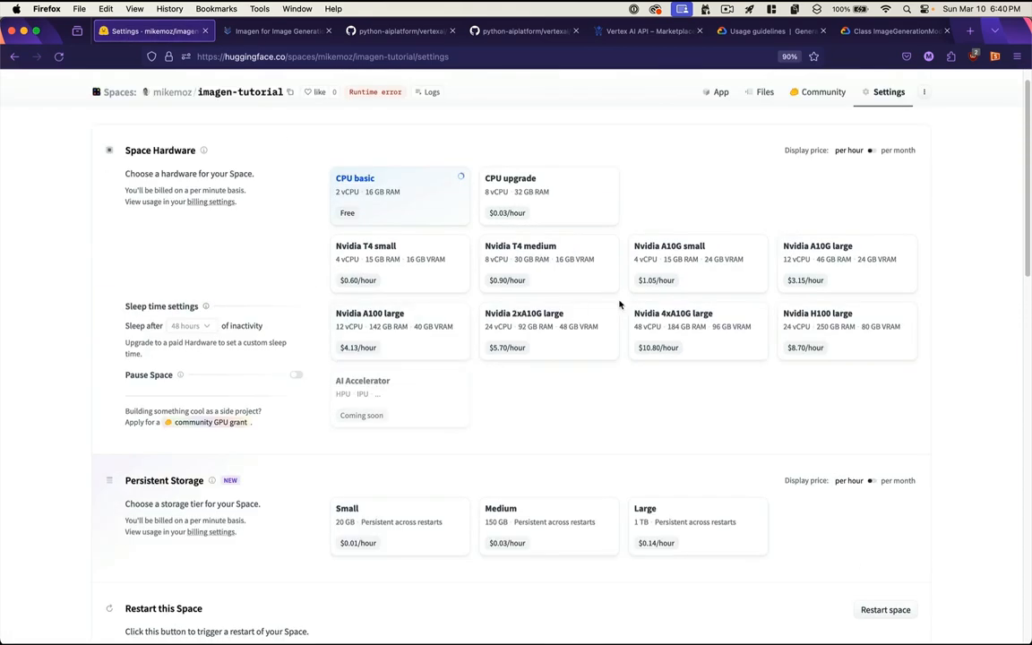
# Step: Add a private secret named IMAGEN with its pasted value and save it
pyautogui.scroll(-3)
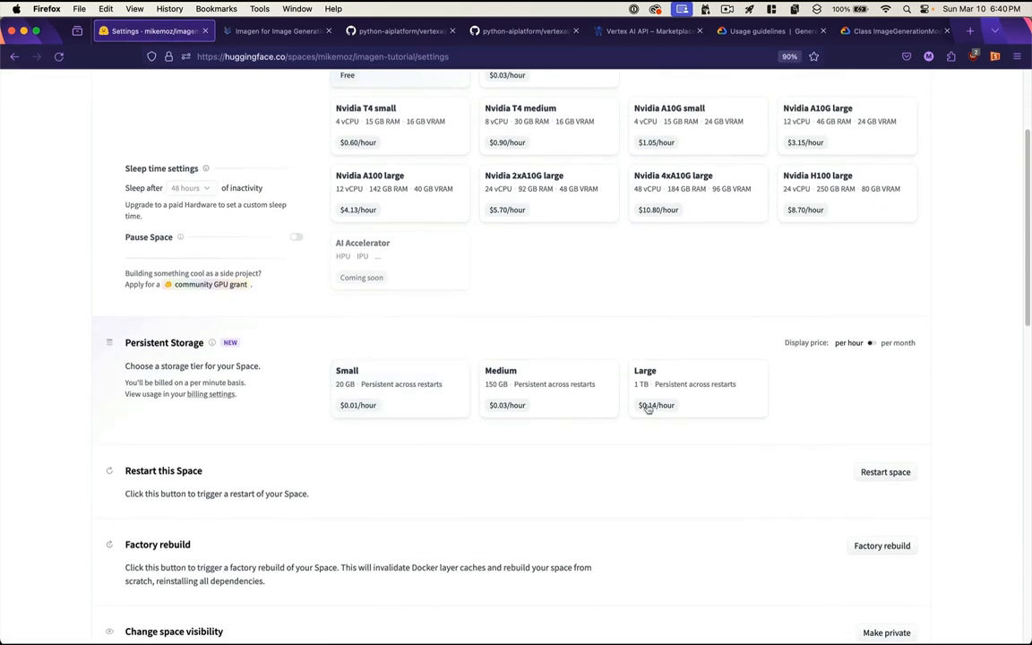
pyautogui.scroll(-3)
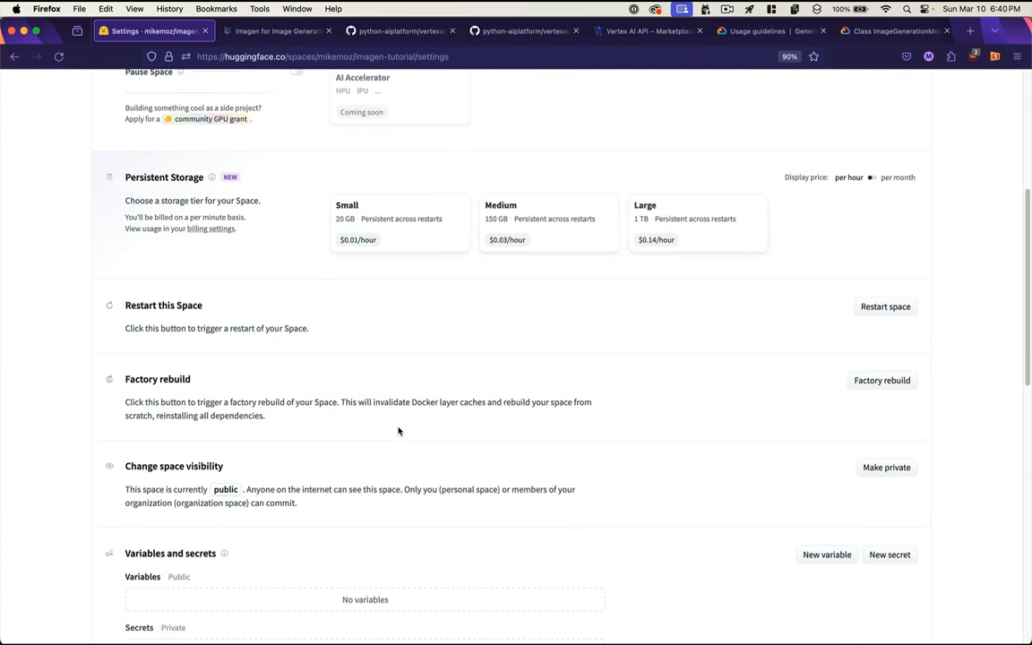
pyautogui.scroll(-3)
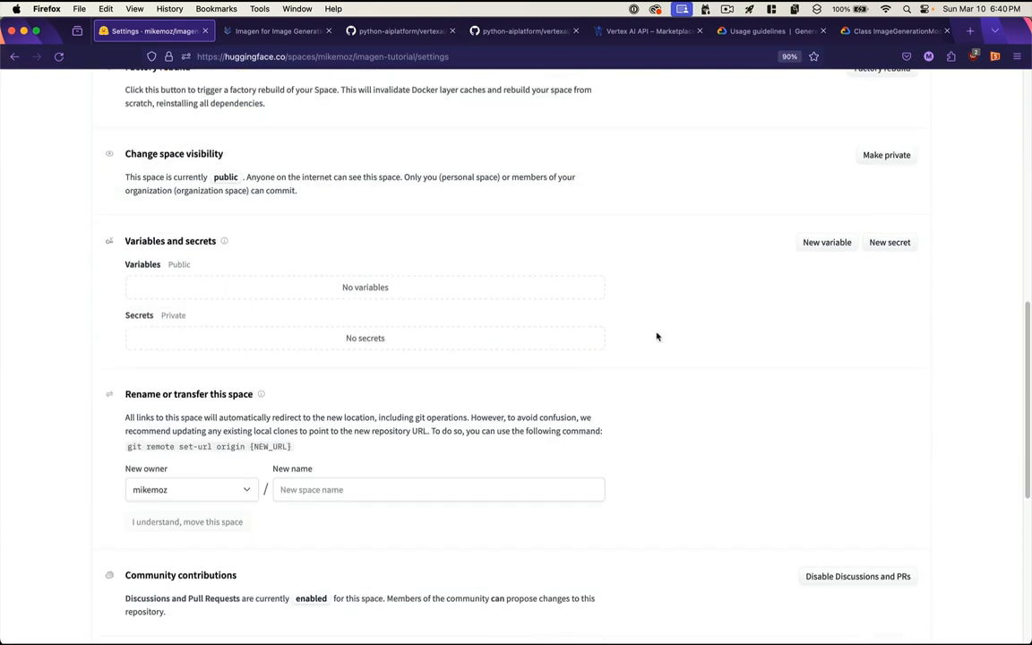
pyautogui.click(890, 242)
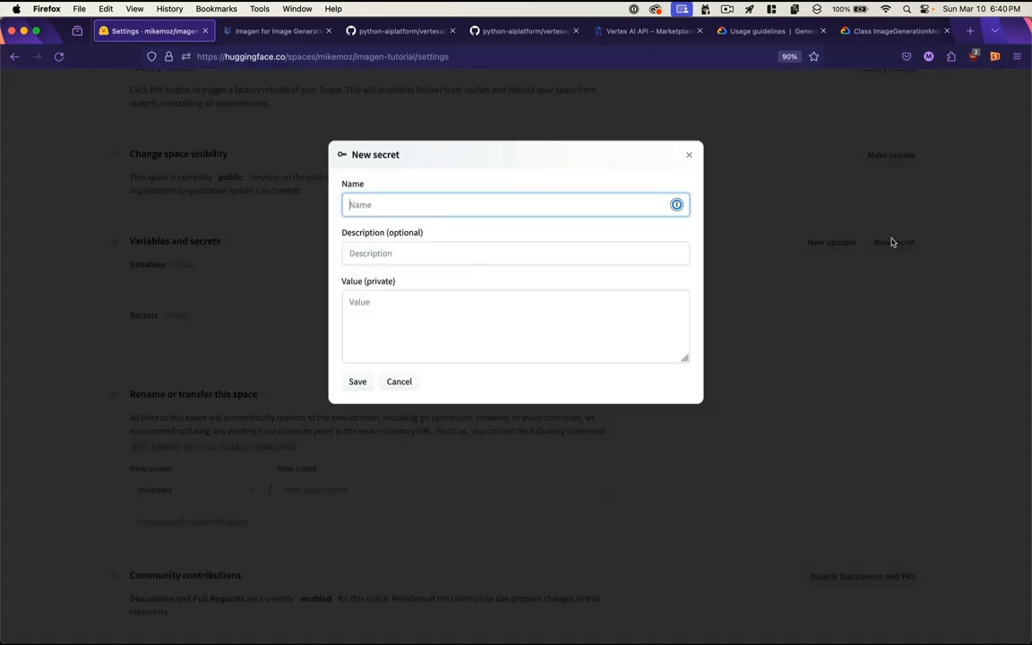
pyautogui.press('cmd+tab')
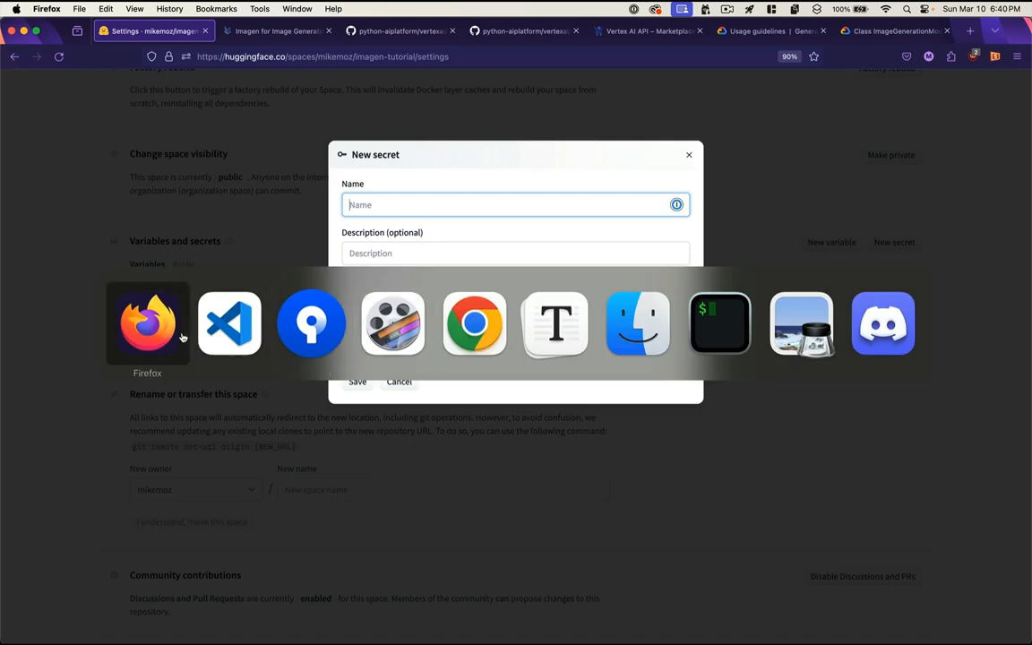
pyautogui.write('IMAG')
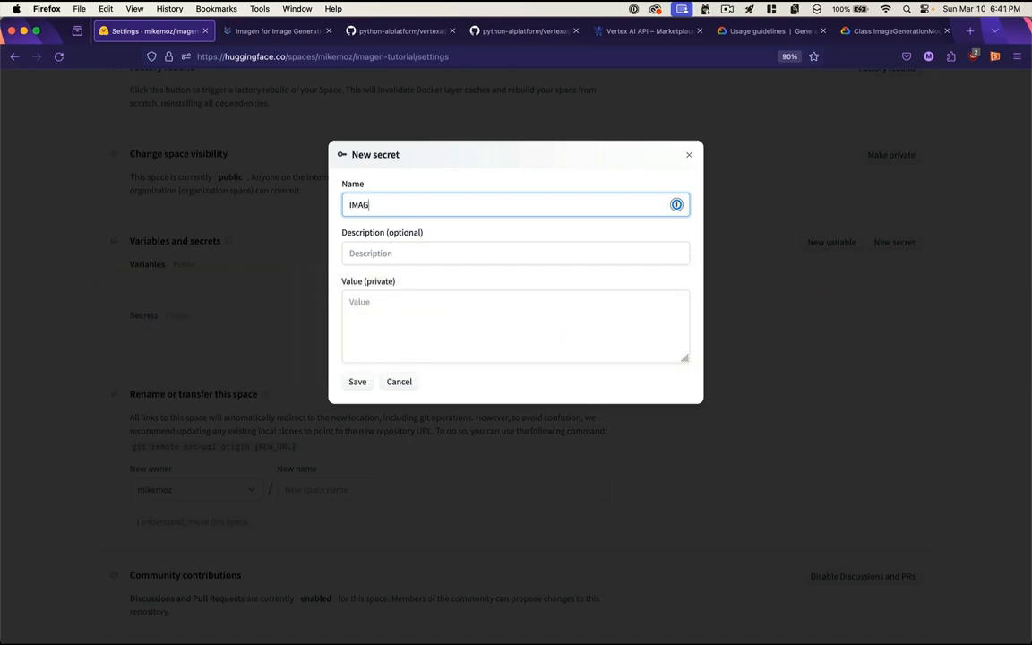
pyautogui.write('EN')
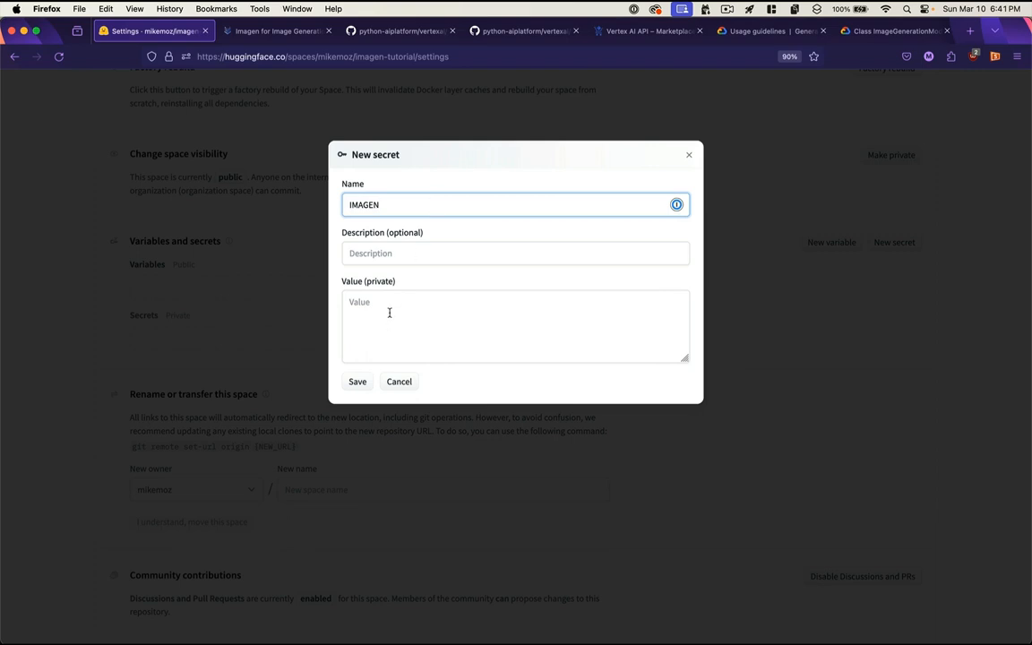
pyautogui.click(515, 325)
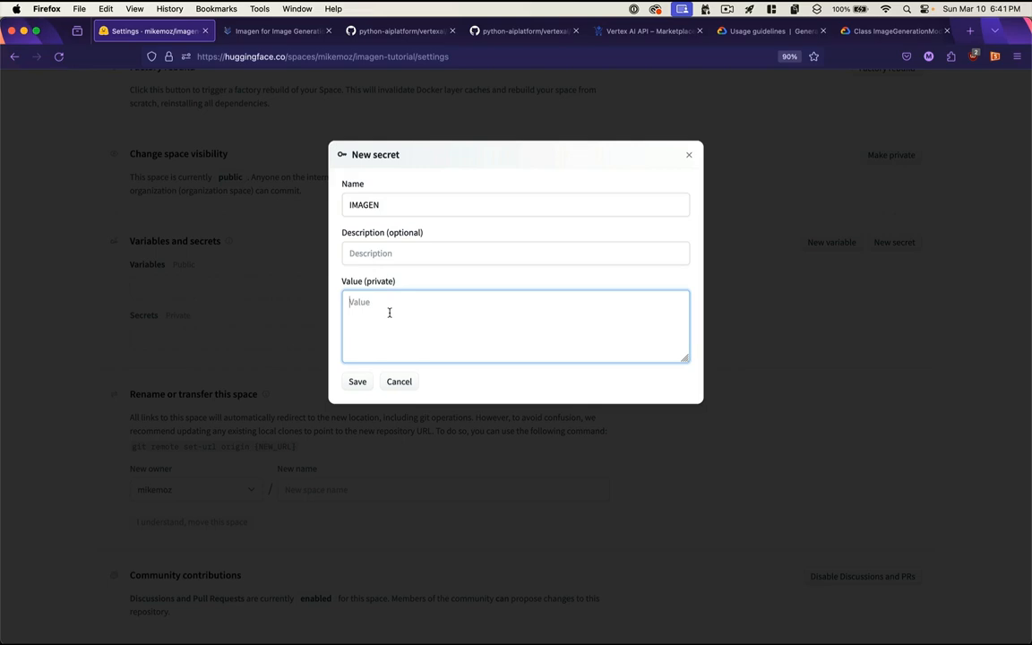
pyautogui.click(357, 382)
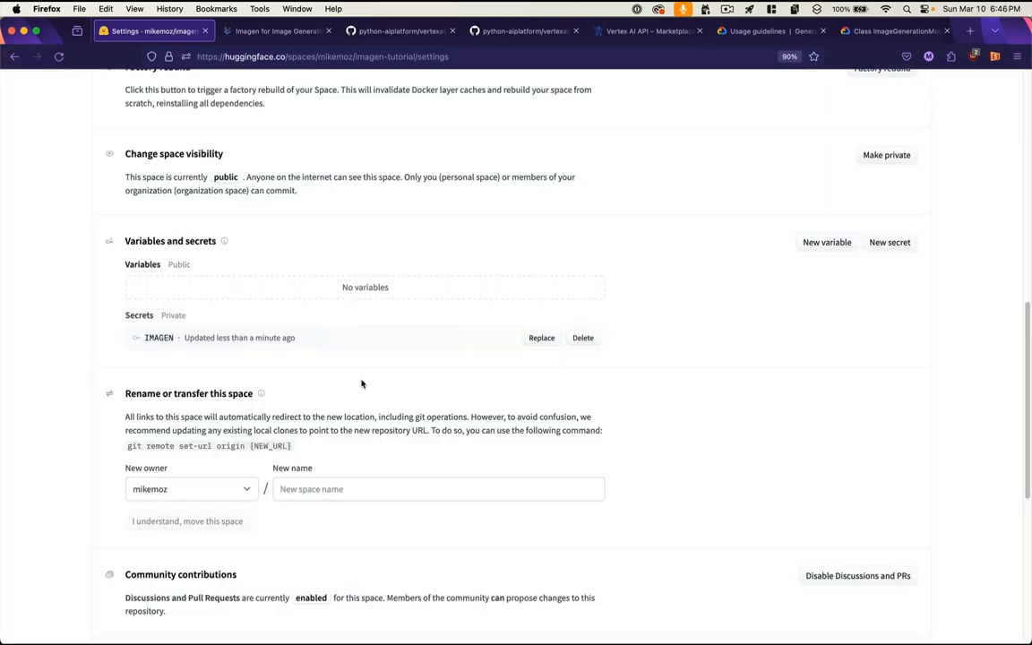
pyautogui.scroll(3)
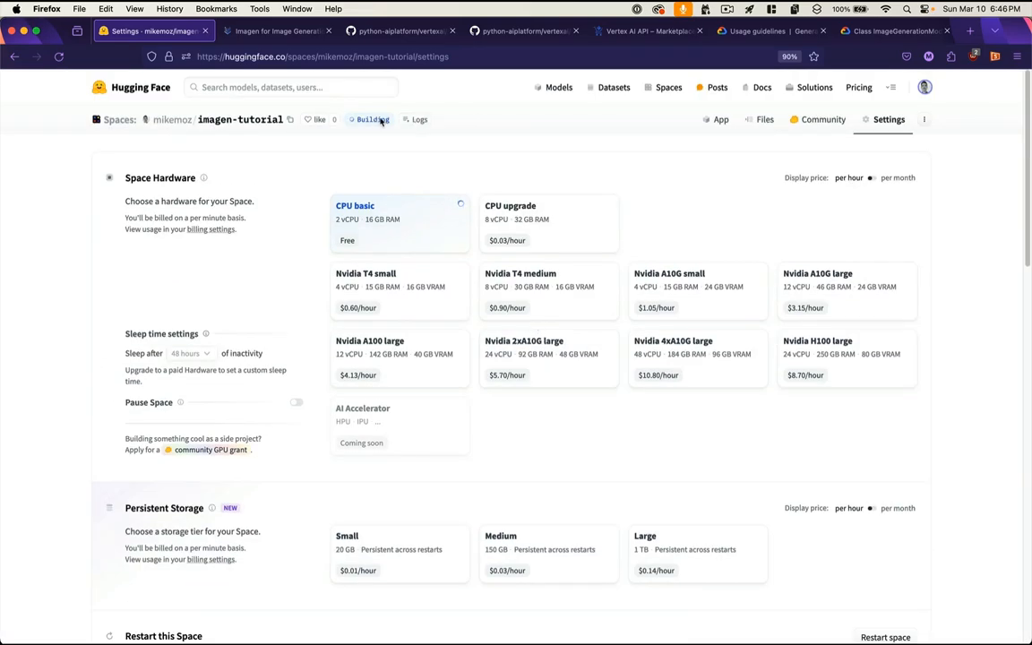
# Step: Check the build and container logs, then view the running Google Vertex Imagen Generator app
pyautogui.click(370, 119)
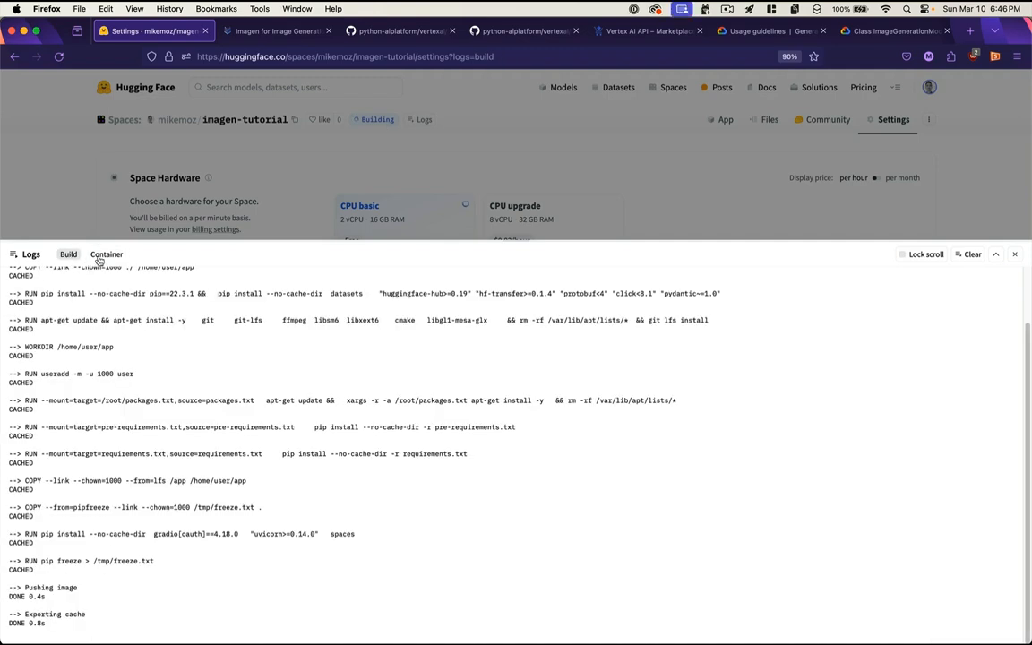
pyautogui.click(105, 254)
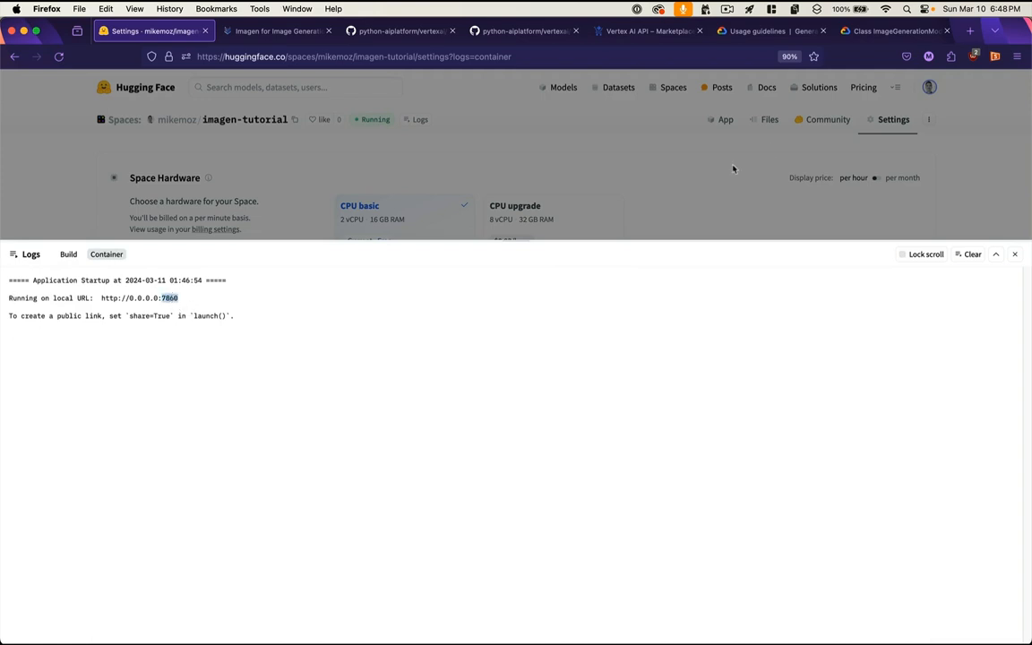
pyautogui.click(726, 119)
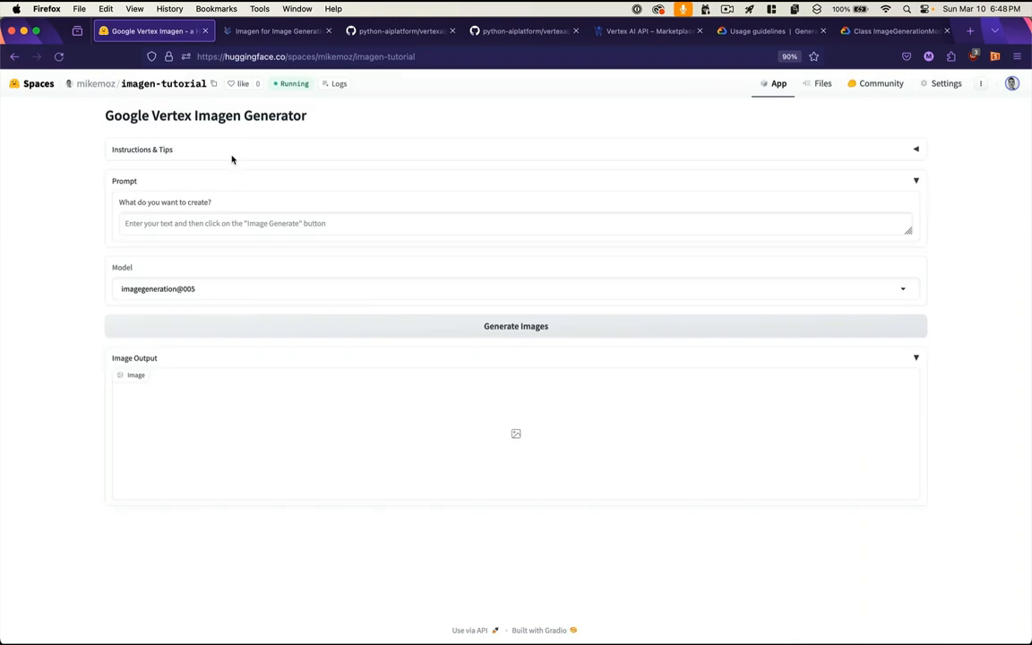
# Step: Generate an image from the prompt 'flying monkey' and download it as image(1).PNG
pyautogui.click(176, 223)
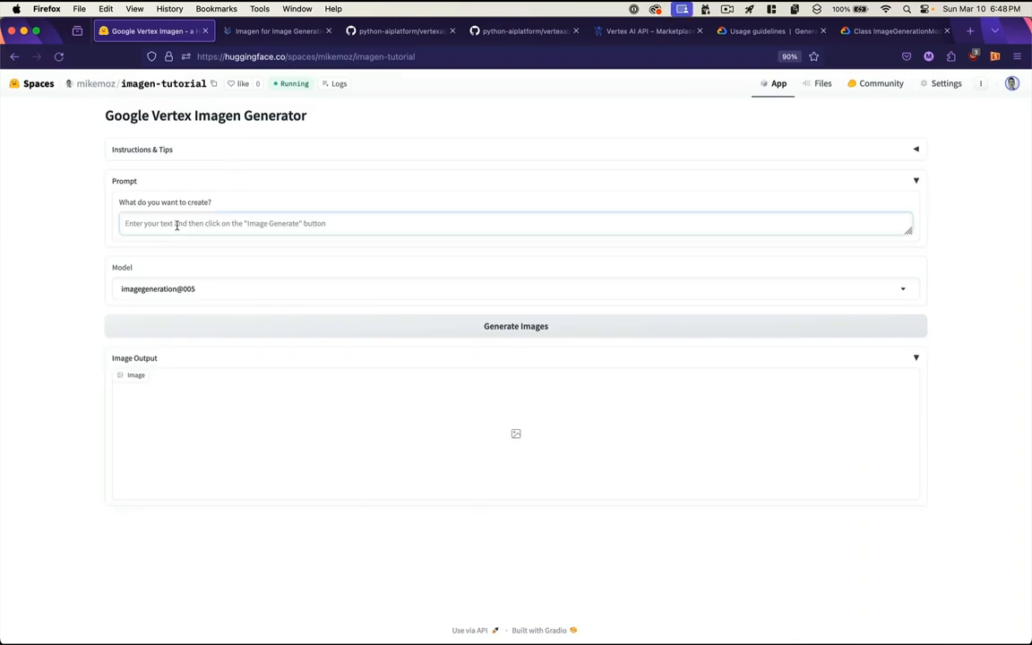
pyautogui.write('flying monkey')
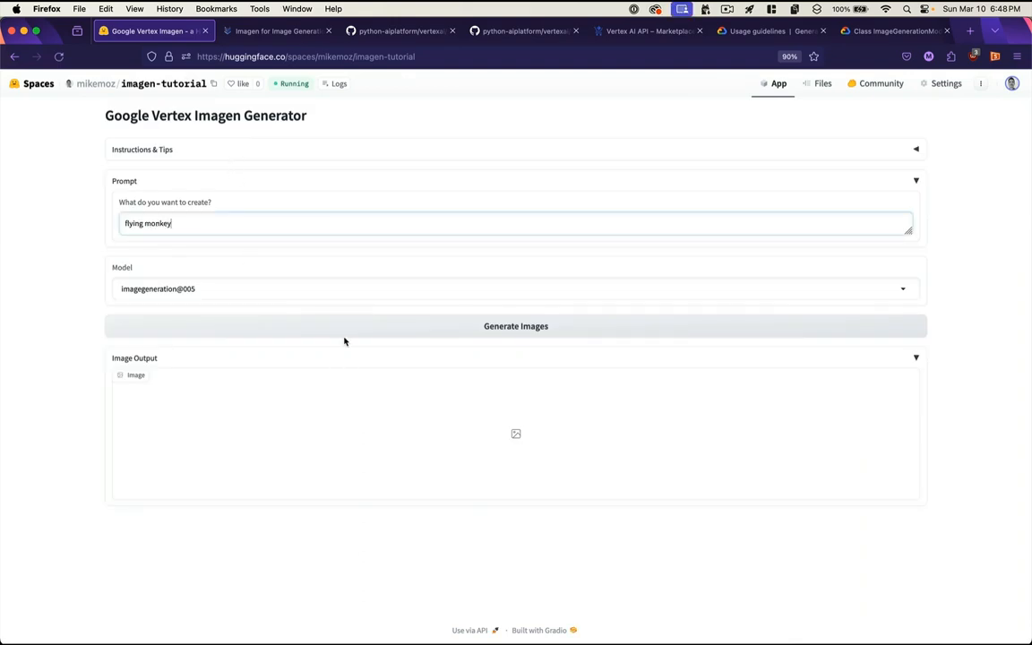
pyautogui.click(515, 326)
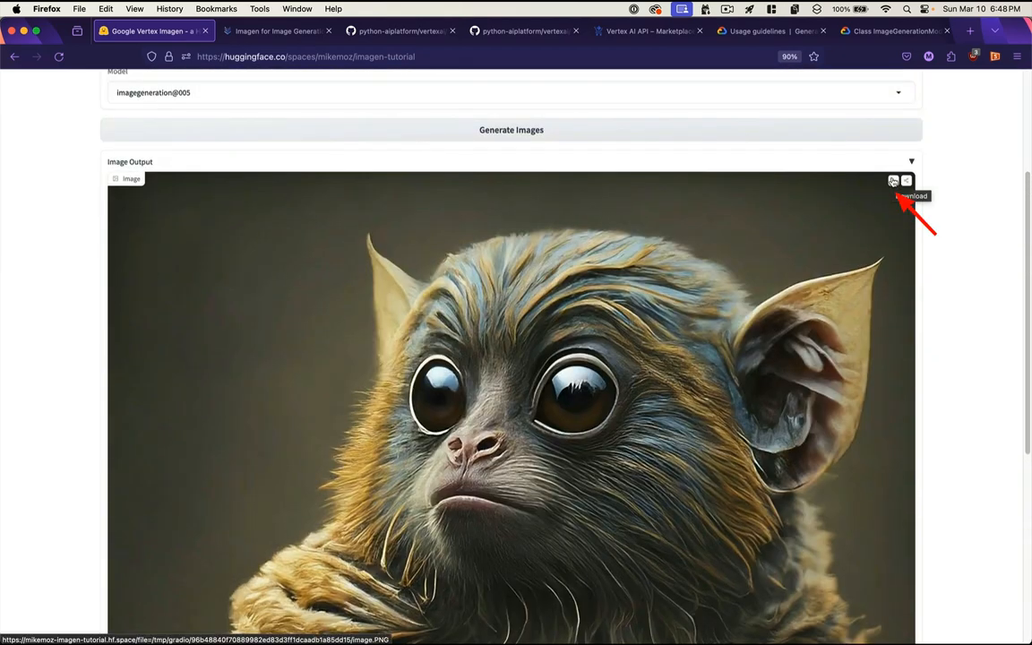
pyautogui.click(894, 180)
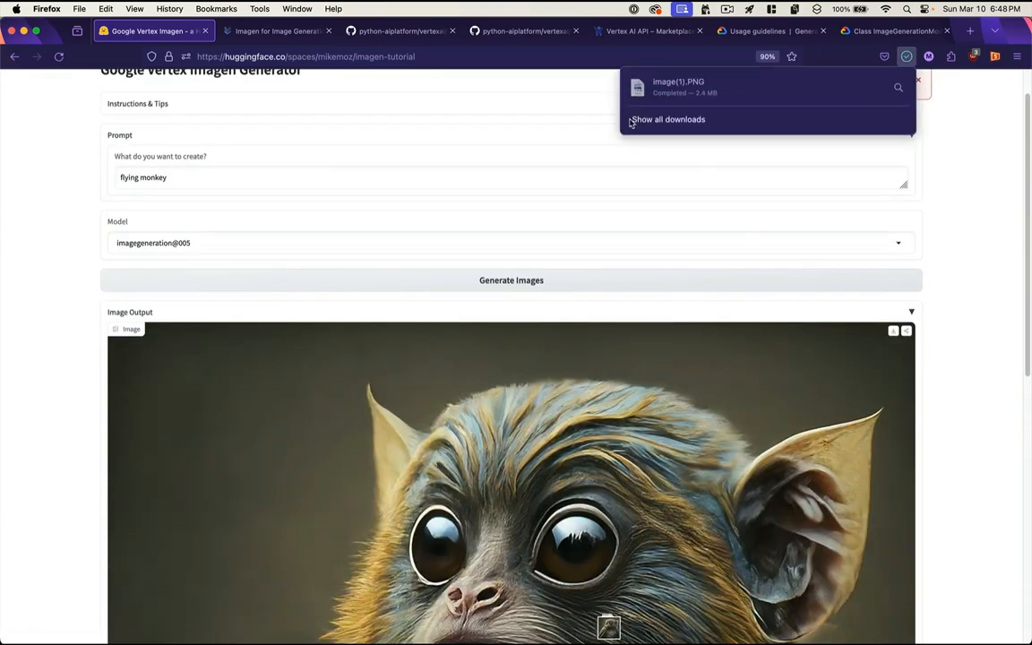
pyautogui.click(679, 87)
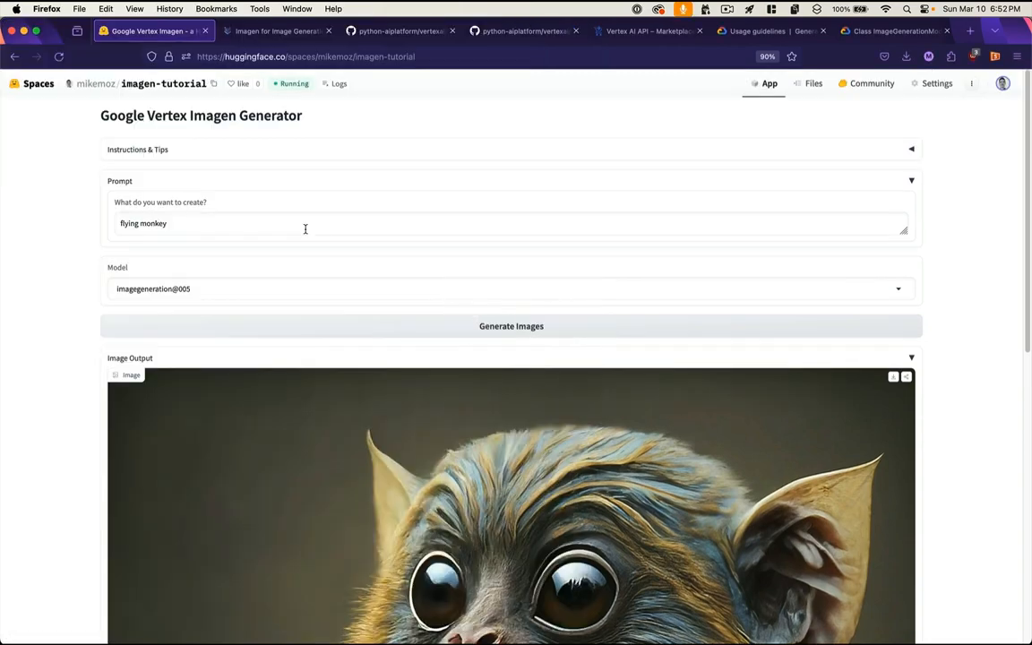
pyautogui.scroll(-3)
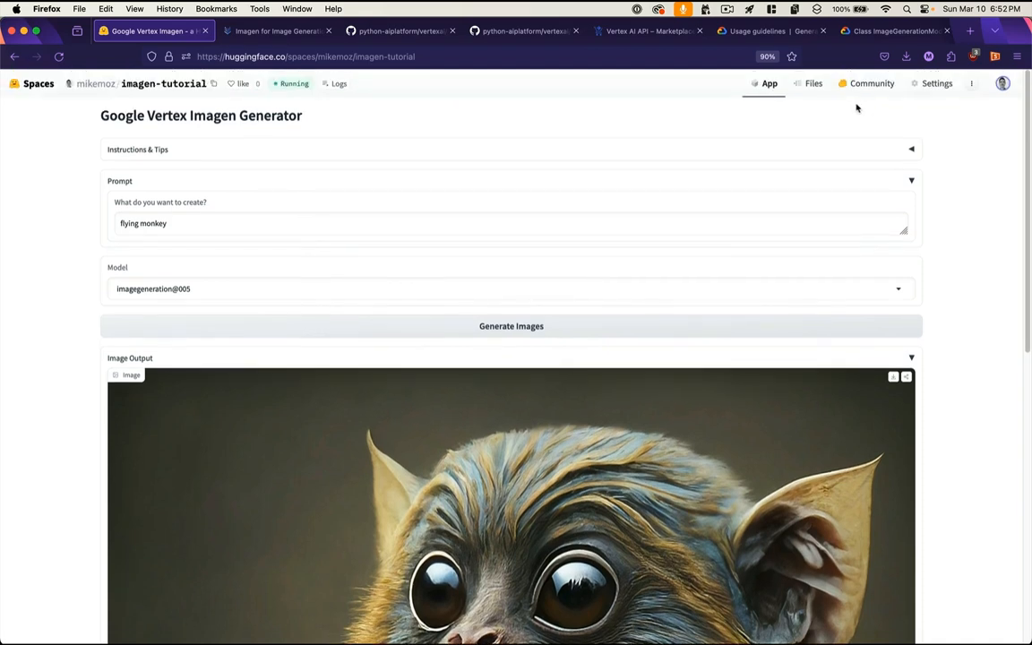
pyautogui.click(813, 84)
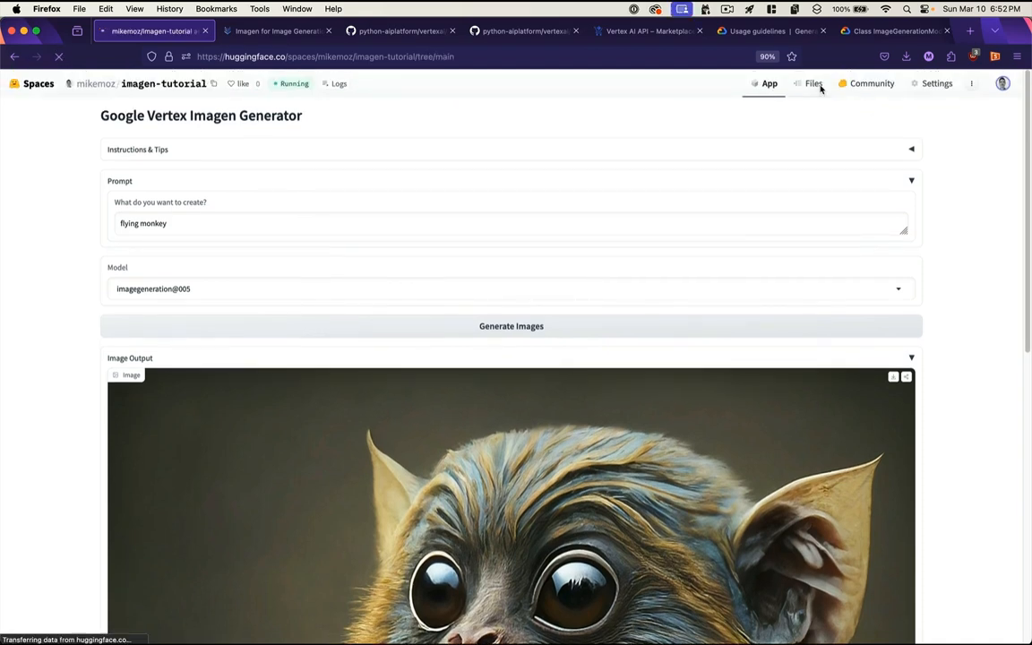
# Step: Browse the Space's files, open and close the ⋮ overflow menu, and view Community discussions
pyautogui.click(813, 83)
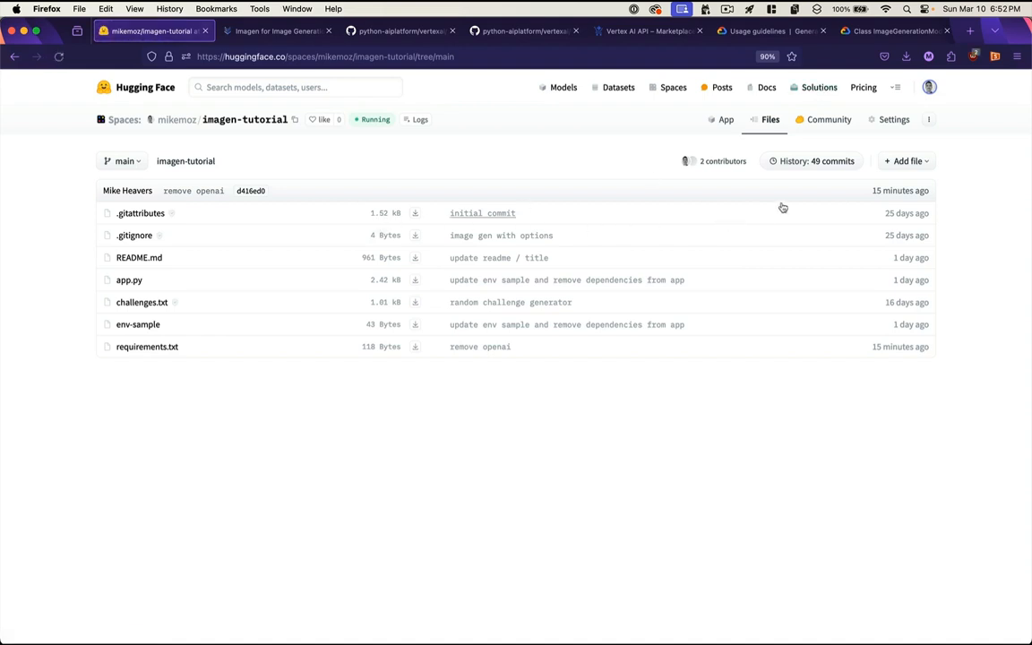
pyautogui.click(929, 119)
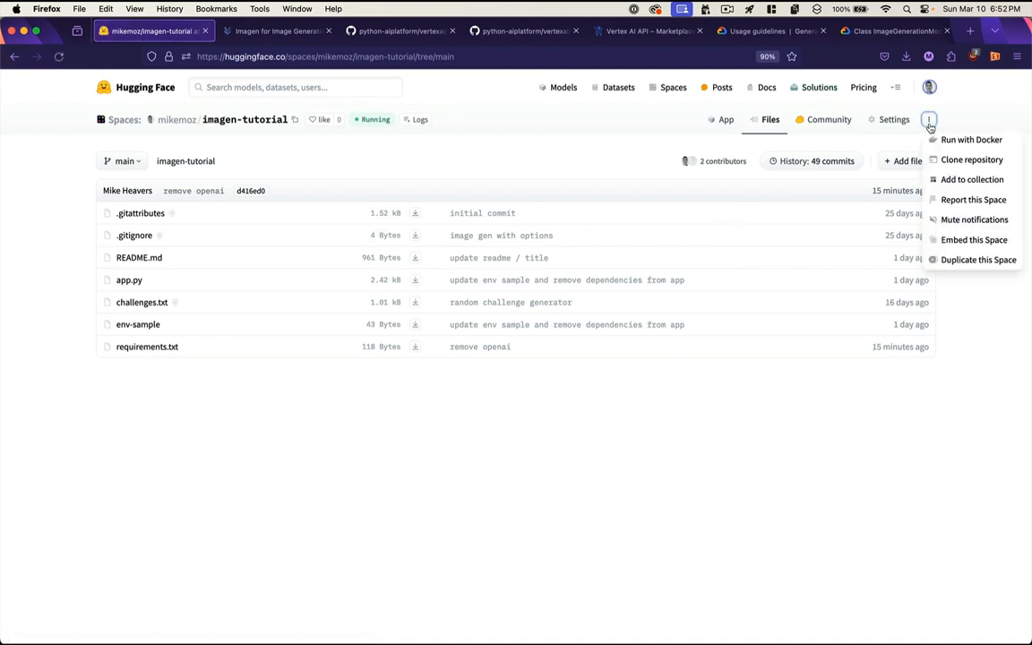
pyautogui.click(929, 119)
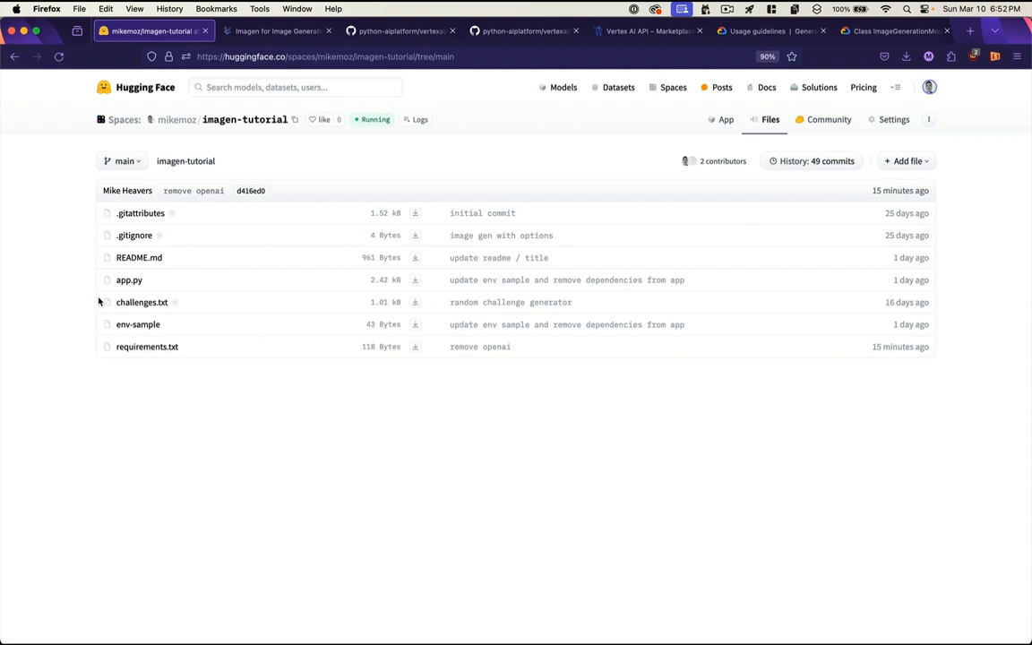
pyautogui.moveTo(139, 258)
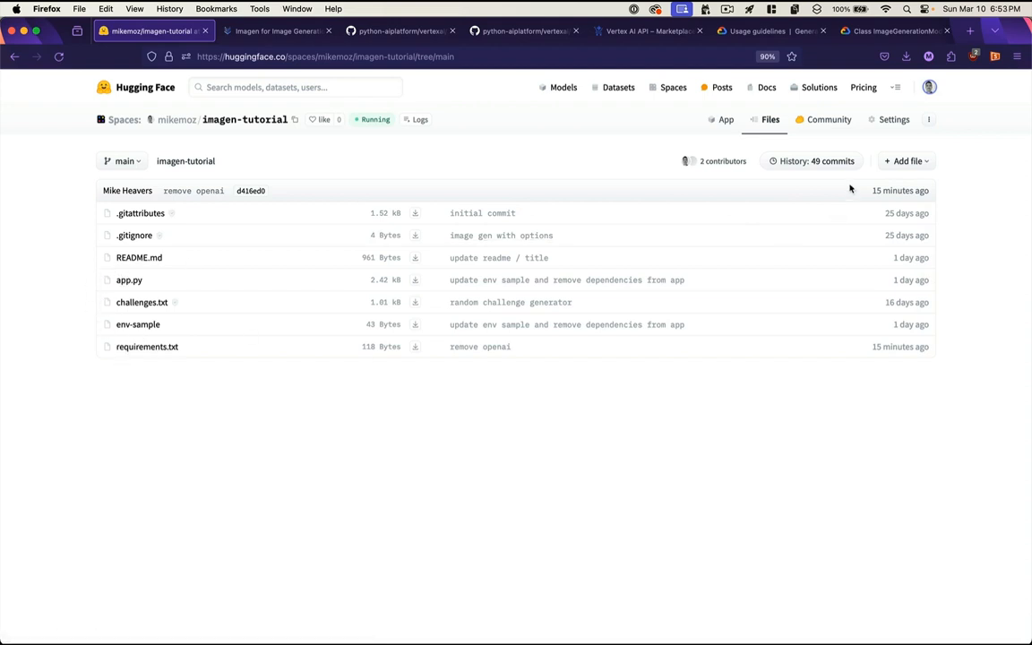
pyautogui.click(829, 119)
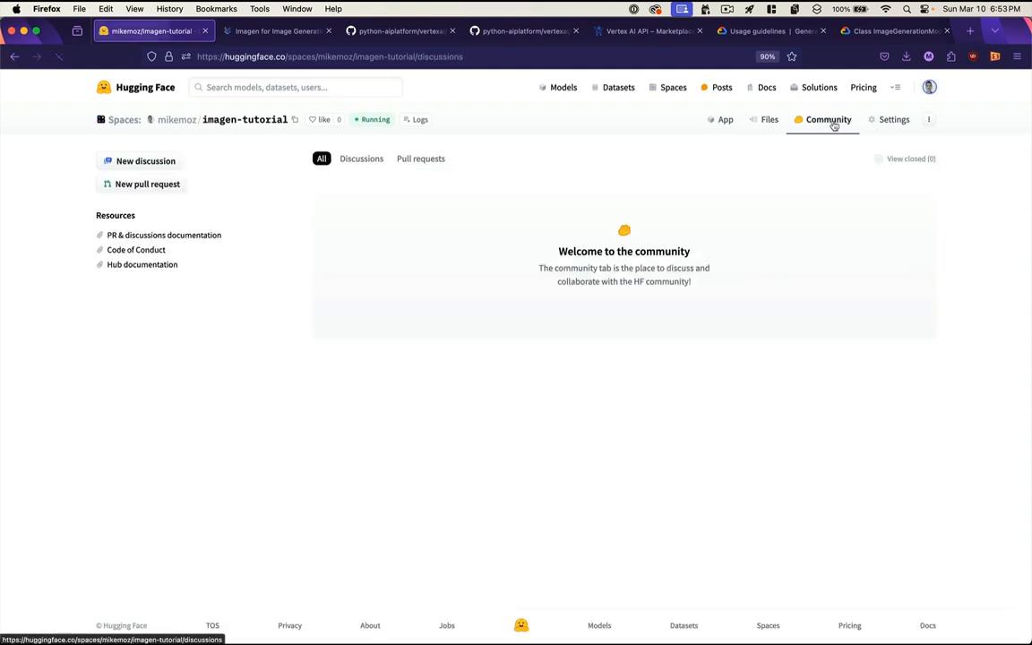